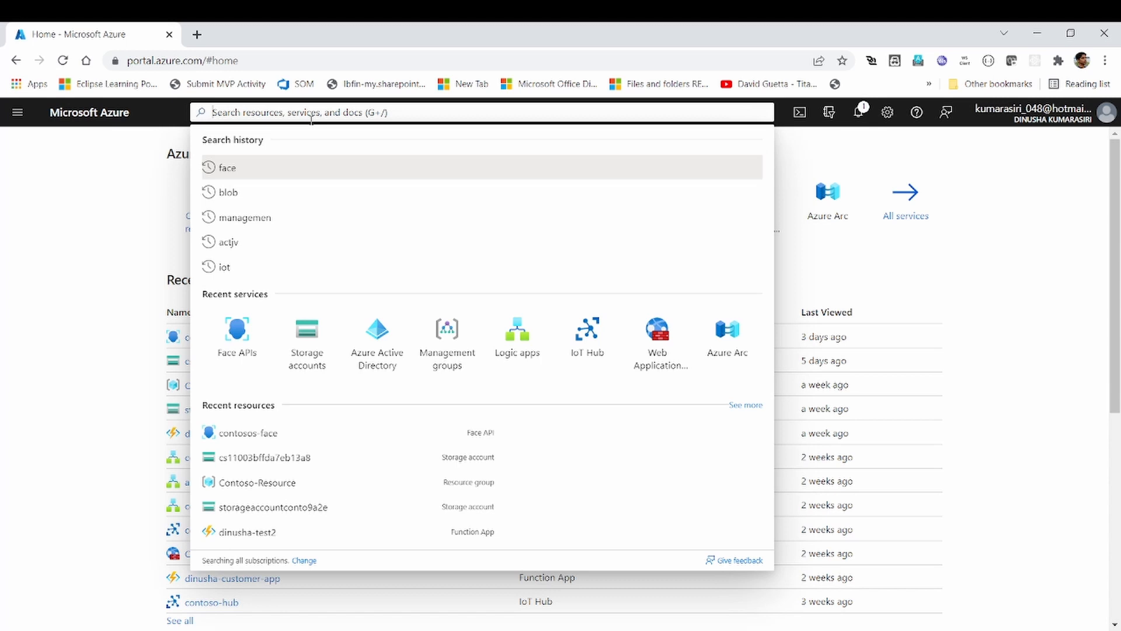
Step: Search the portal for Speech services and start creating a new Speech resource
text(speed)
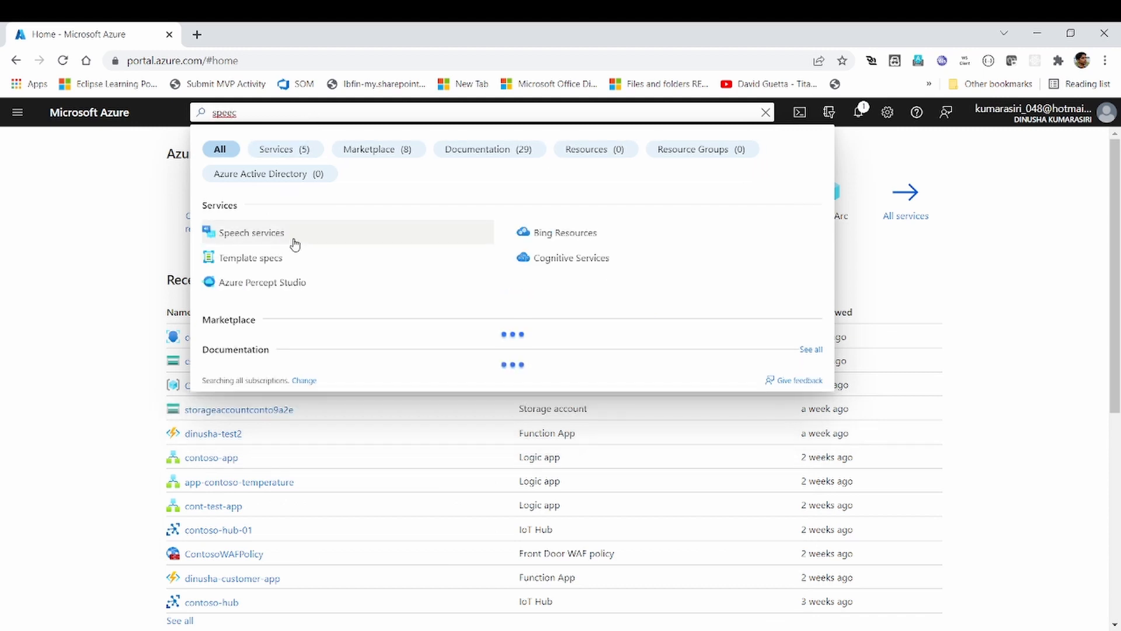
click(570, 257)
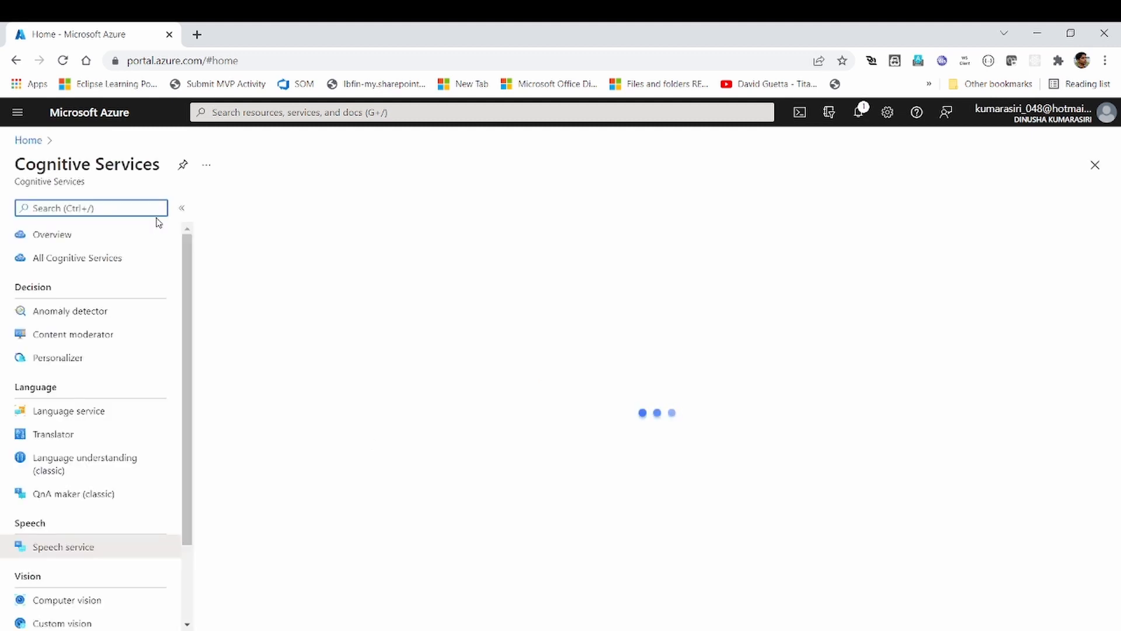
click(63, 547)
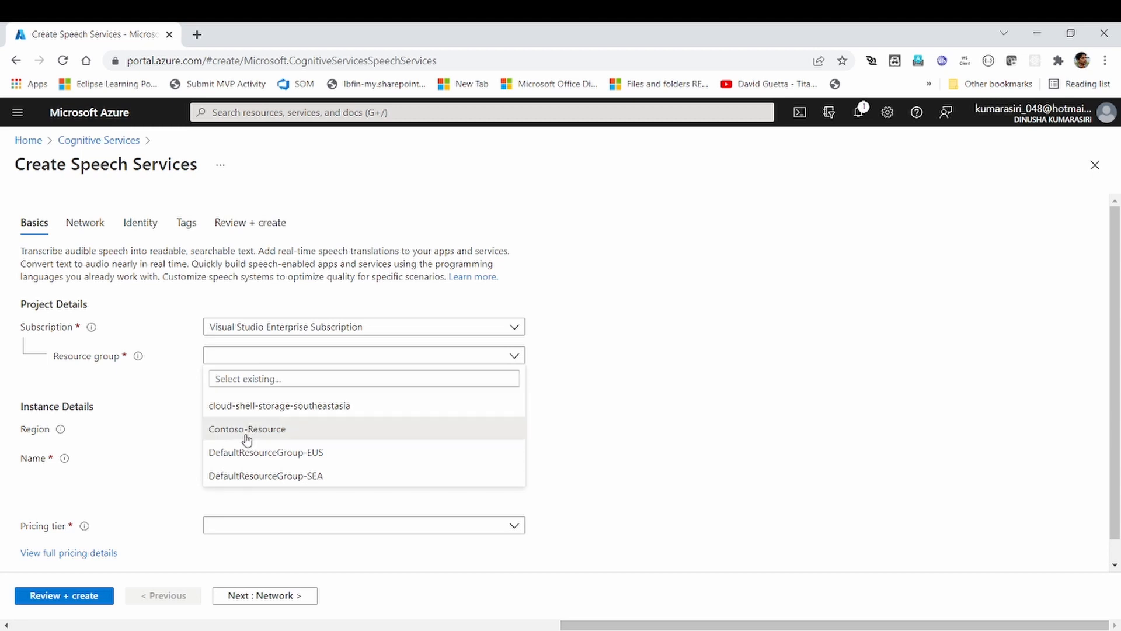
Step: Fill the form with resource group Contoso-Resource, name contoso-speech and Free F0 tier
click(247, 430)
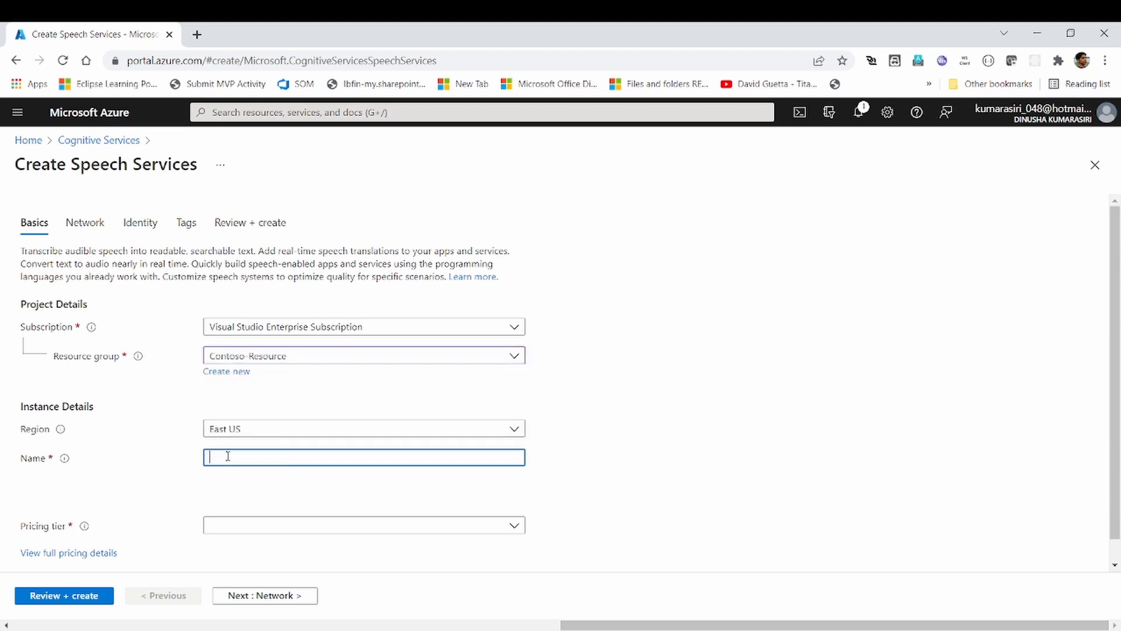
text(contoso-speech)
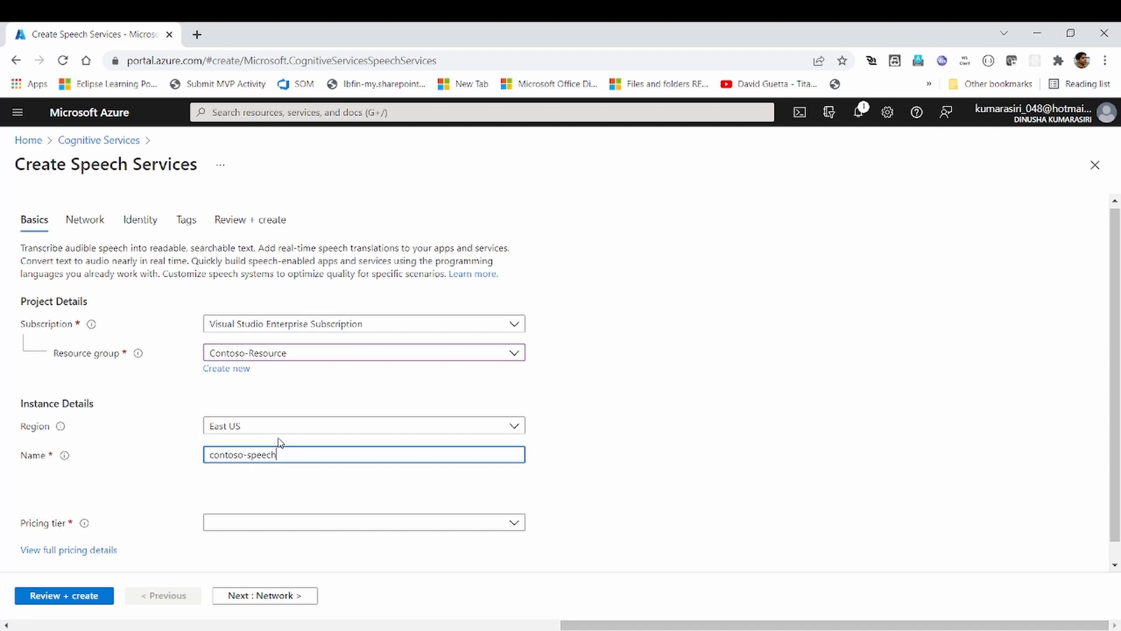
click(364, 501)
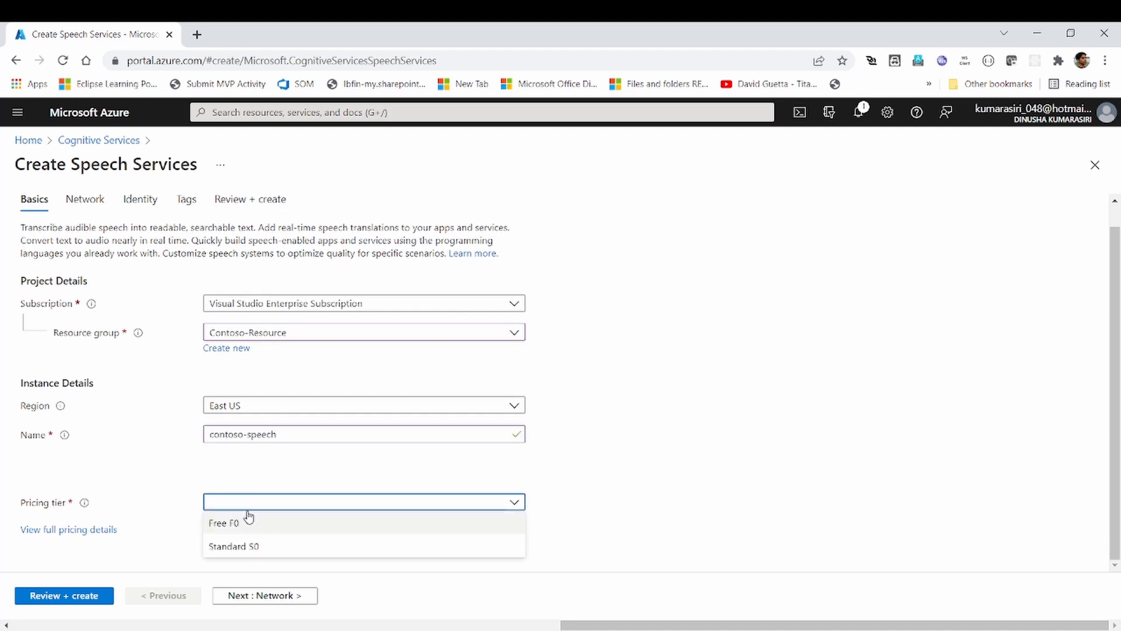
click(229, 522)
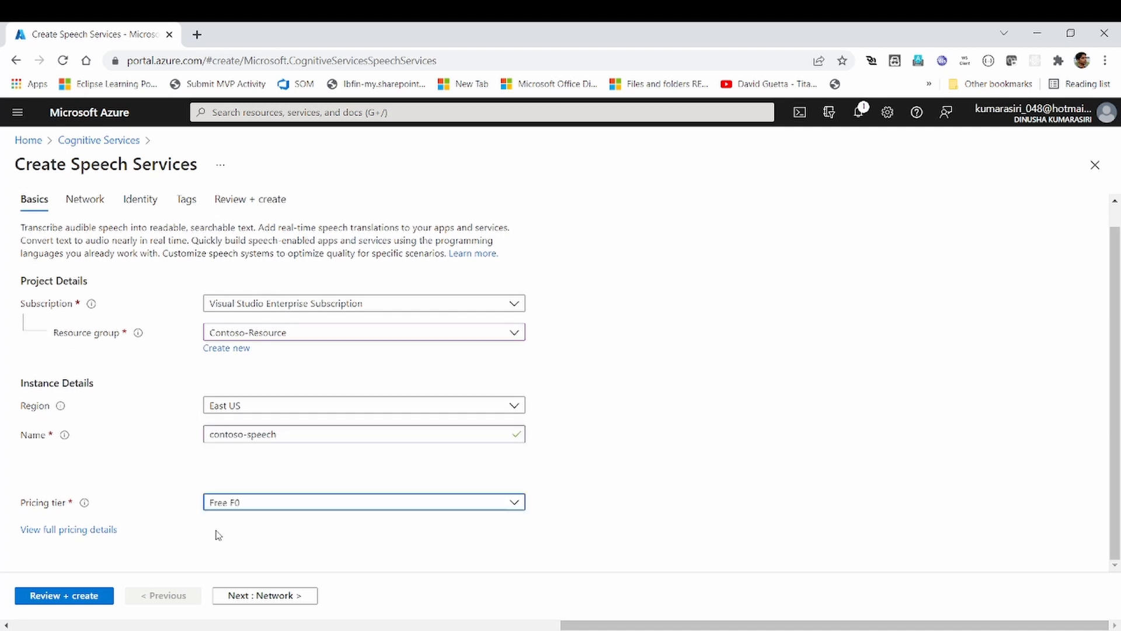
Step: Review and create the contoso-speech Speech resource in East US
click(251, 199)
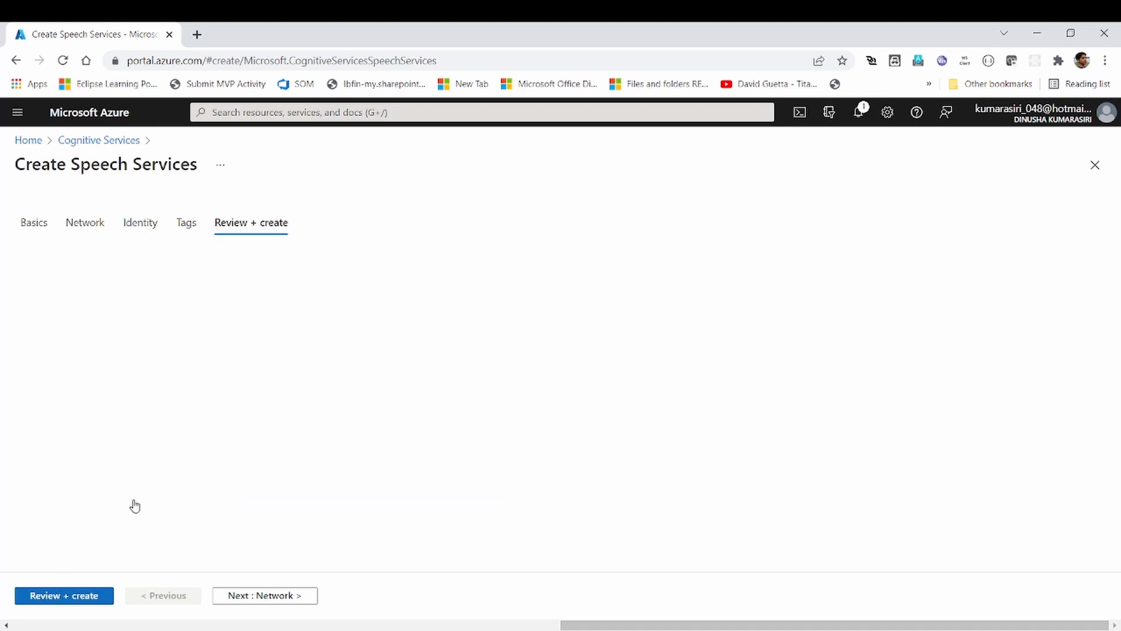
click(63, 595)
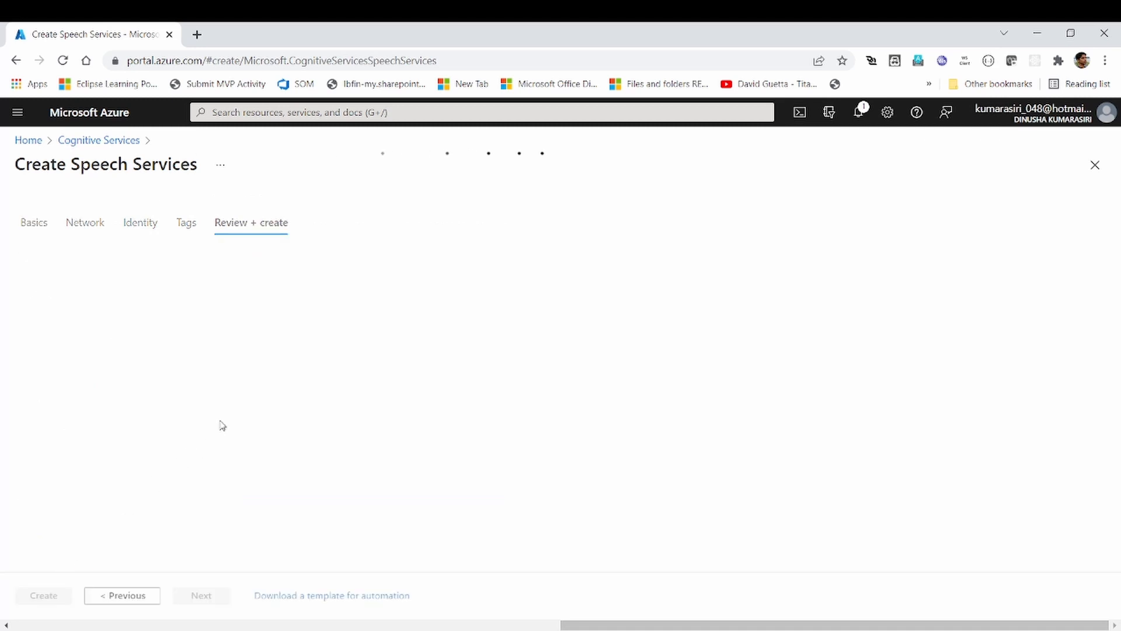
click(251, 222)
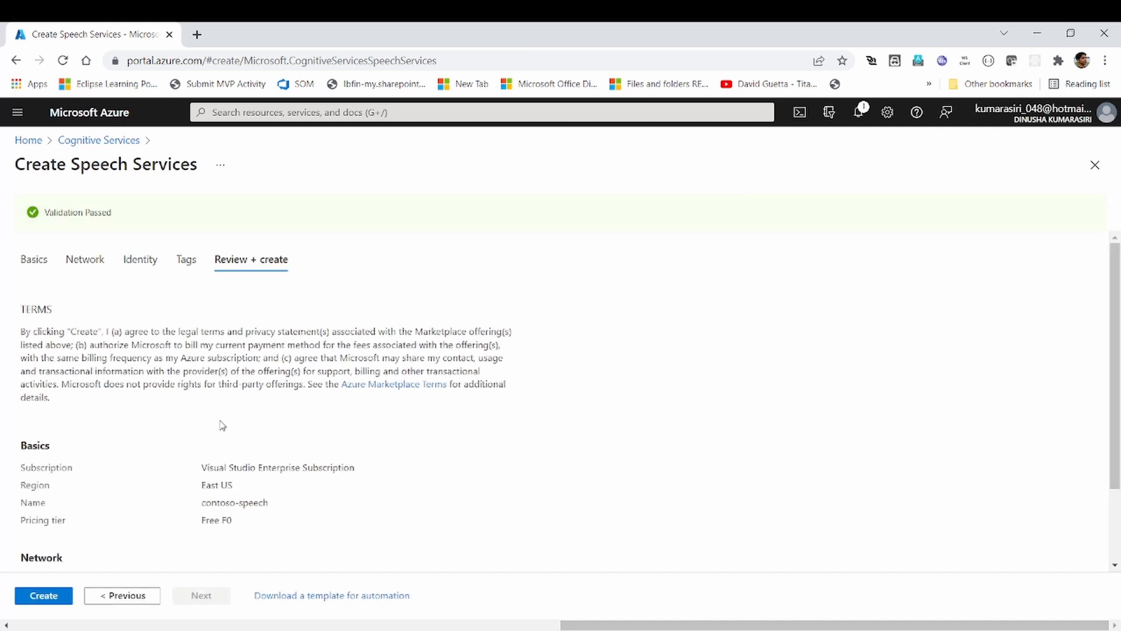
click(43, 595)
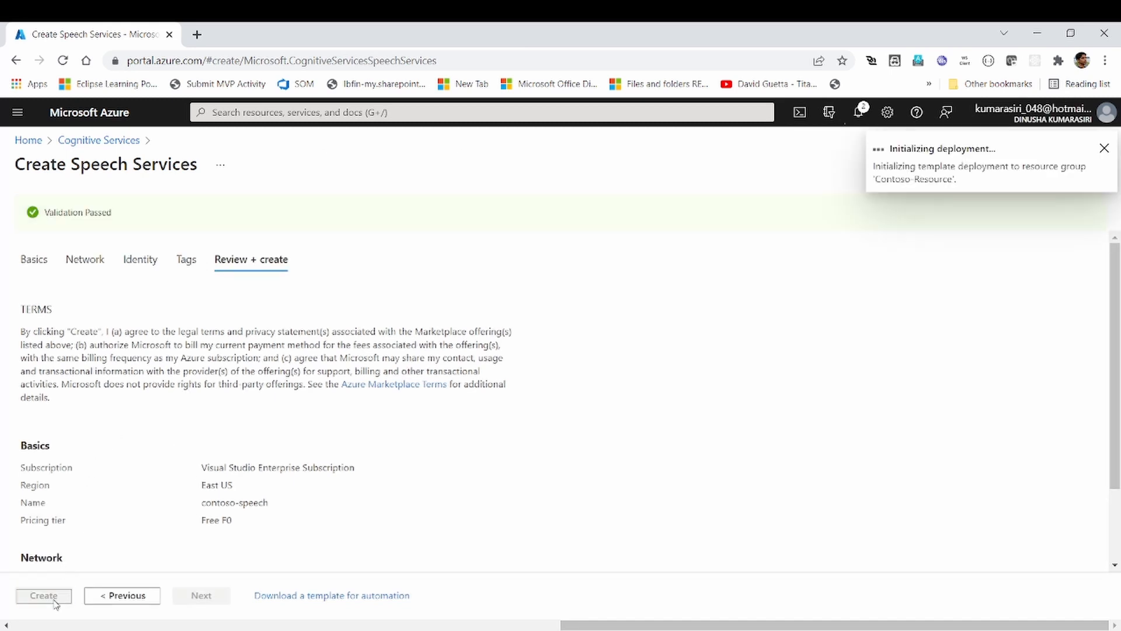
click(43, 595)
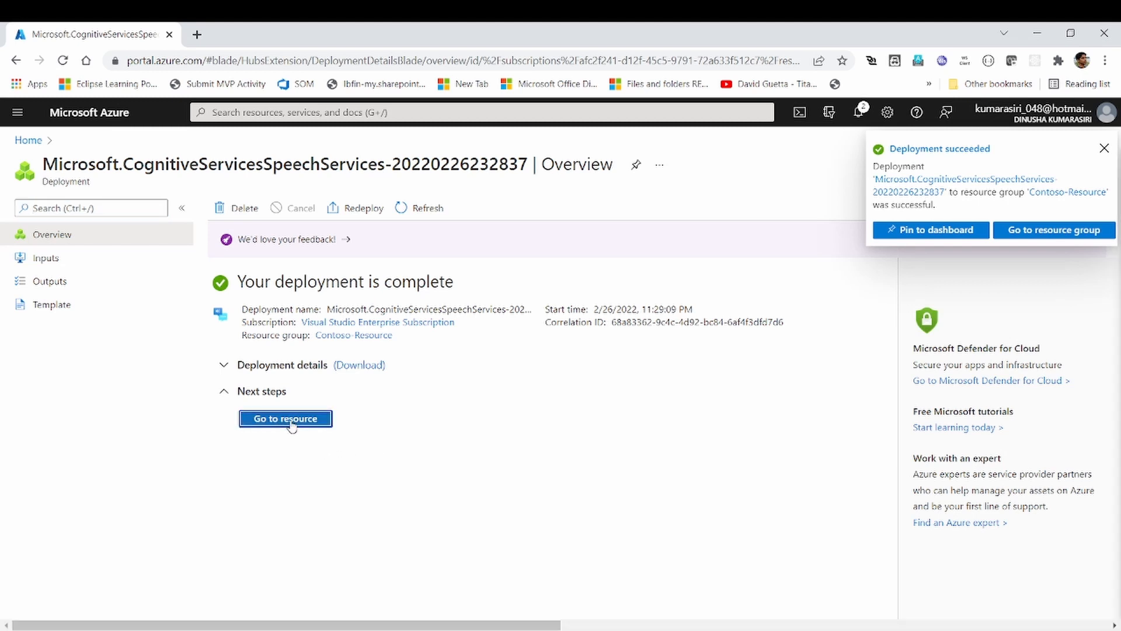
Step: Go to the contoso-speech resource and show its Keys and Endpoint page
click(284, 418)
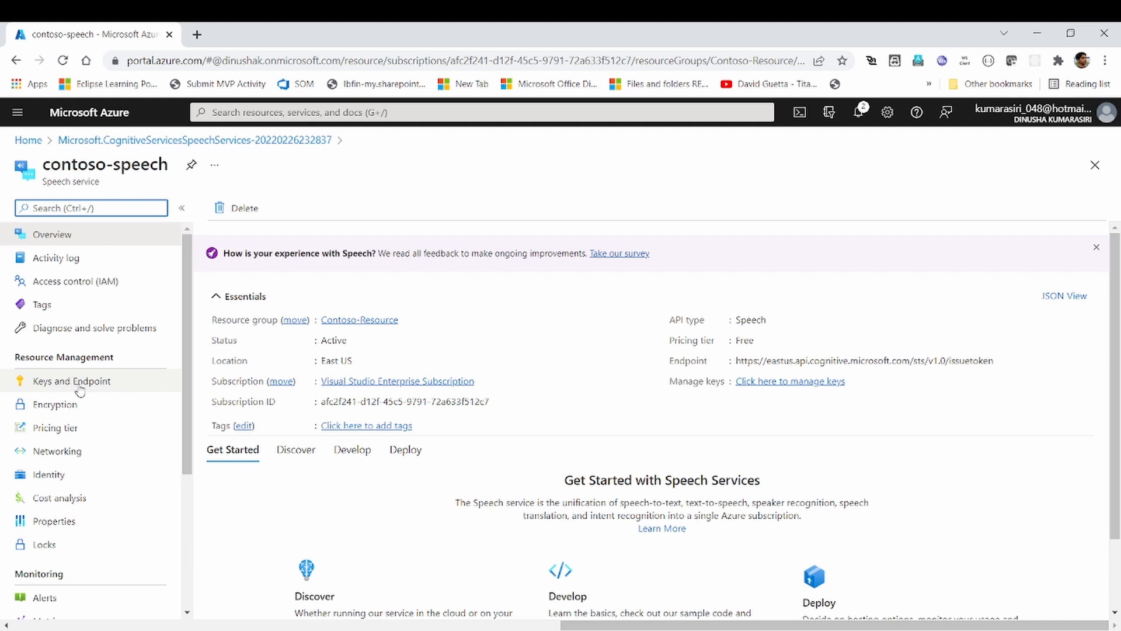
click(71, 380)
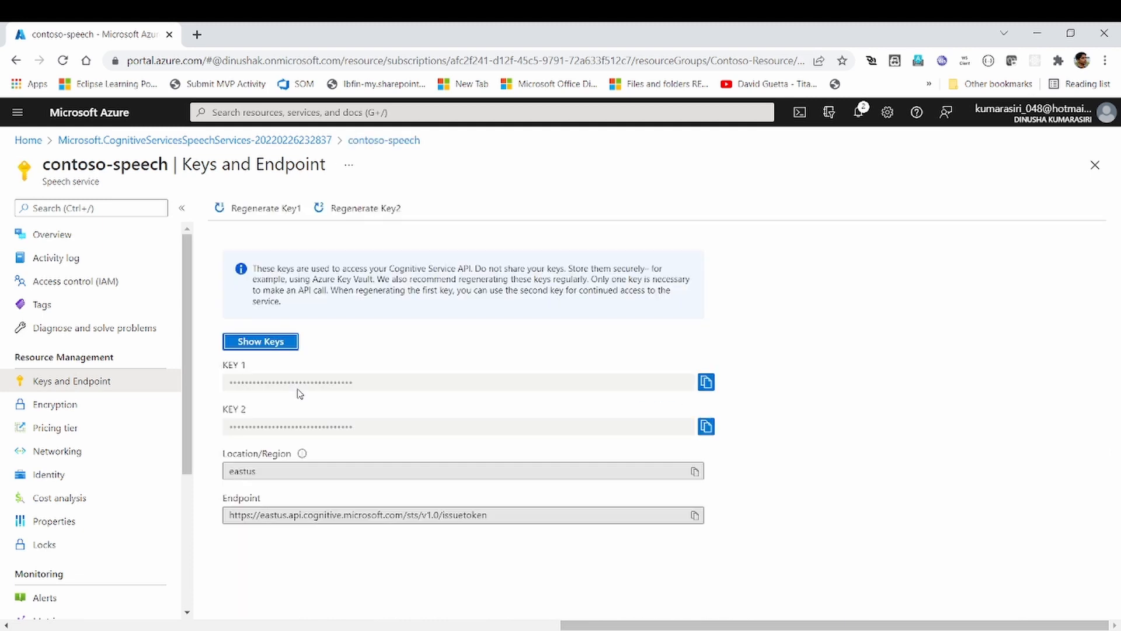
mouse_move(231, 385)
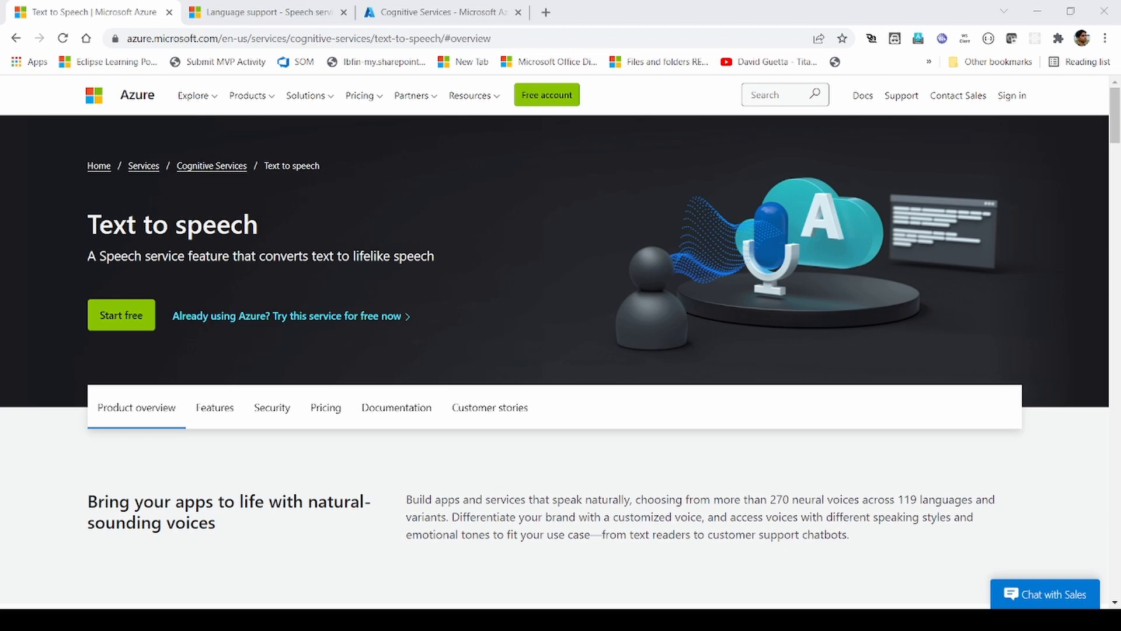
Step: Follow the Text to speech documentation links to 'Language support in the Speech service'
click(395, 407)
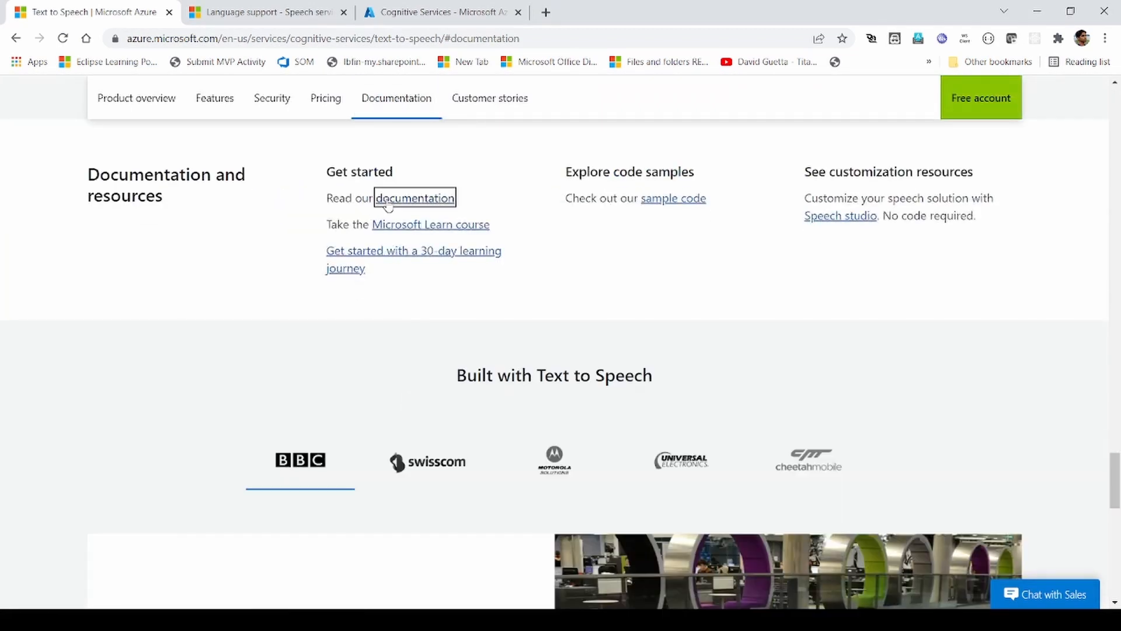
click(414, 198)
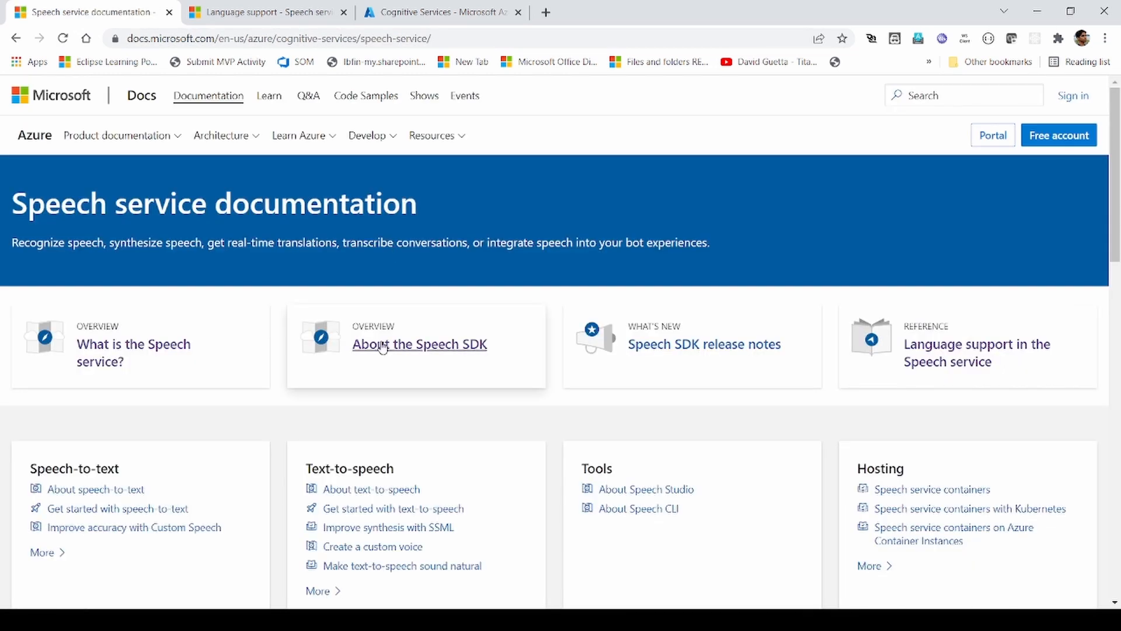
click(419, 344)
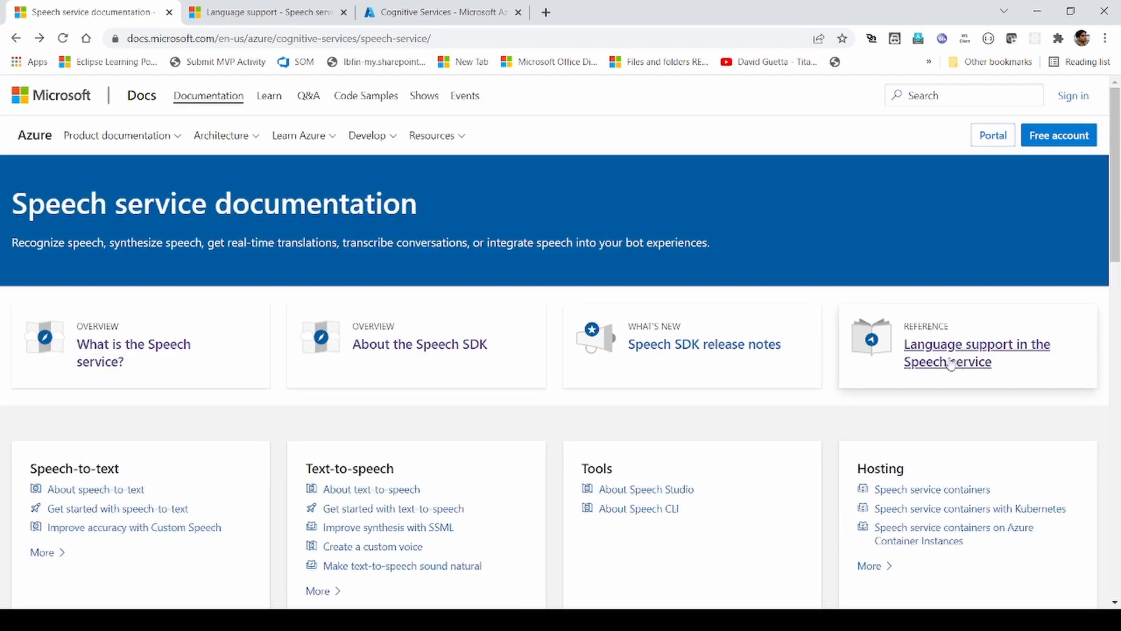
click(975, 344)
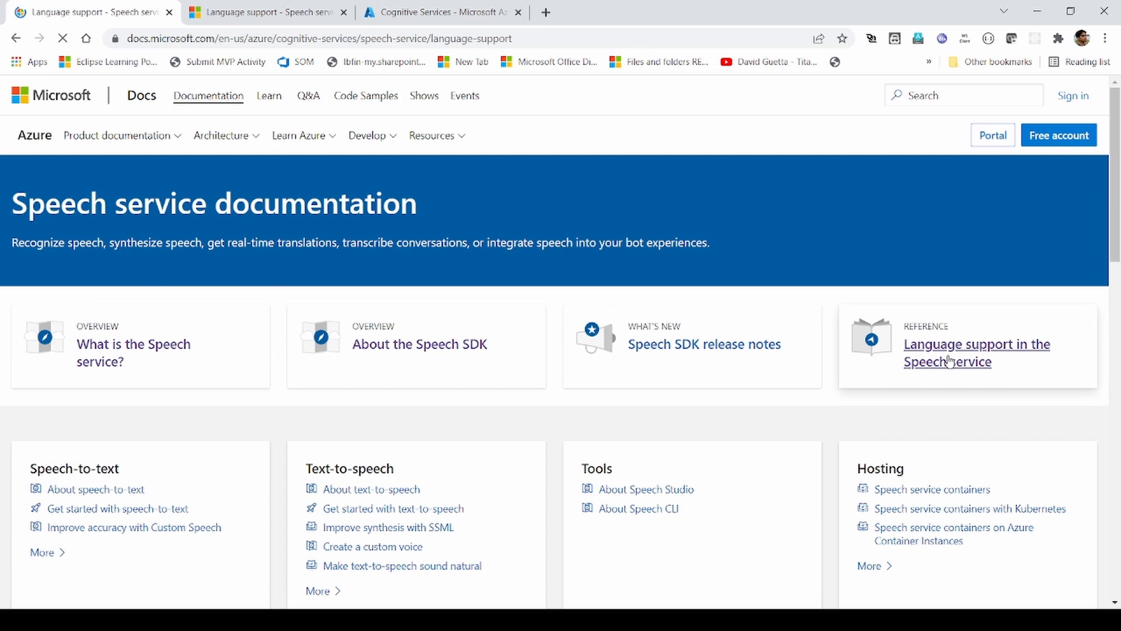
click(975, 353)
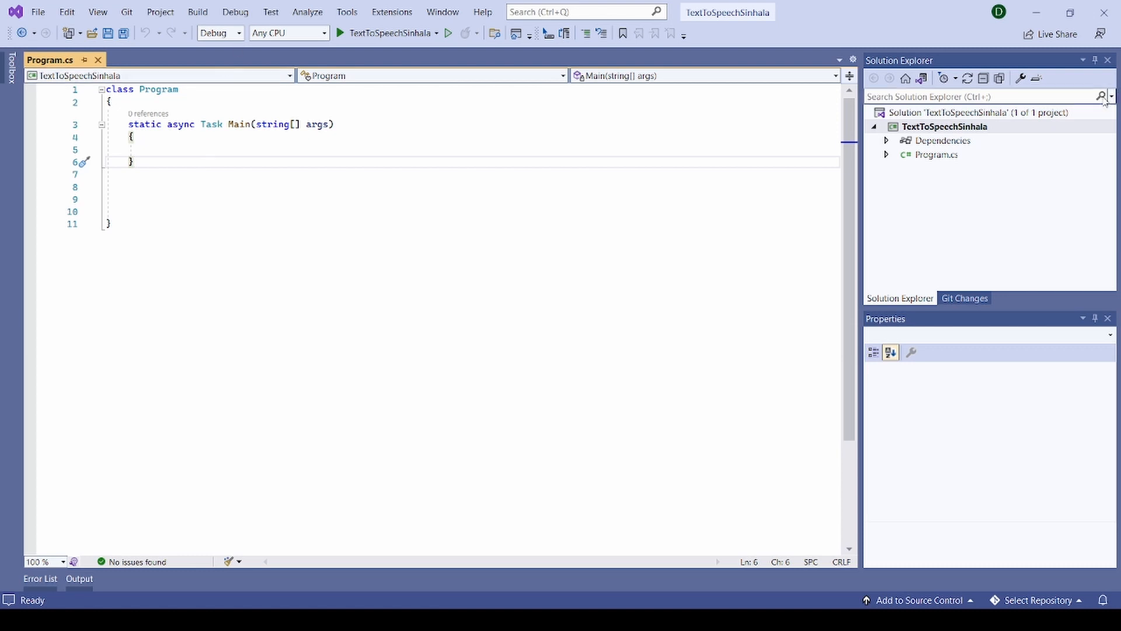
Step: Search NuGet for Microsoft.Cog and install Microsoft.CognitiveServices.Speech 1.20.0
click(945, 126)
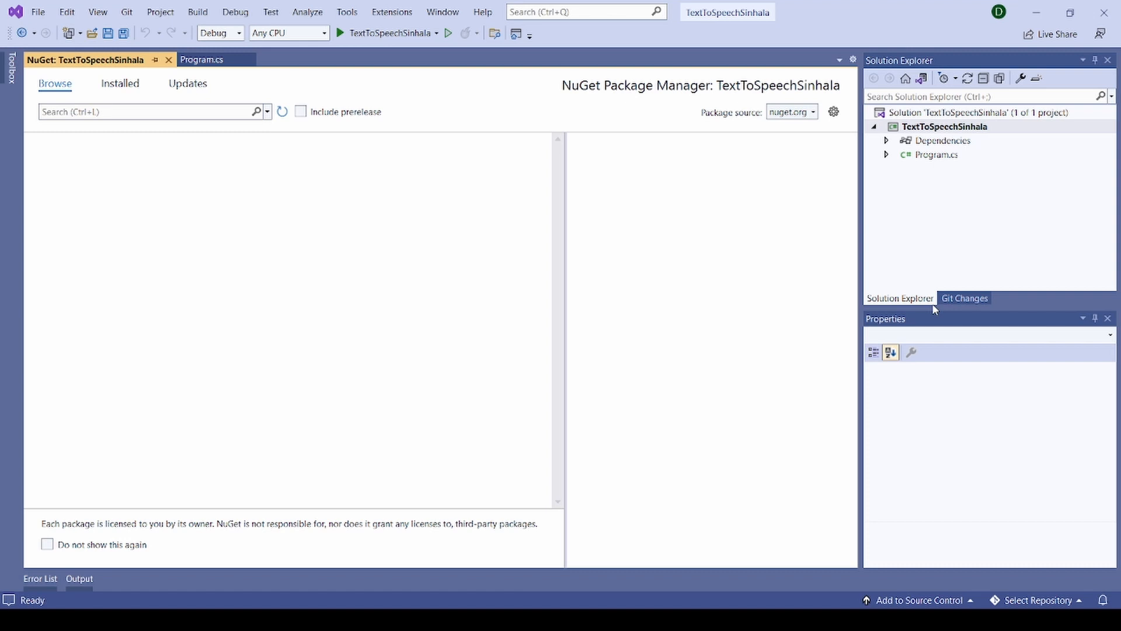
text(Microsoft.Cog)
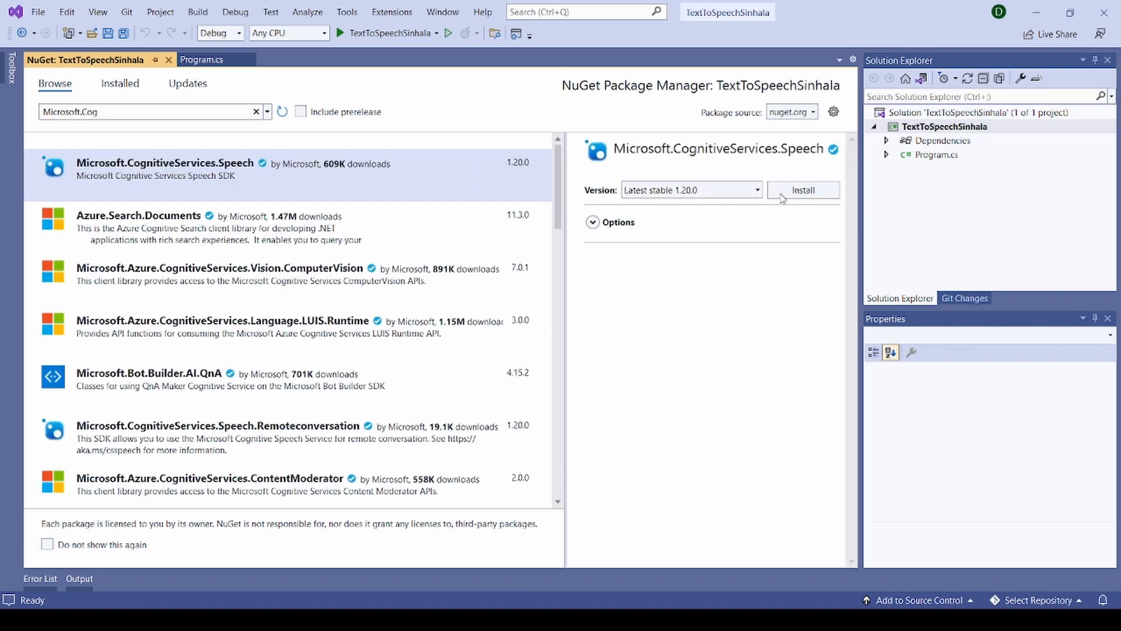
click(802, 189)
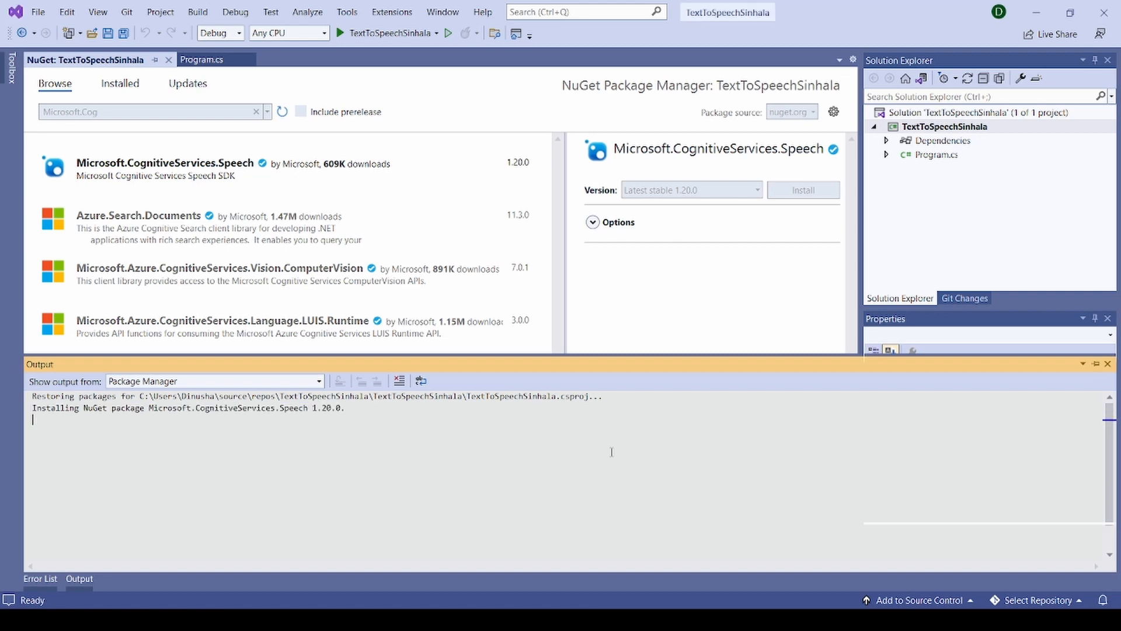
click(198, 60)
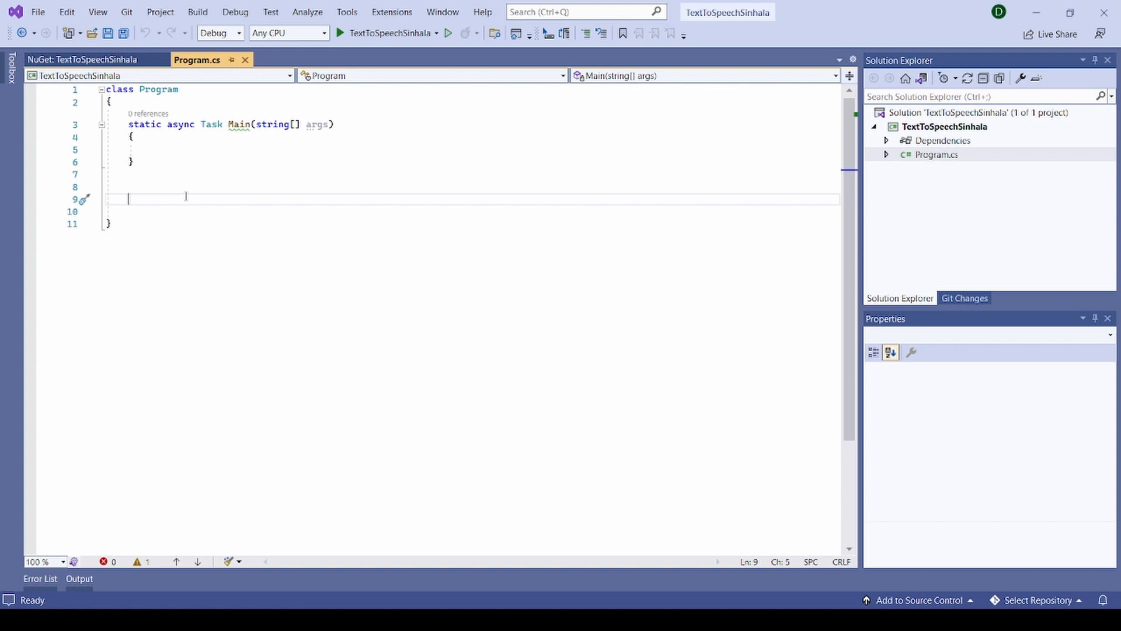
Step: Add an empty static async Task Speak() method declaring Random random = new Random()
text(stat)
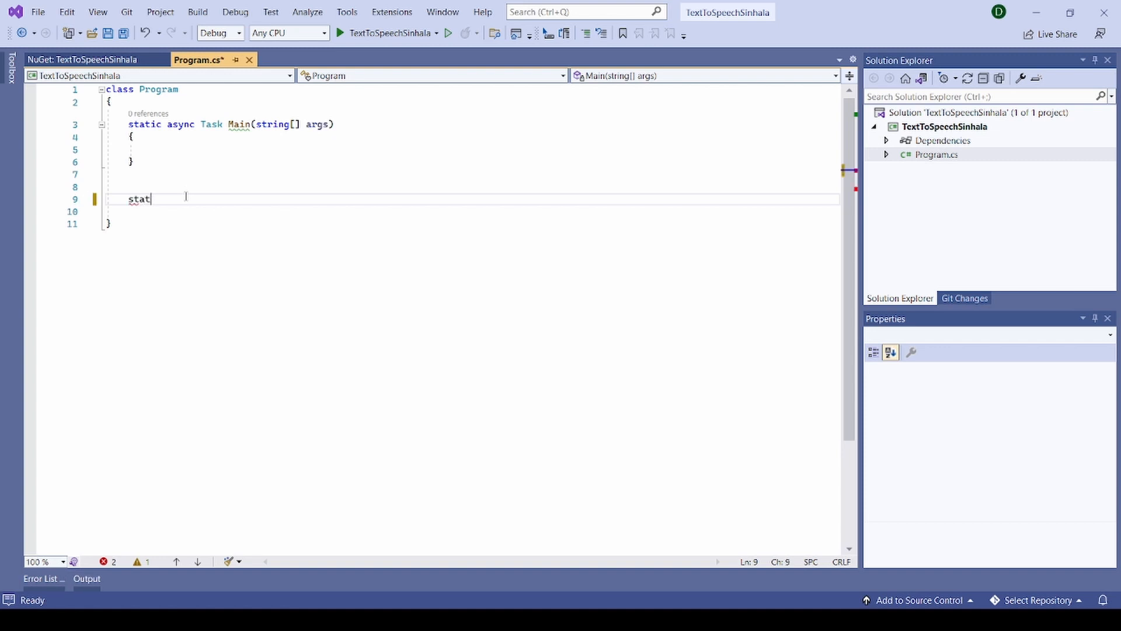
text(ic as)
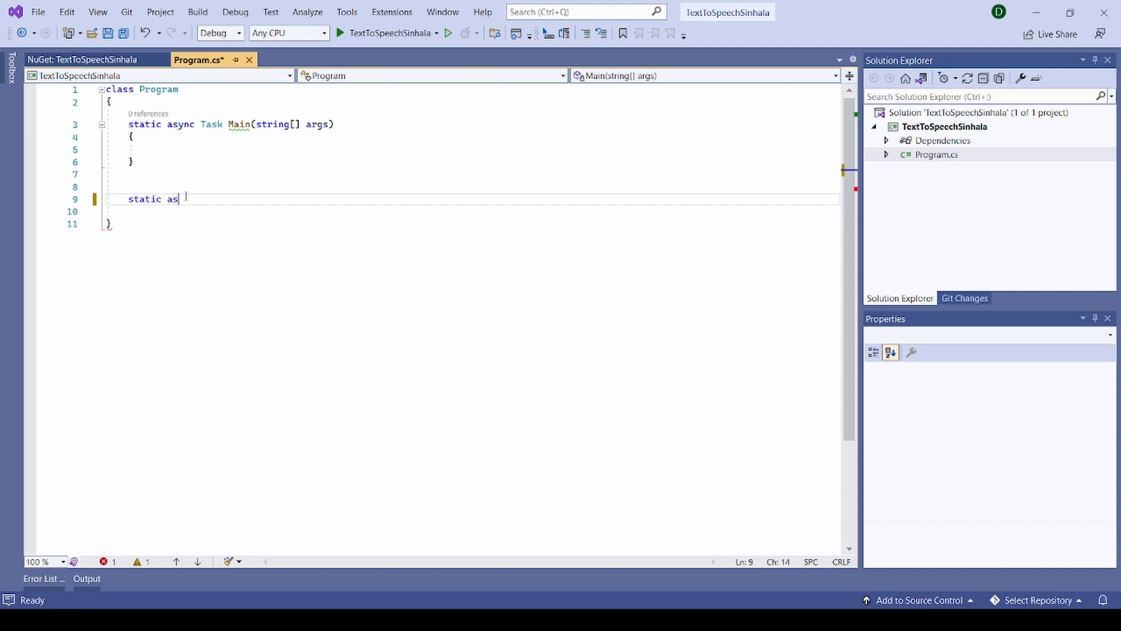
text(ync Ta)
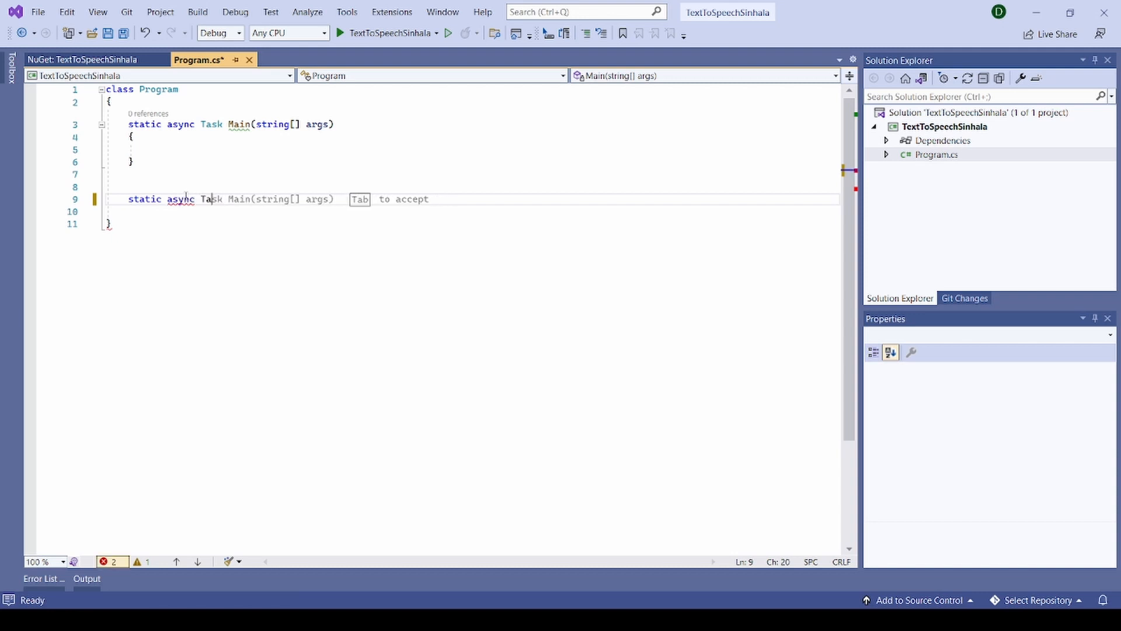
text(Sp)
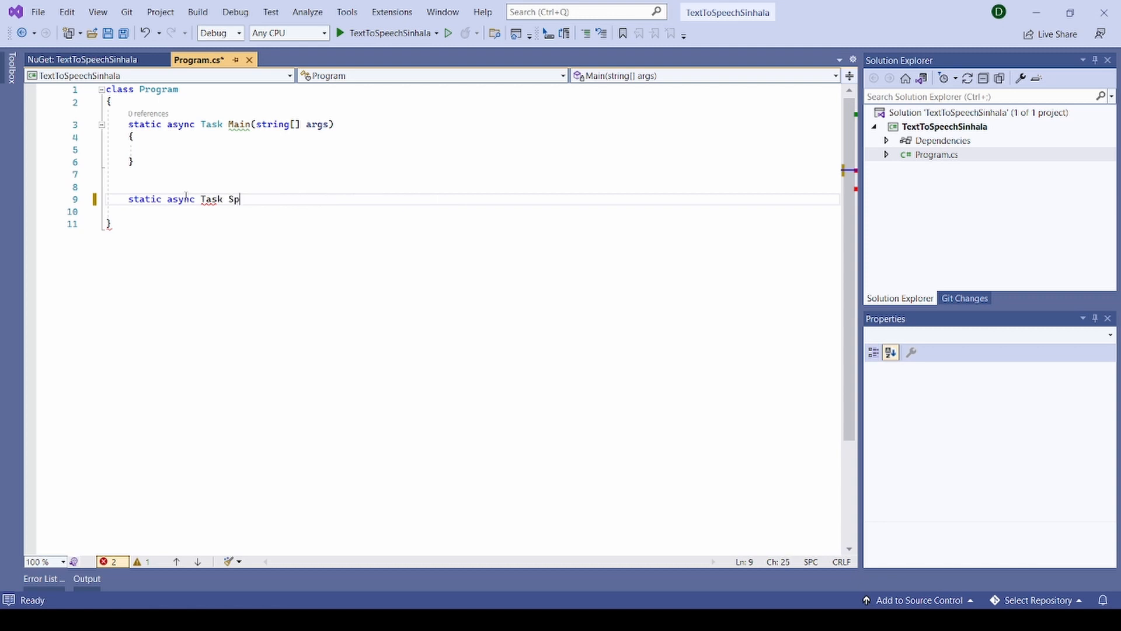
text(eak())
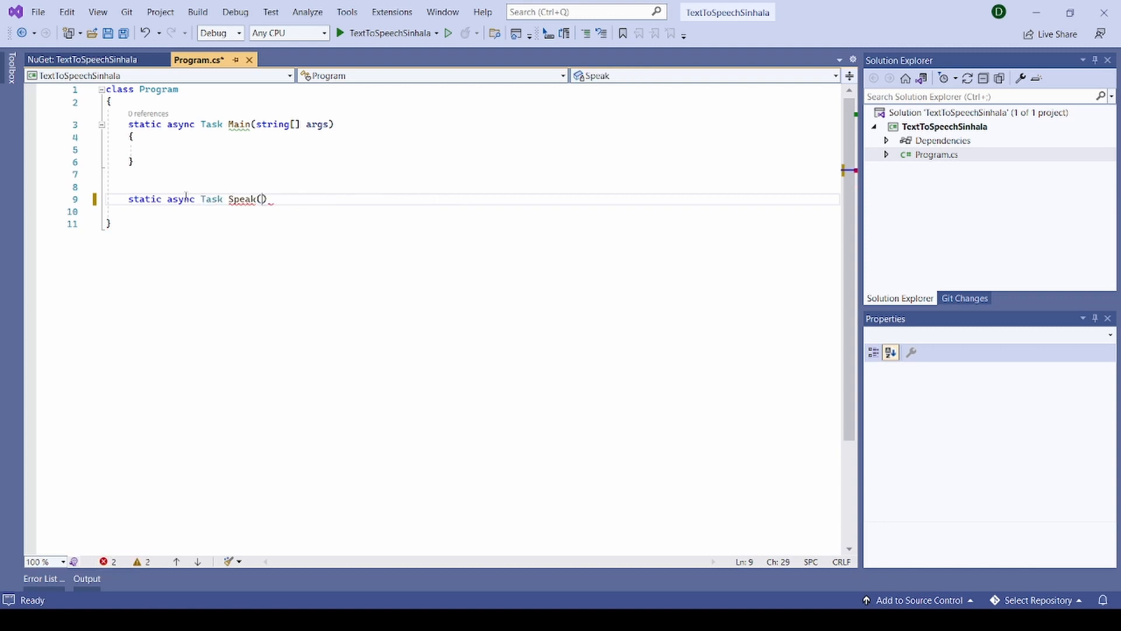
text({})
text(Random rand)
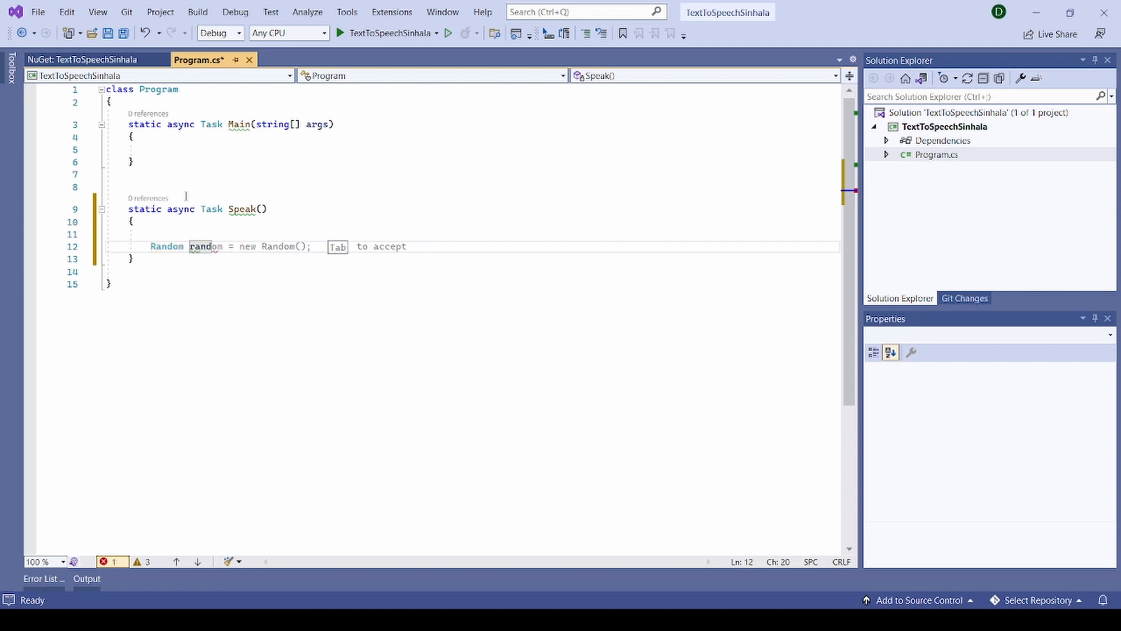
key(enter)
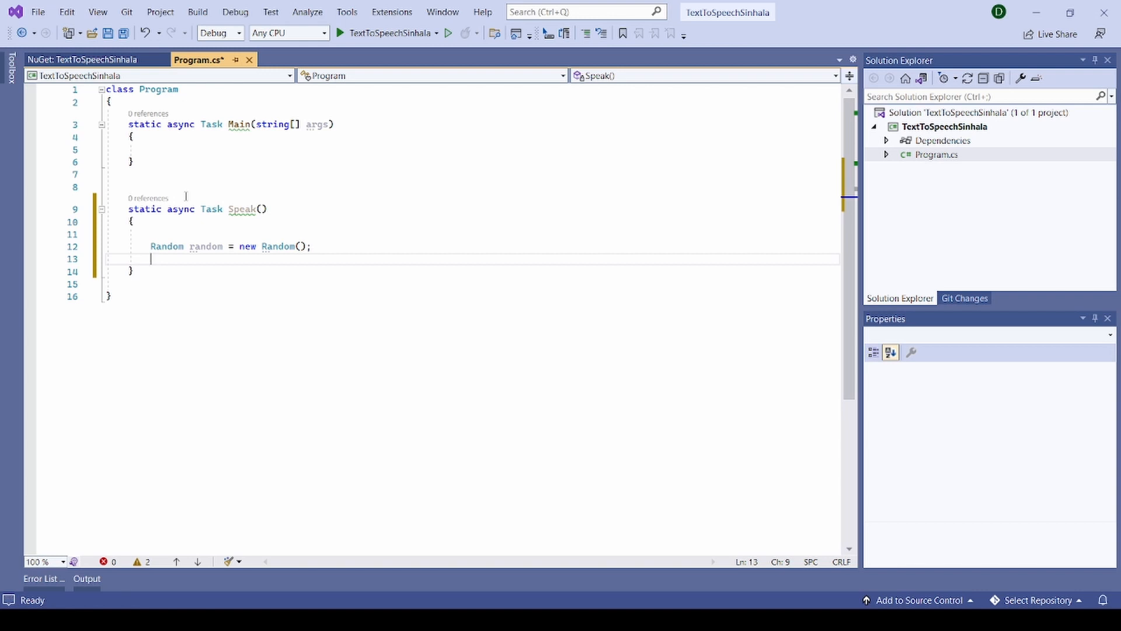
Step: Declare var counter = random.Next(1,5) in Speak
text(var c)
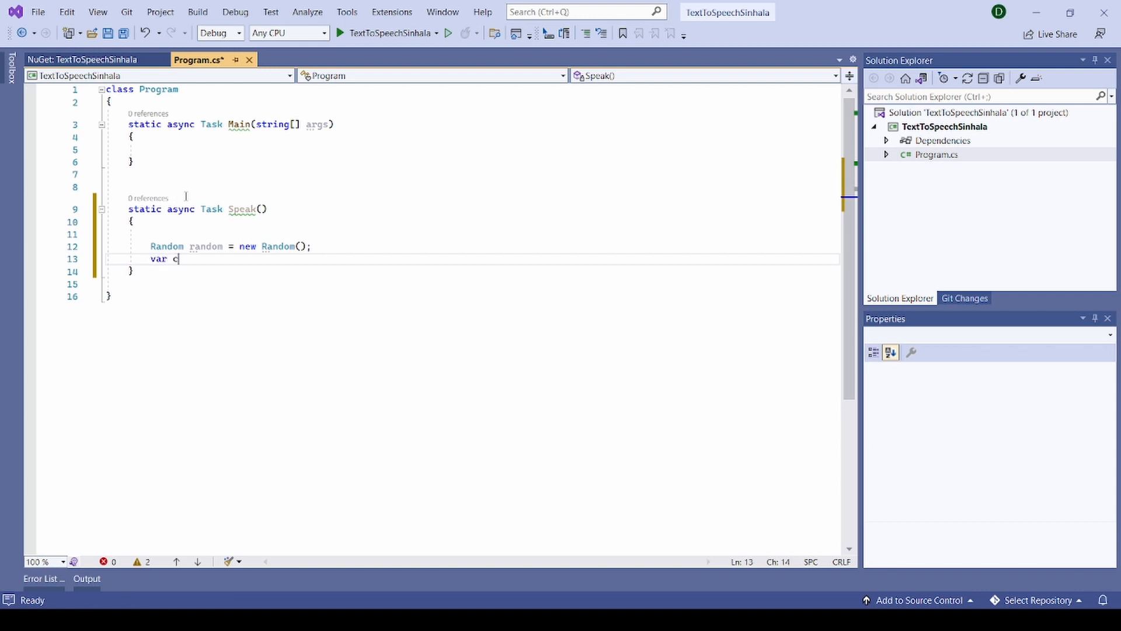
text(ounter)
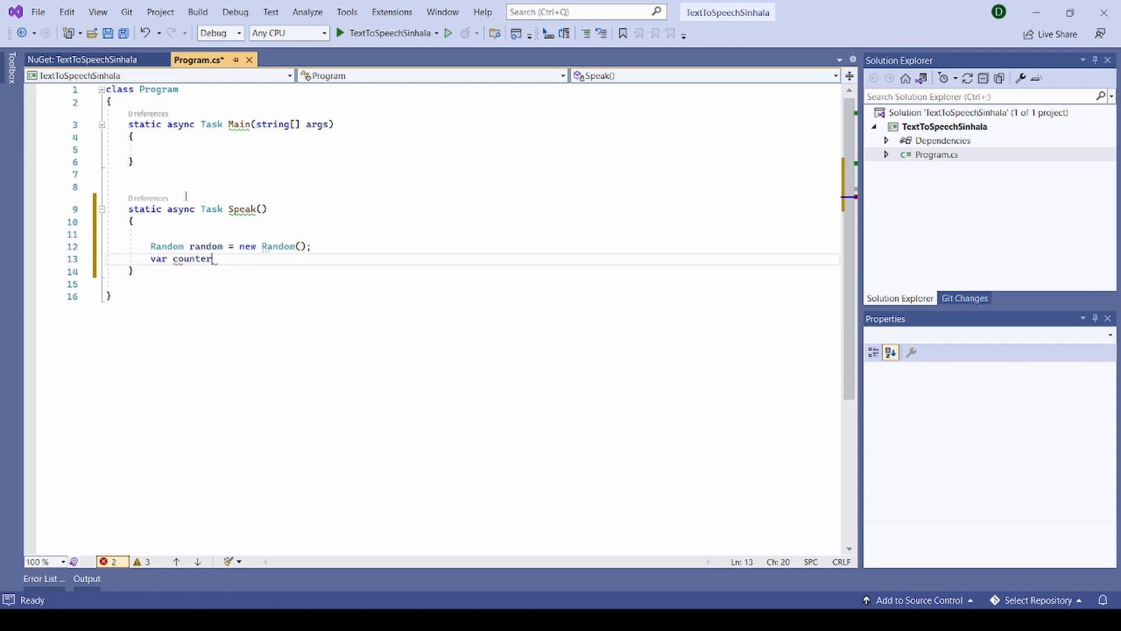
text(= 0;)
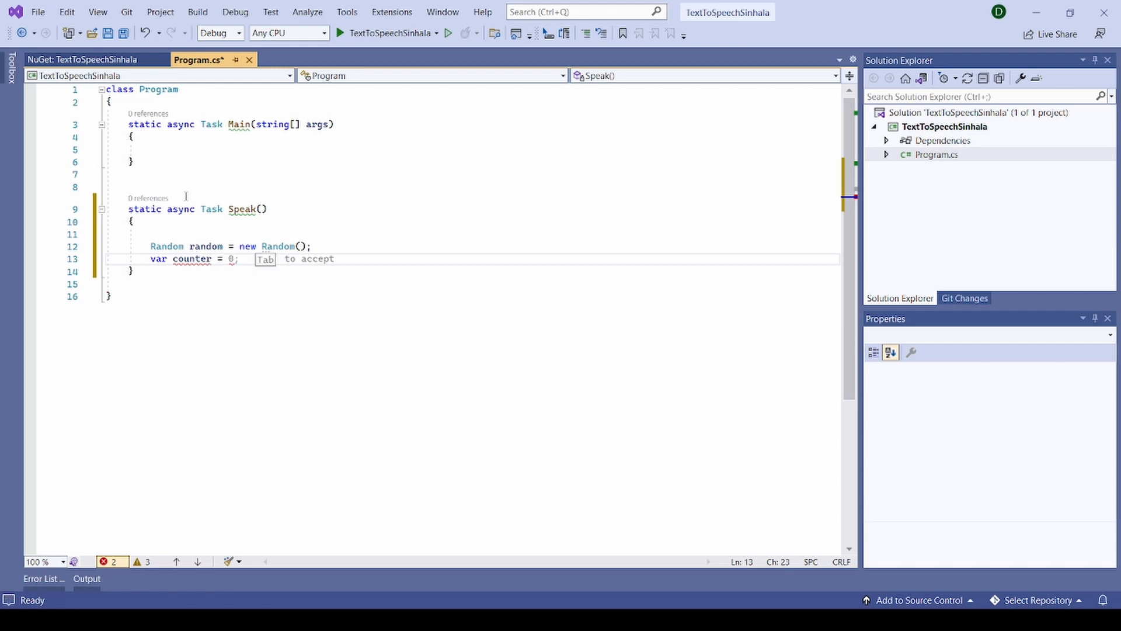
text(ra)
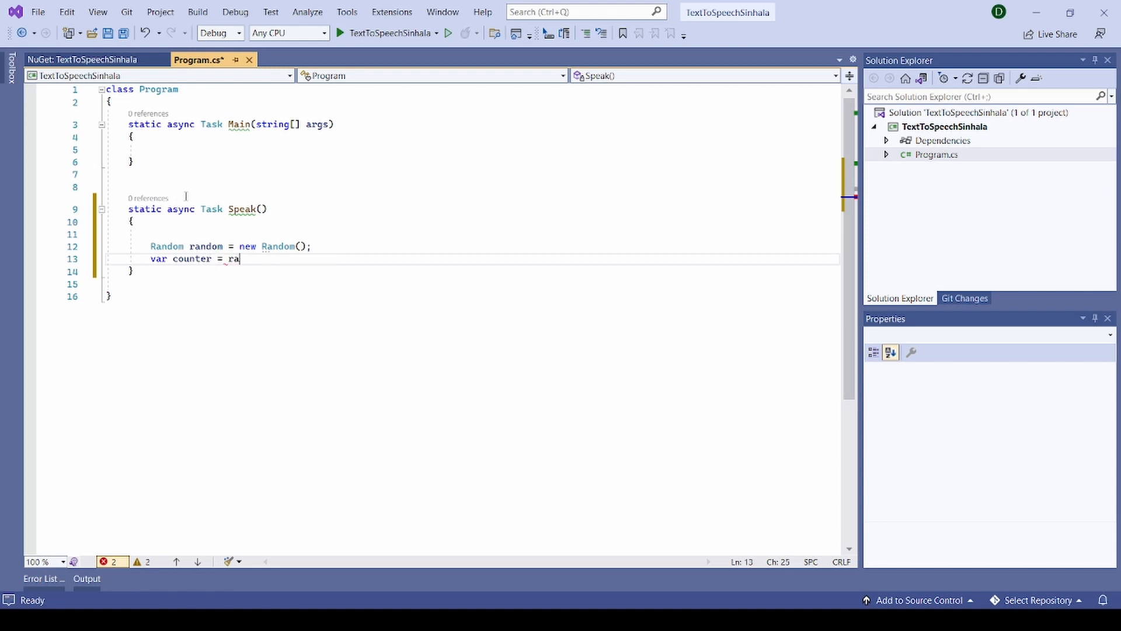
text(ndom.Next(100);)
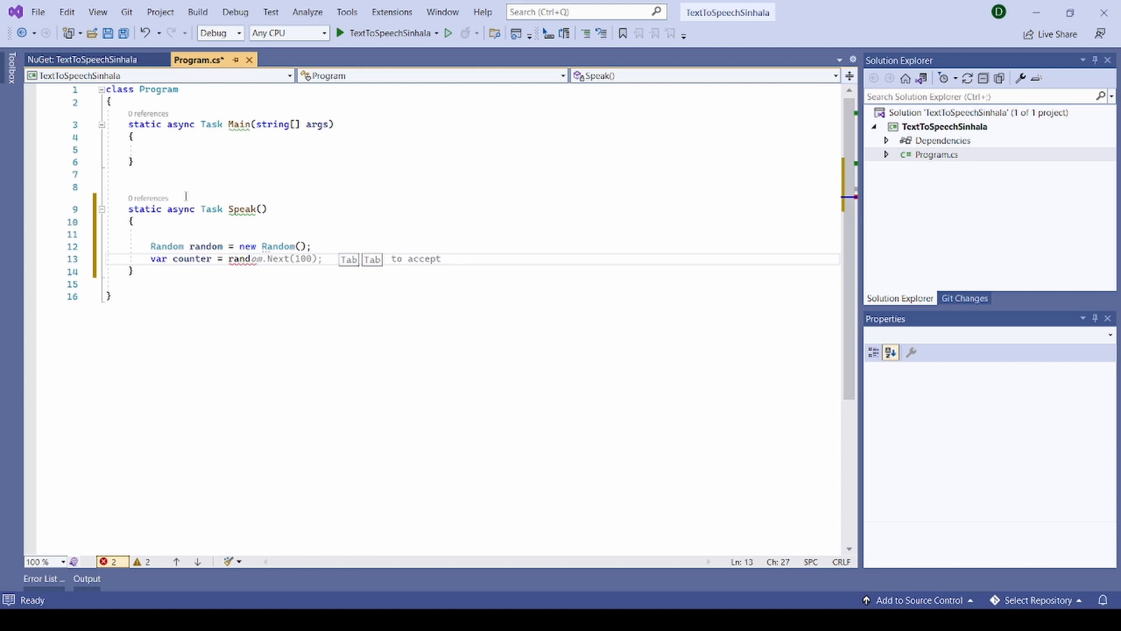
key(tab)
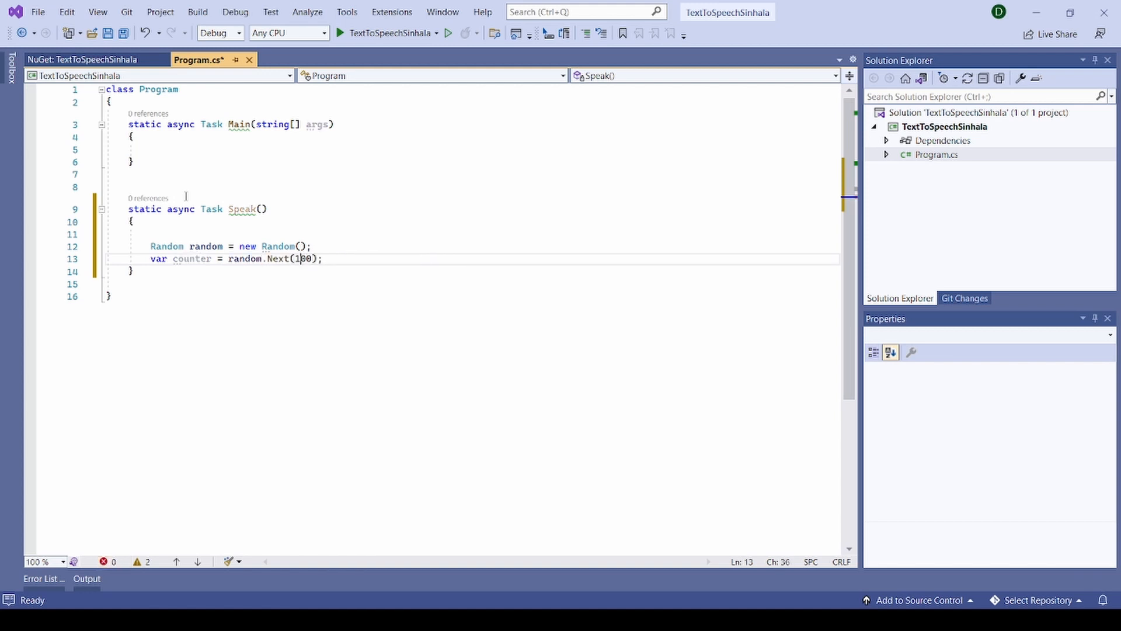
text(1,1)
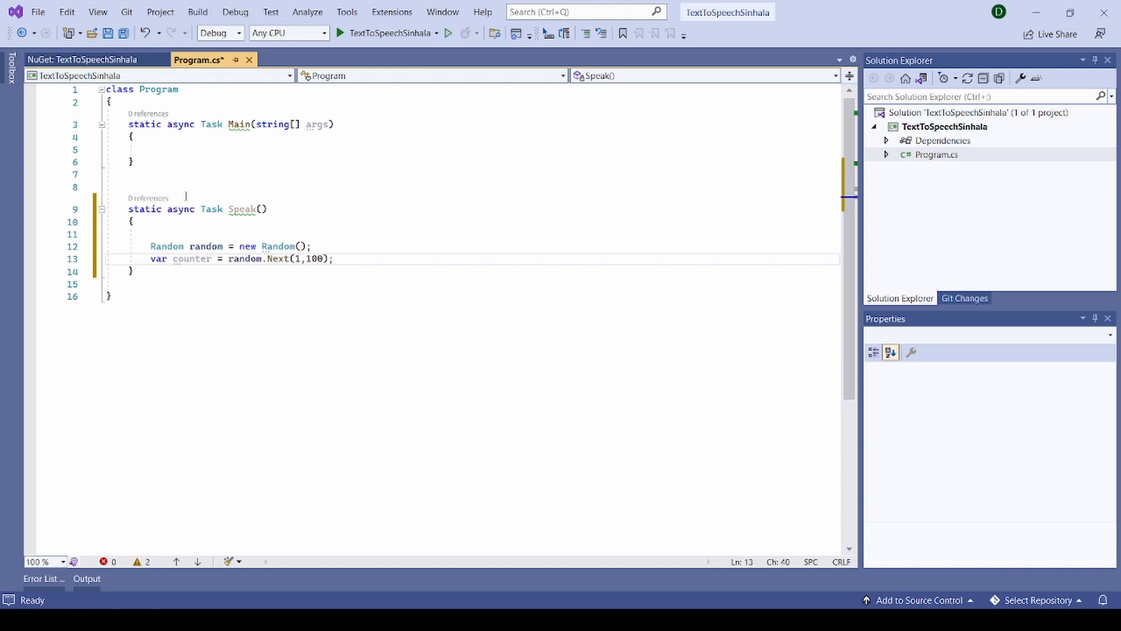
key(Backspace)
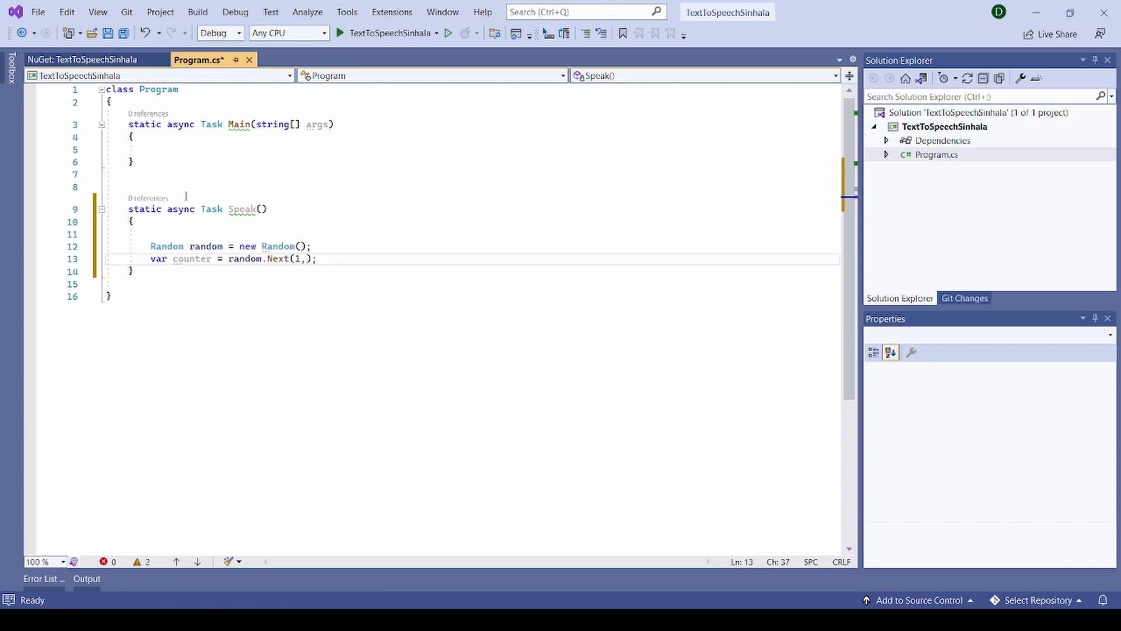
text(5)
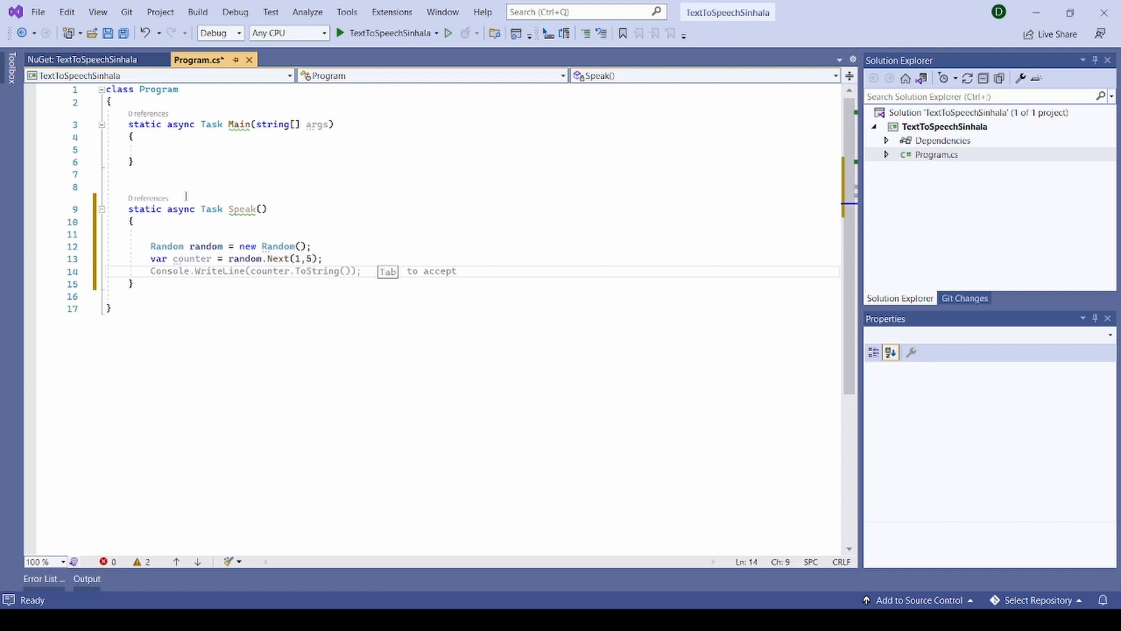
Step: Declare var token = random.Next(100, 500) in Speak
text(var)
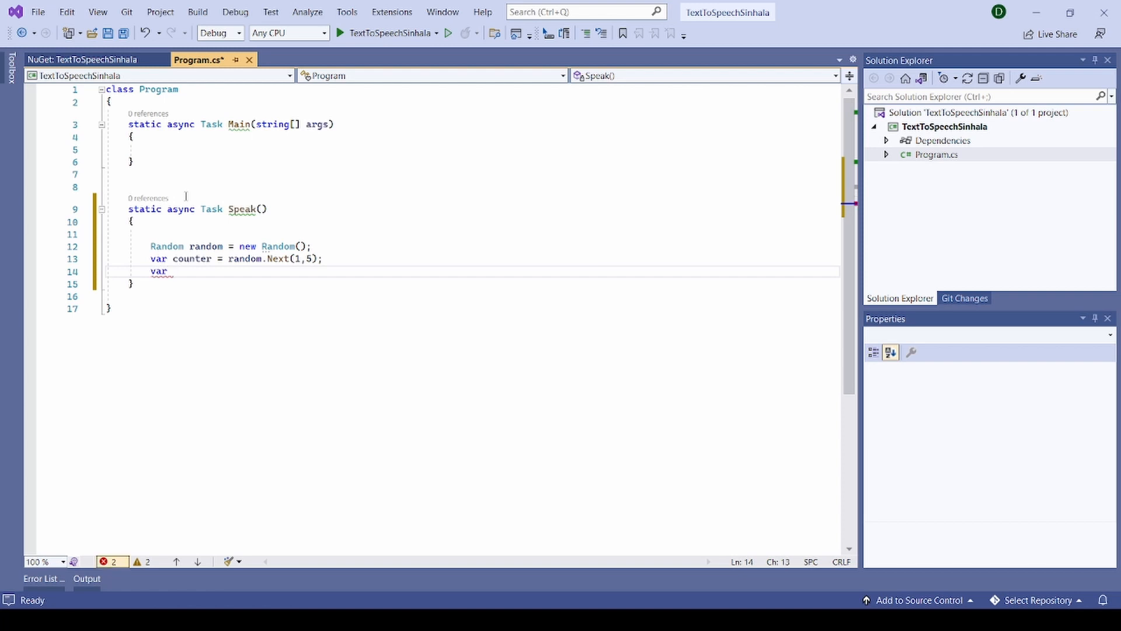
text(t)
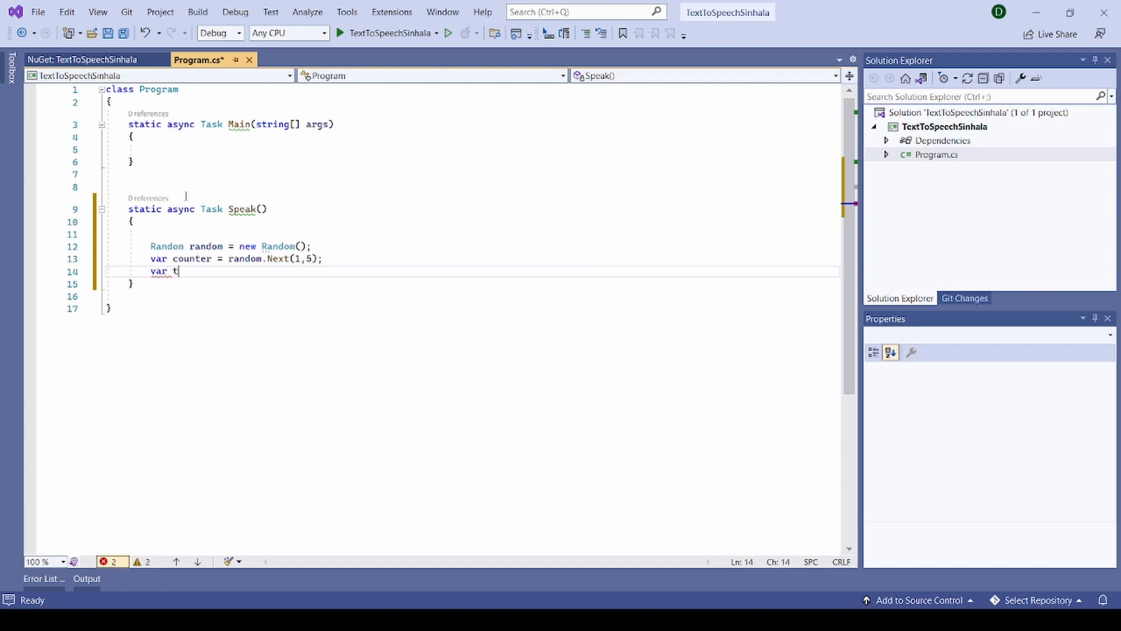
text(oken =)
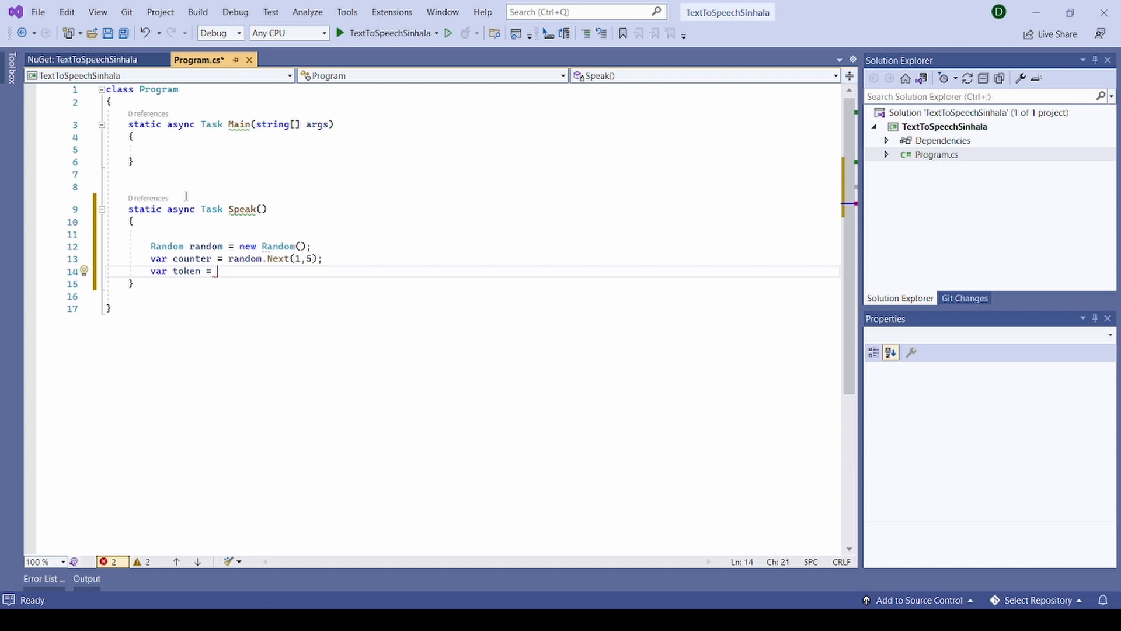
text(rando)
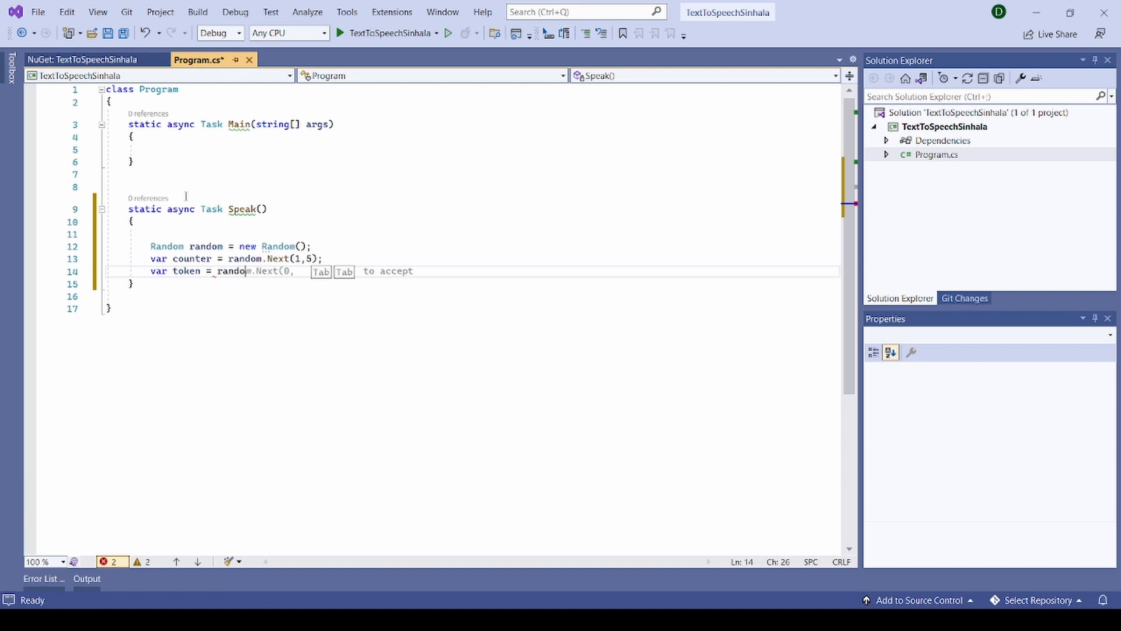
key(Tab)
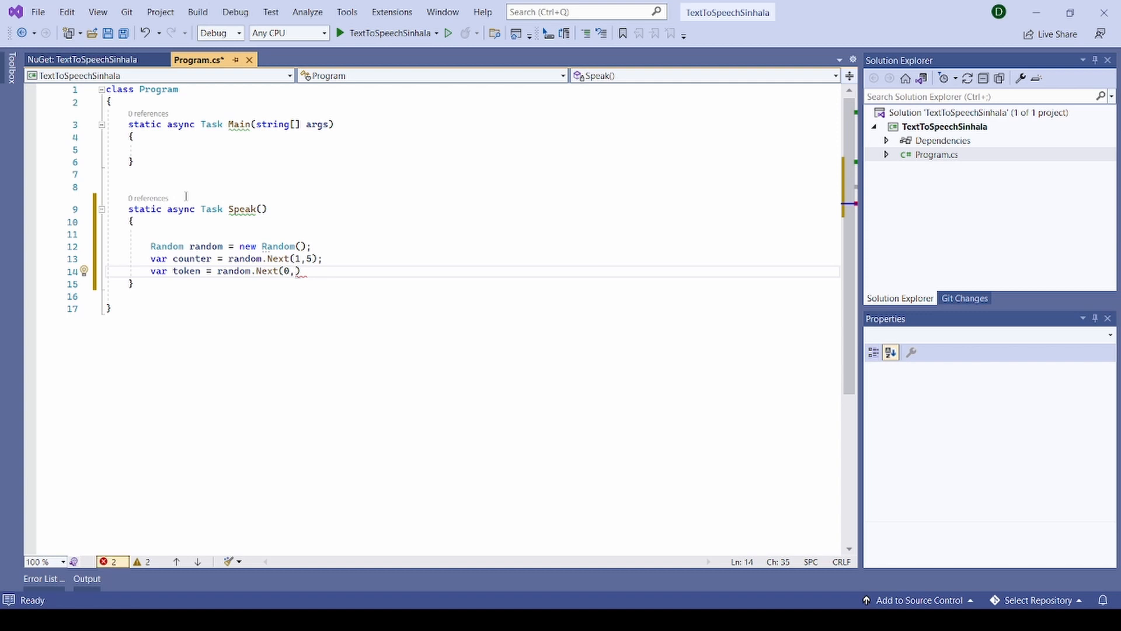
key(BackSpace)
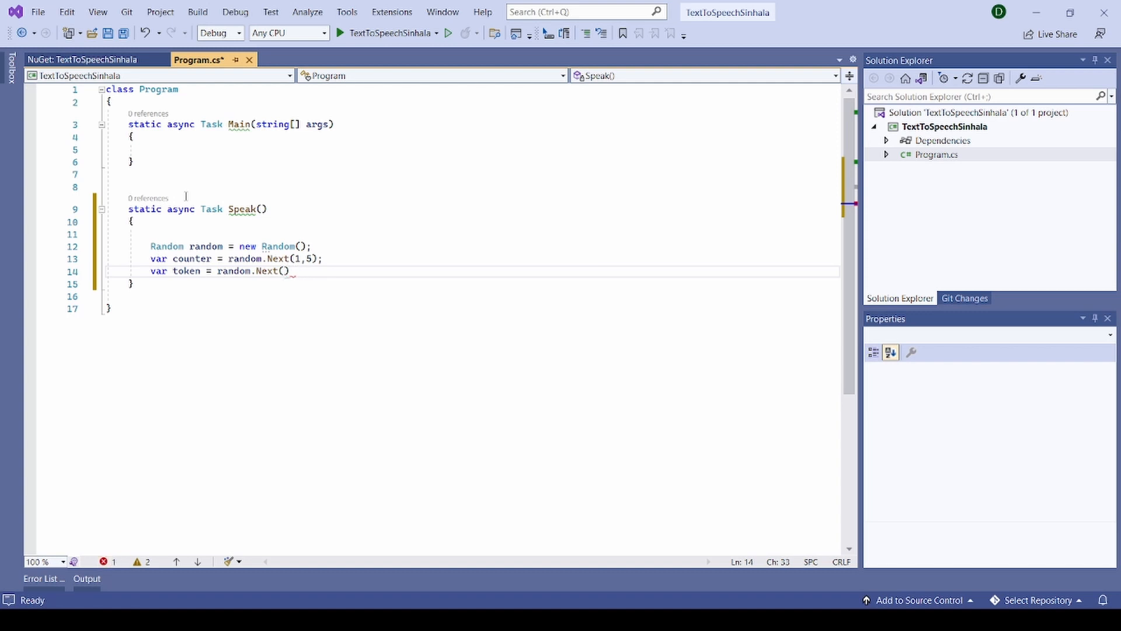
text(100,)
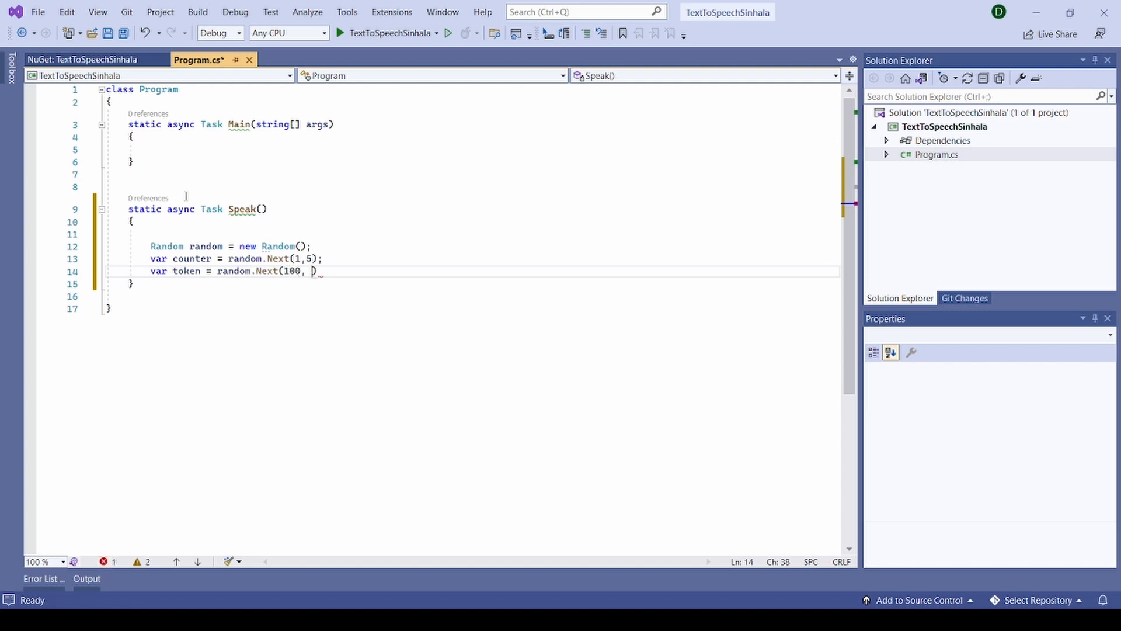
text(500))
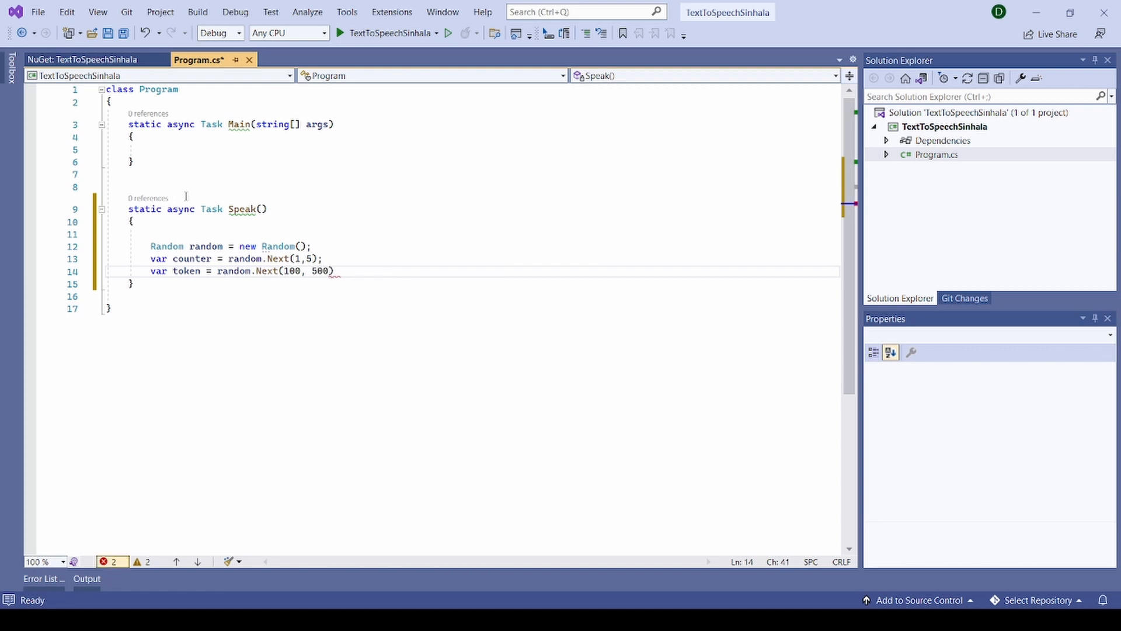
text(;)
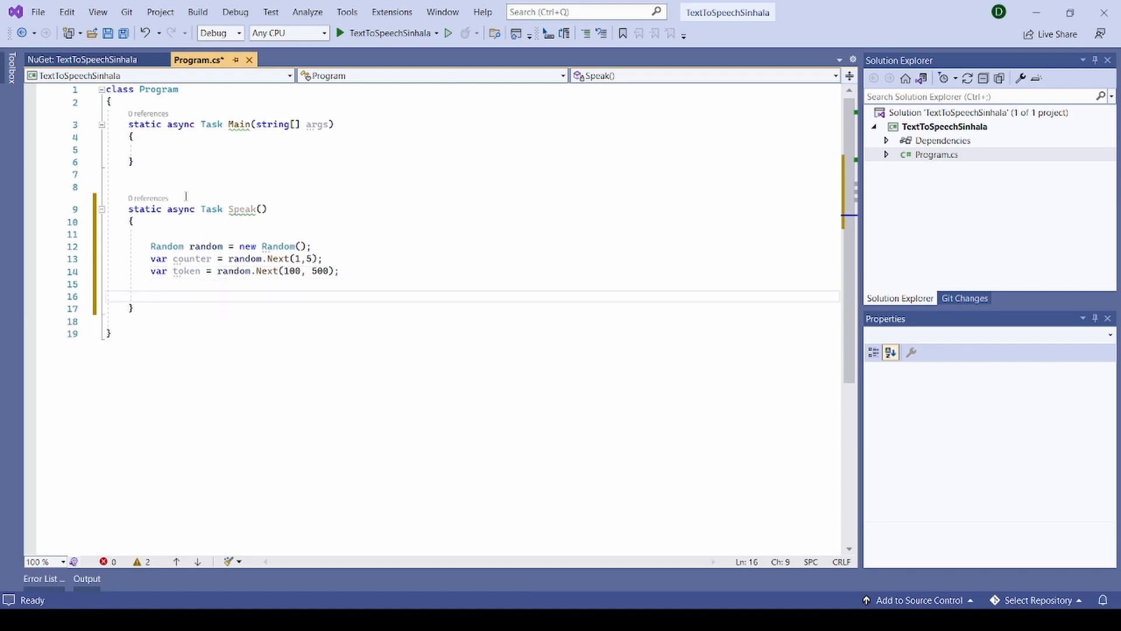
Step: Write var config = SpeechConfig.FromSubscription("<key>", "eastus") in Speak
text(Console.WriteLine()
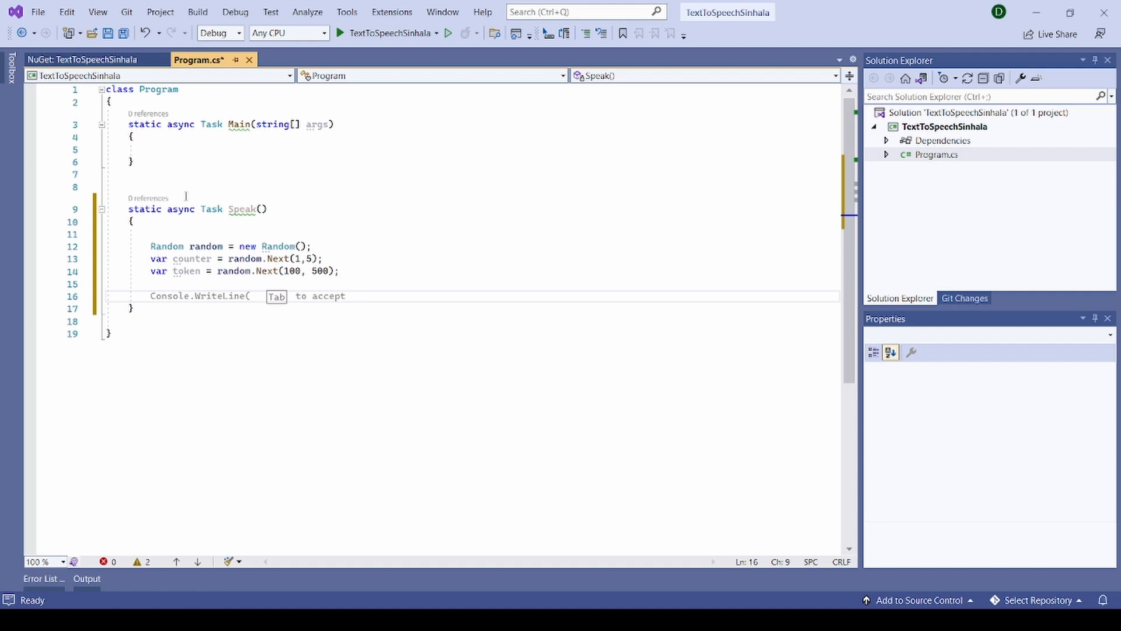
text(SpeechConfig)
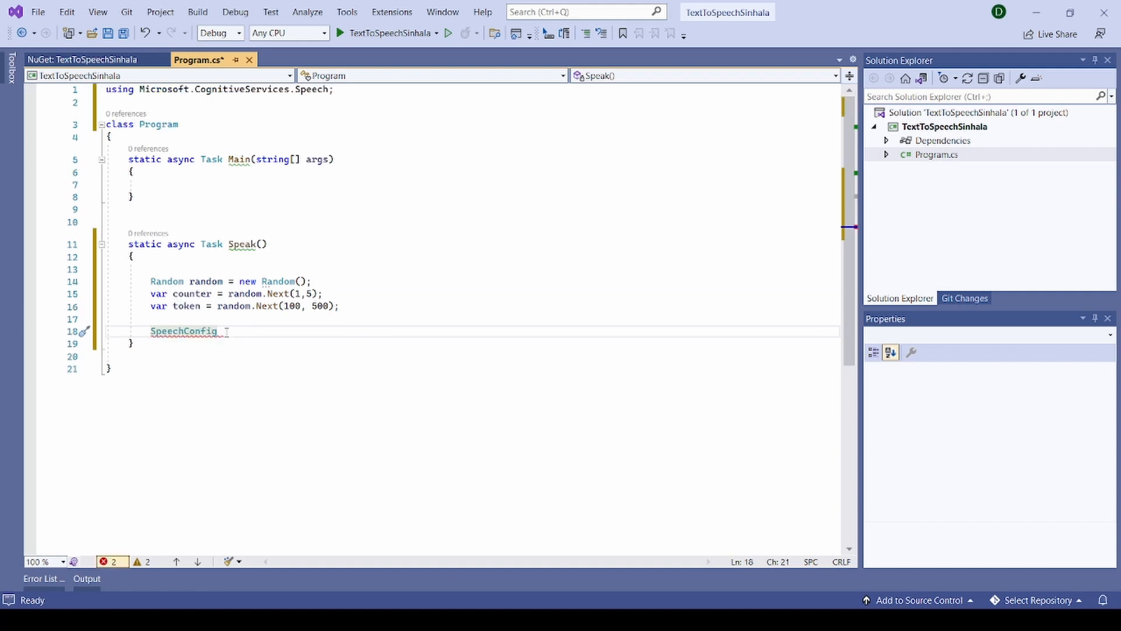
text(.)
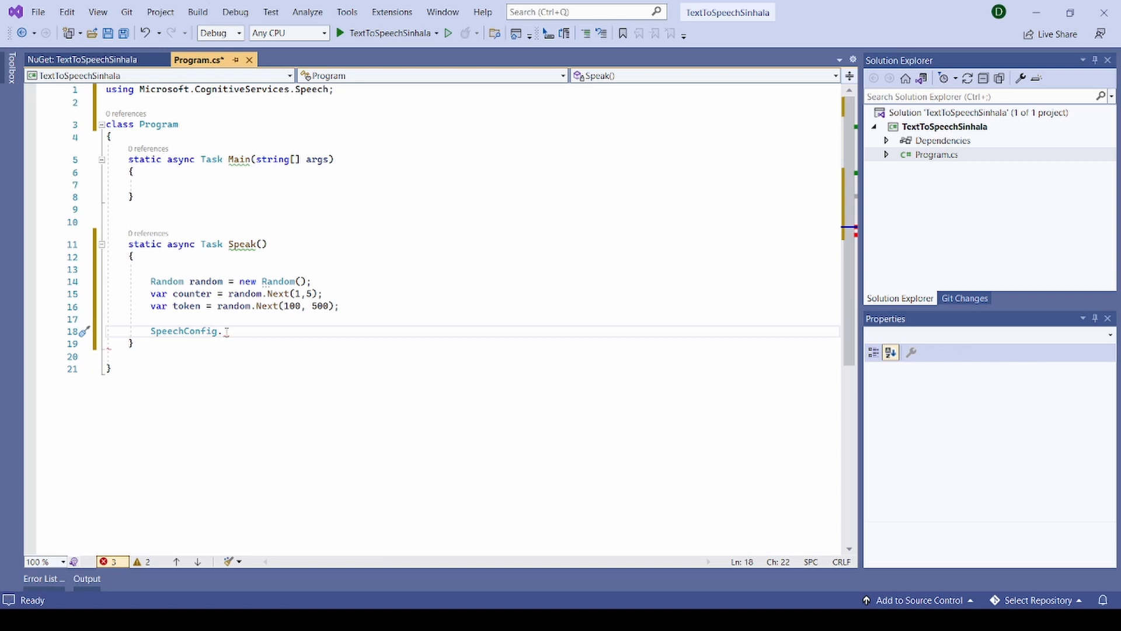
text(Fro)
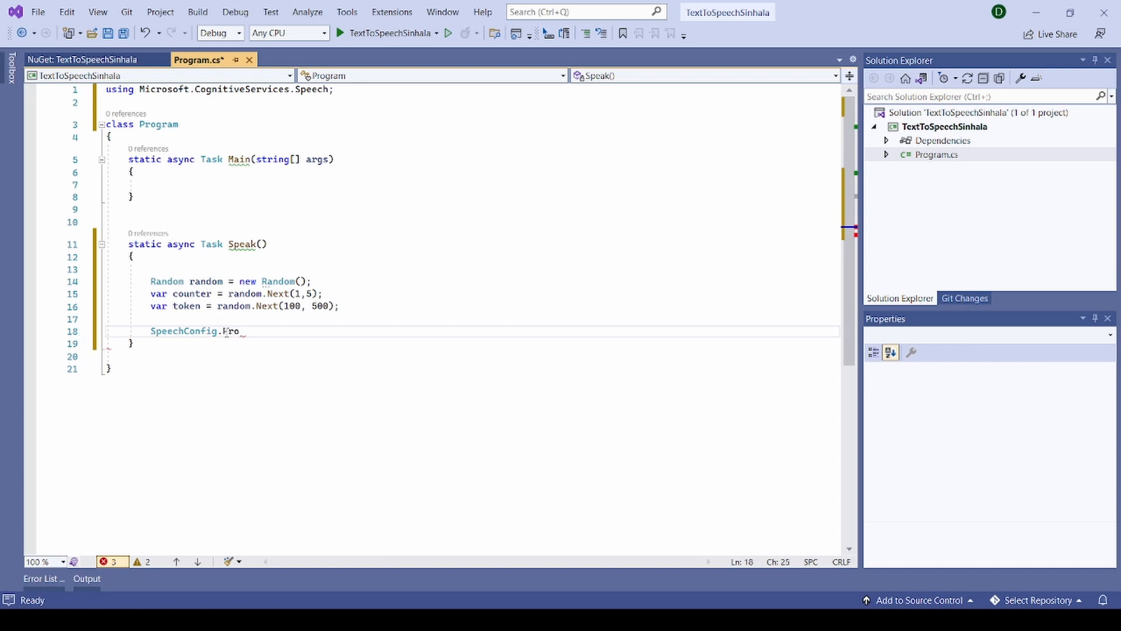
text(m)
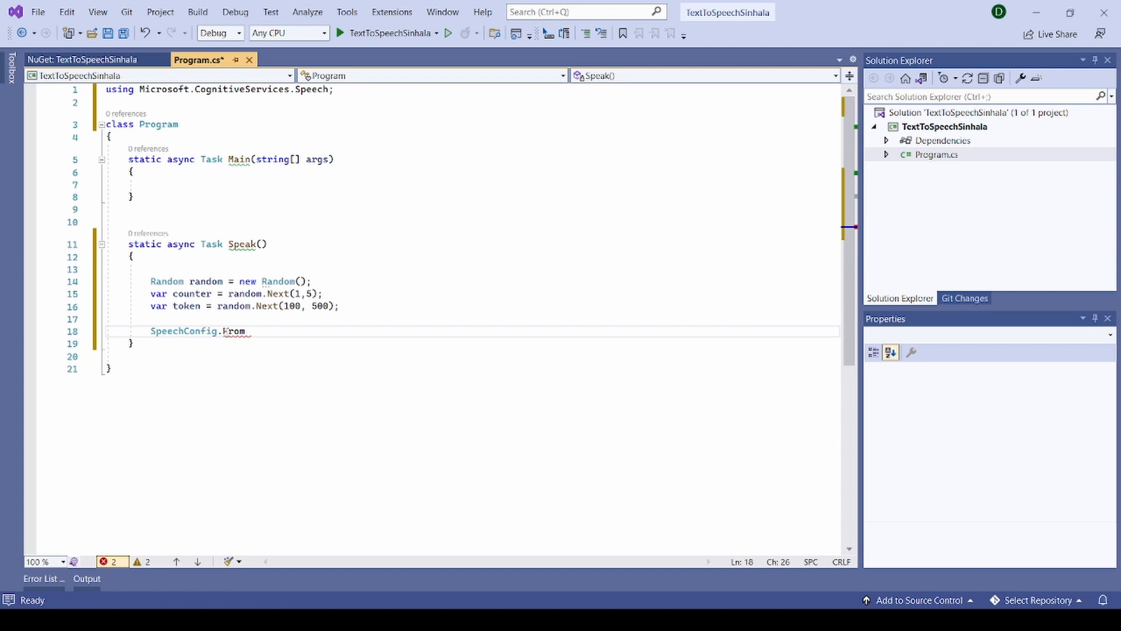
text(Subscription)
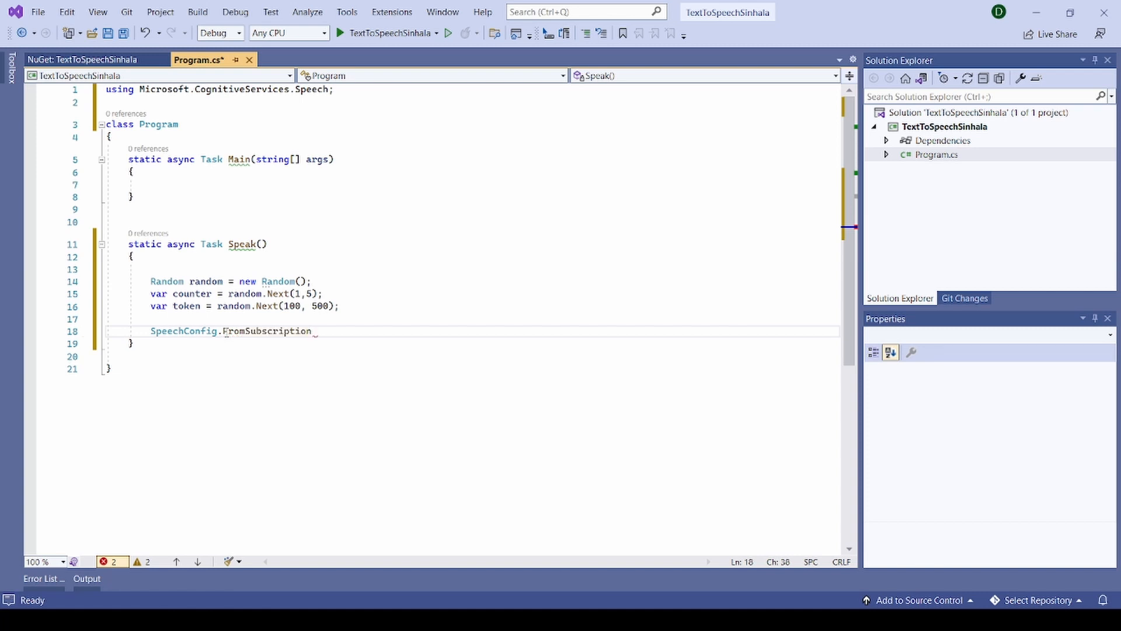
text((""))
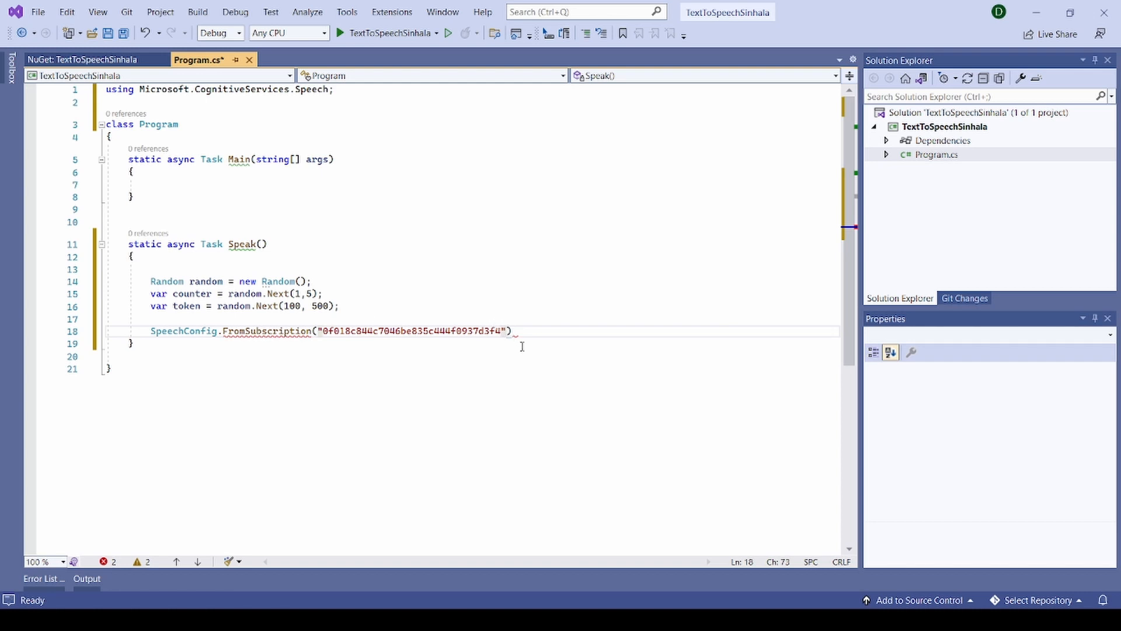
text(,"")
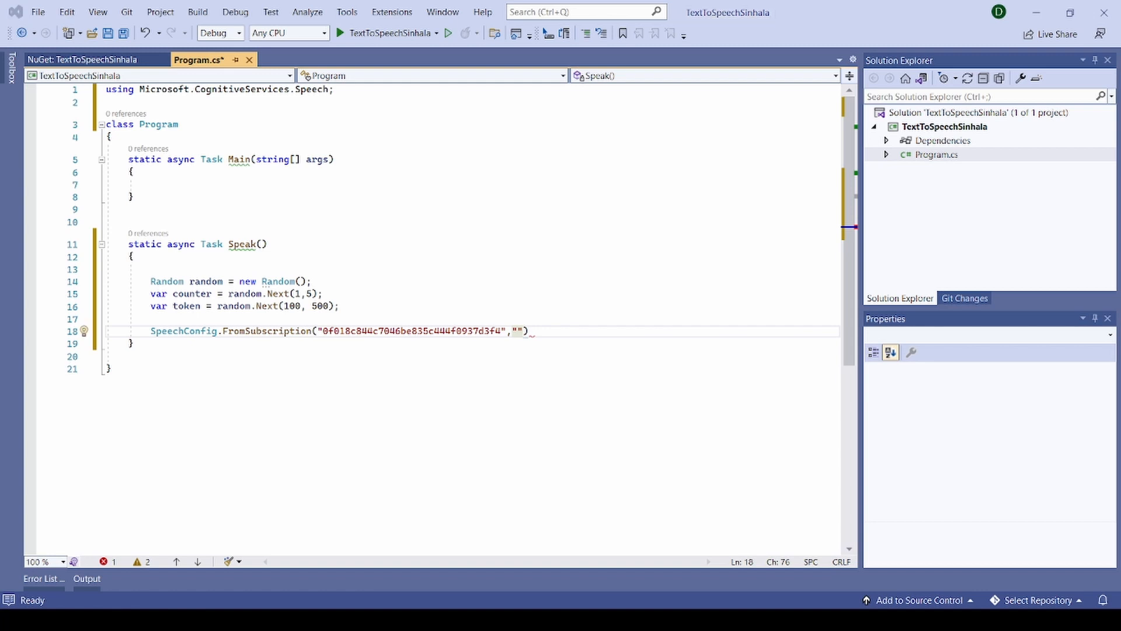
text(eastus)
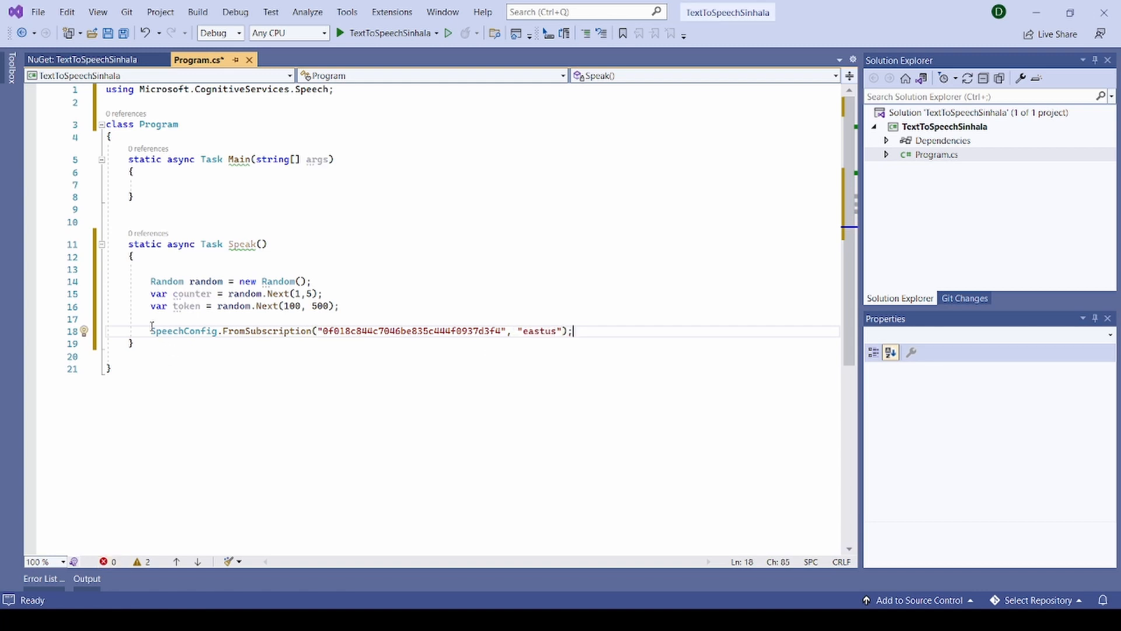
click(150, 331)
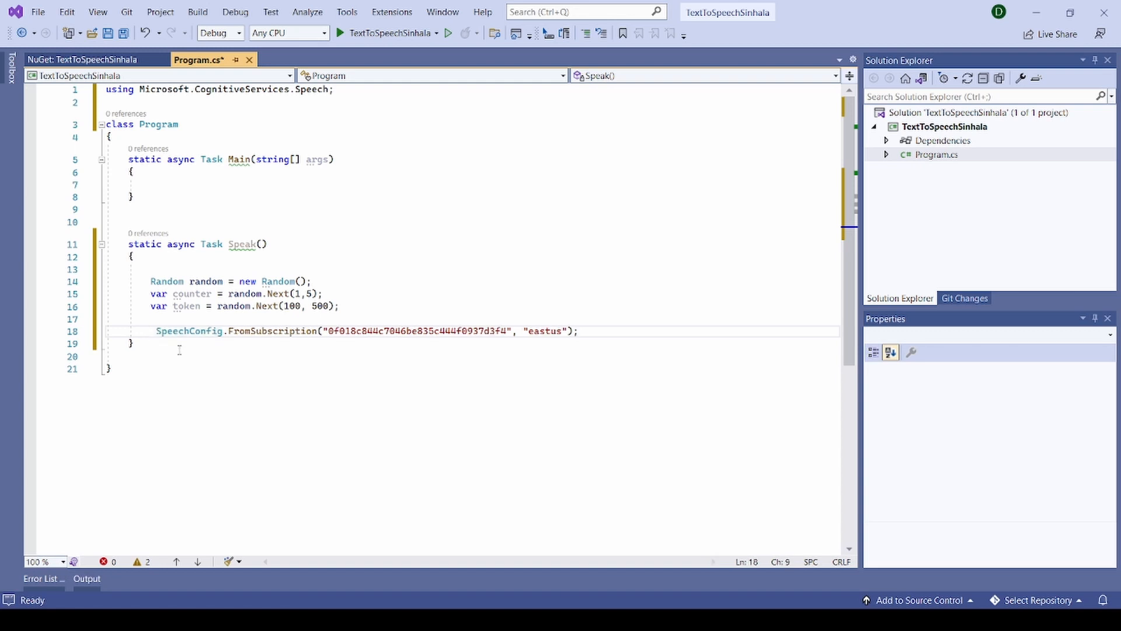
text(var config =)
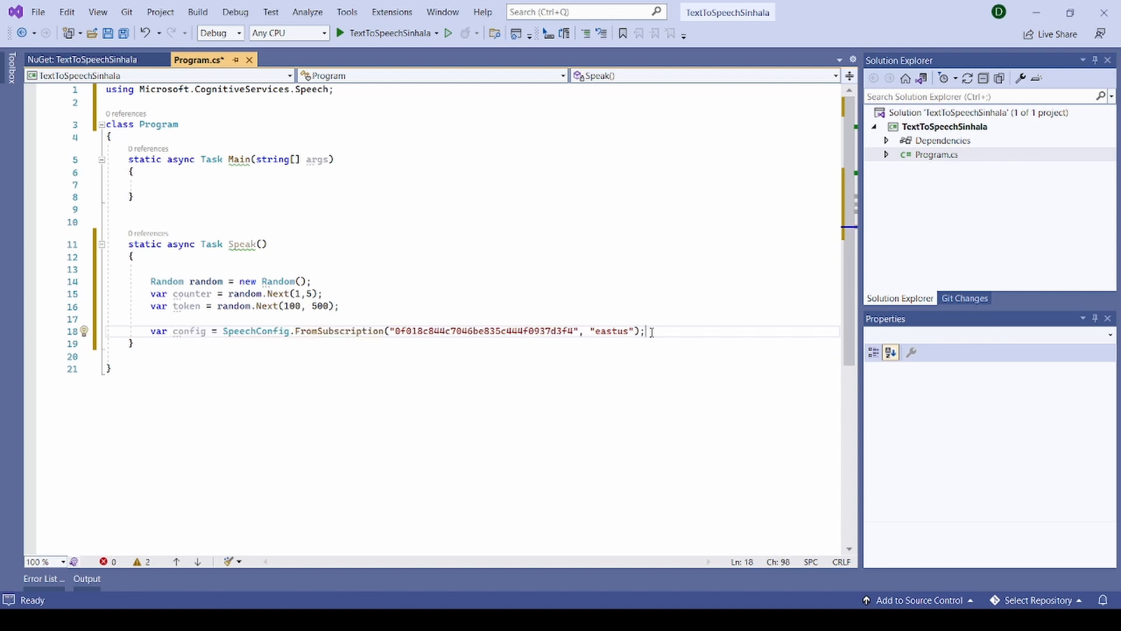
key(enter)
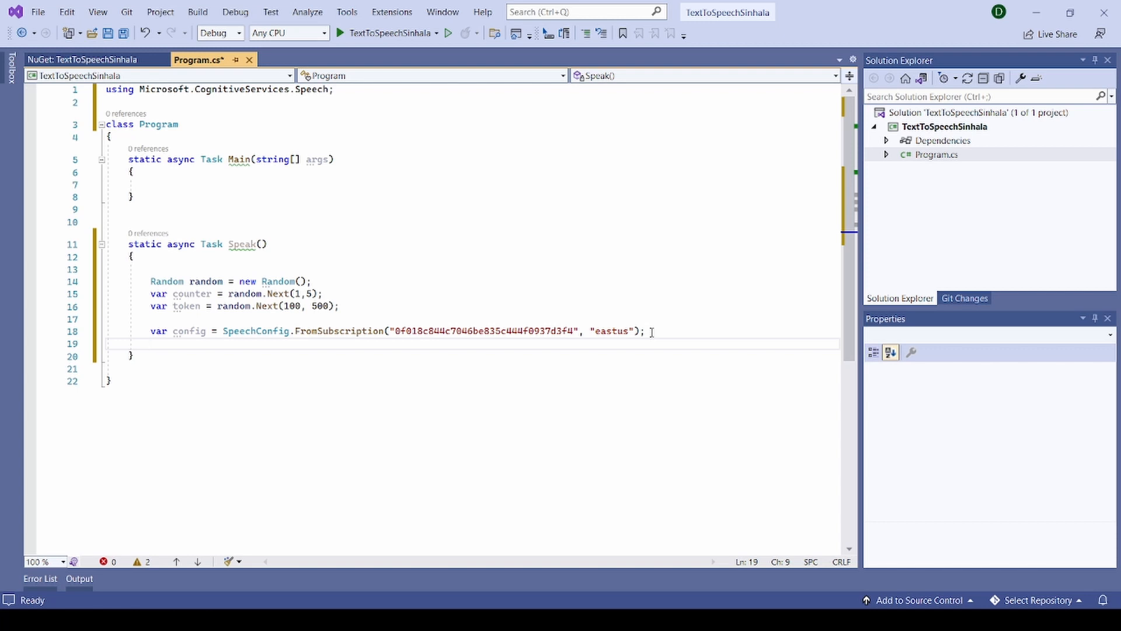
Step: Set SpeechSynthesisVoiceName to si-LK-ThiliniNeural and add using var synth = new SpeechSynthesizer(config)
text(config.SpeechSynthesisVoiceName = "si-LK-ThiliniNeural";)
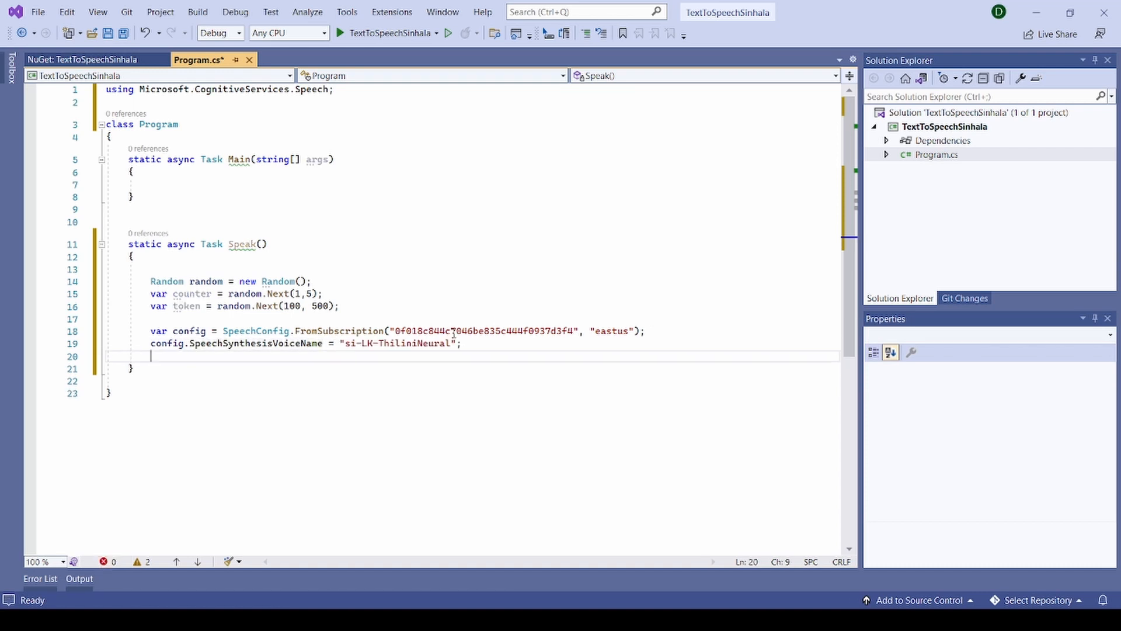
key(enter)
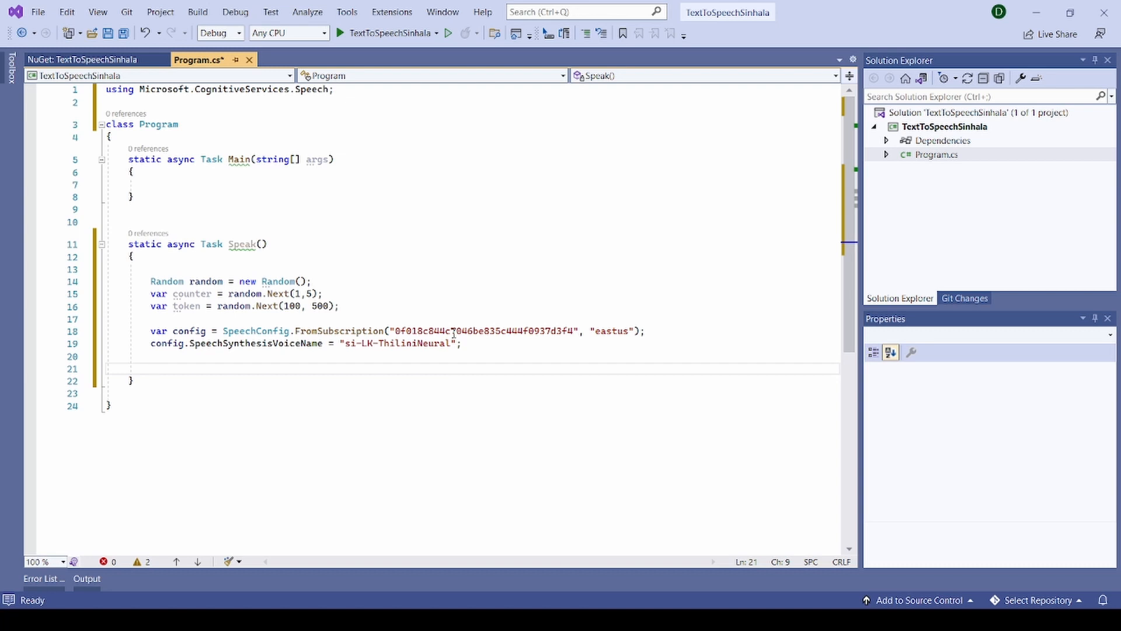
text(using)
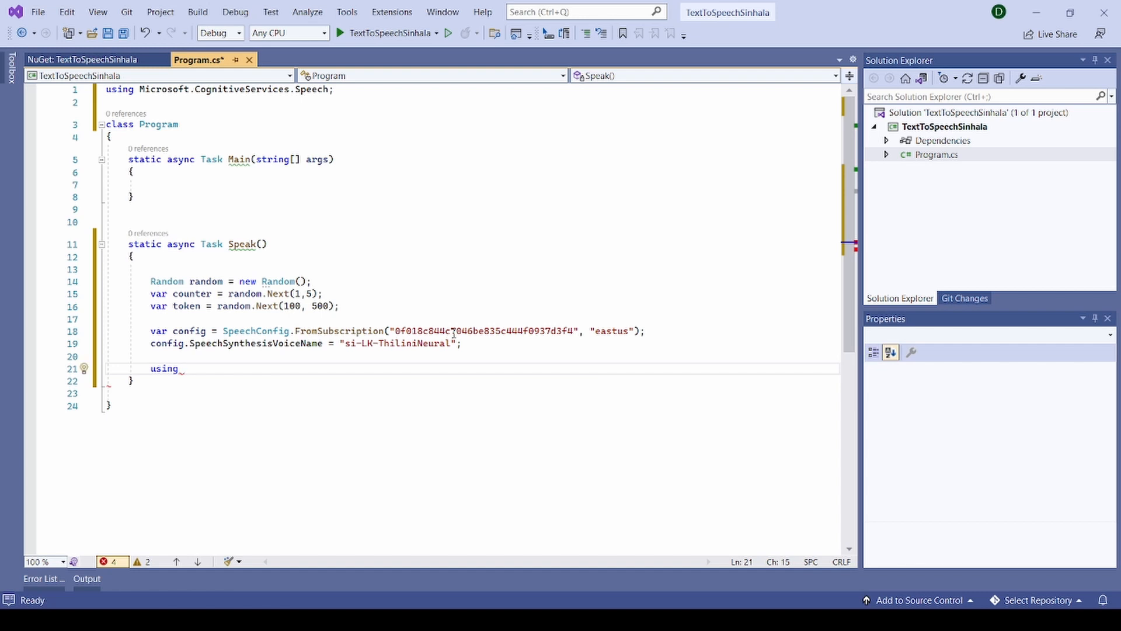
text(var)
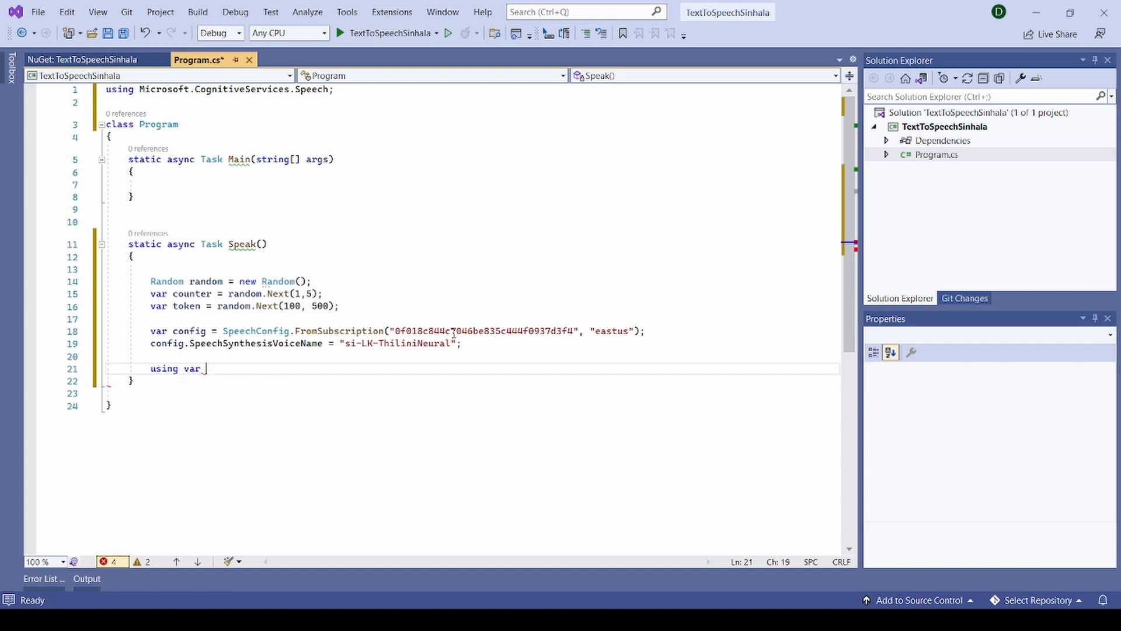
text(syn)
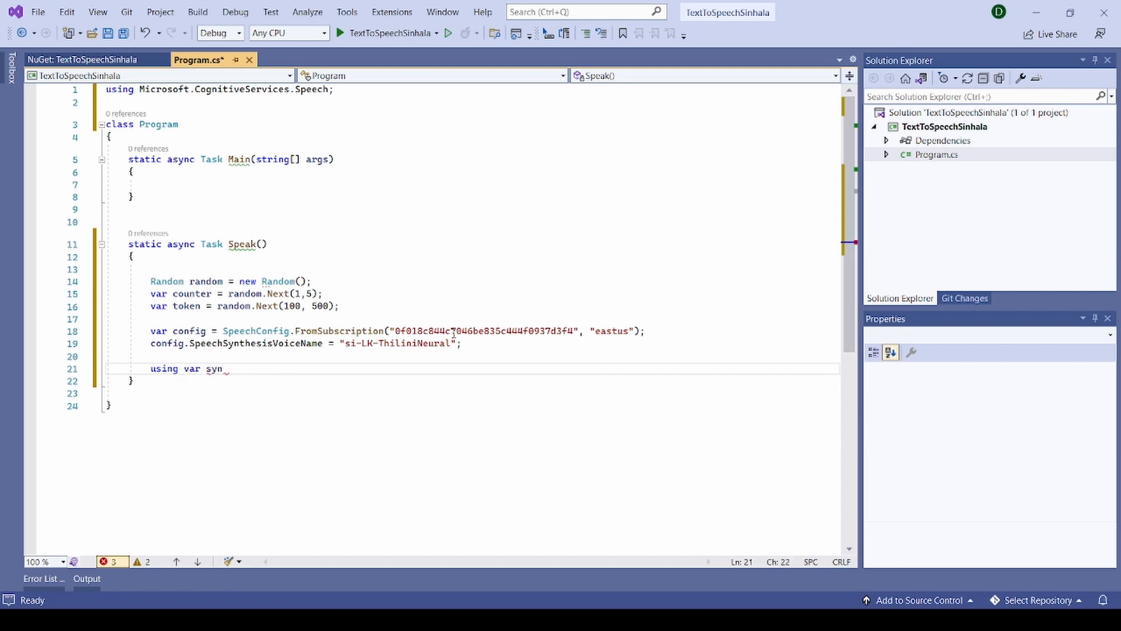
text(th =)
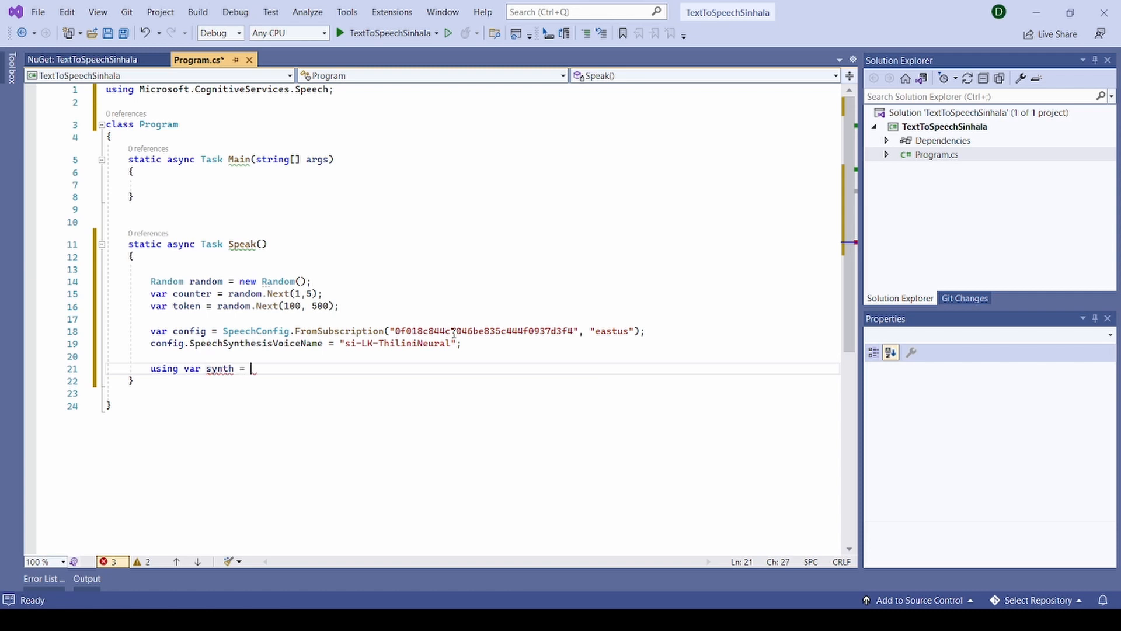
text(new SpeechSynthesizer(config);)
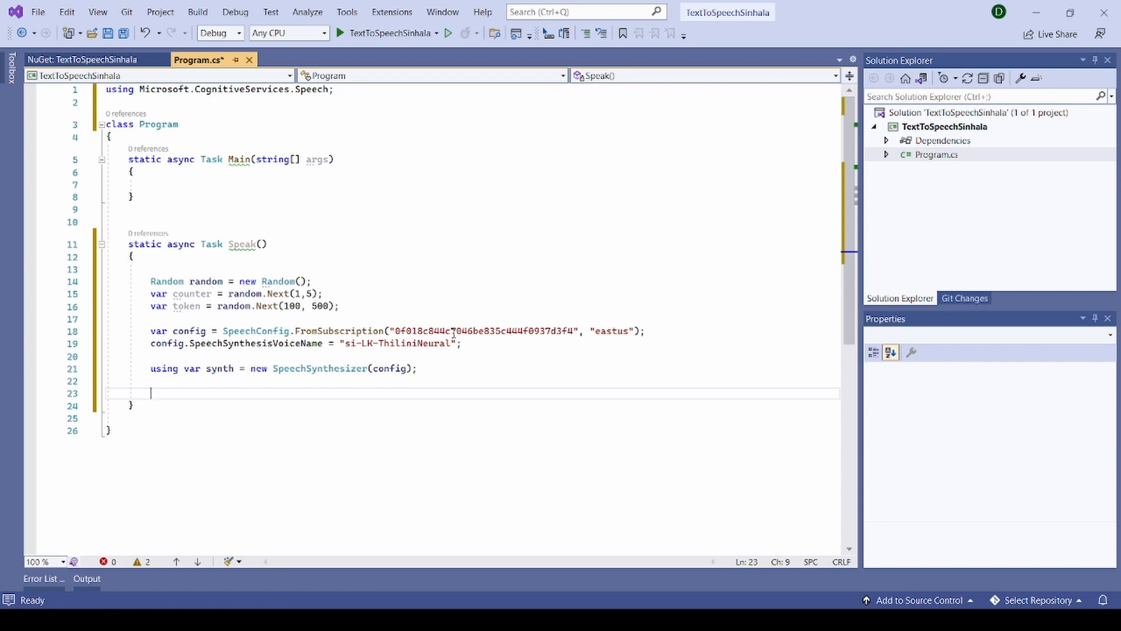
Step: Add Console.WriteLine(counter); after the synthesizer line
text(c)
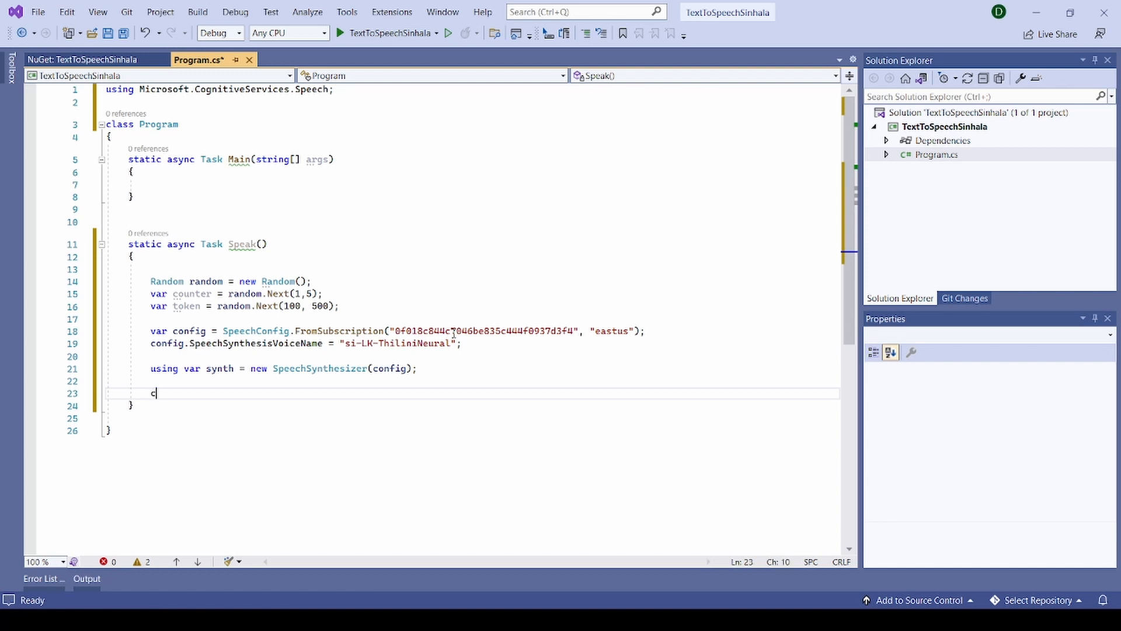
text(onsole.r)
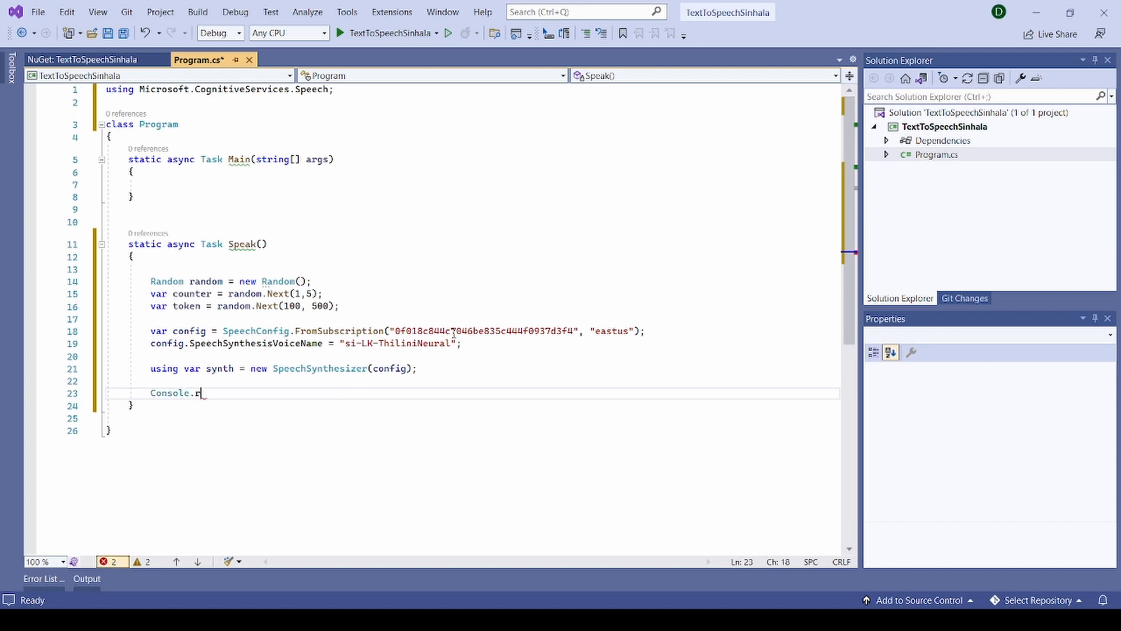
text(wri)
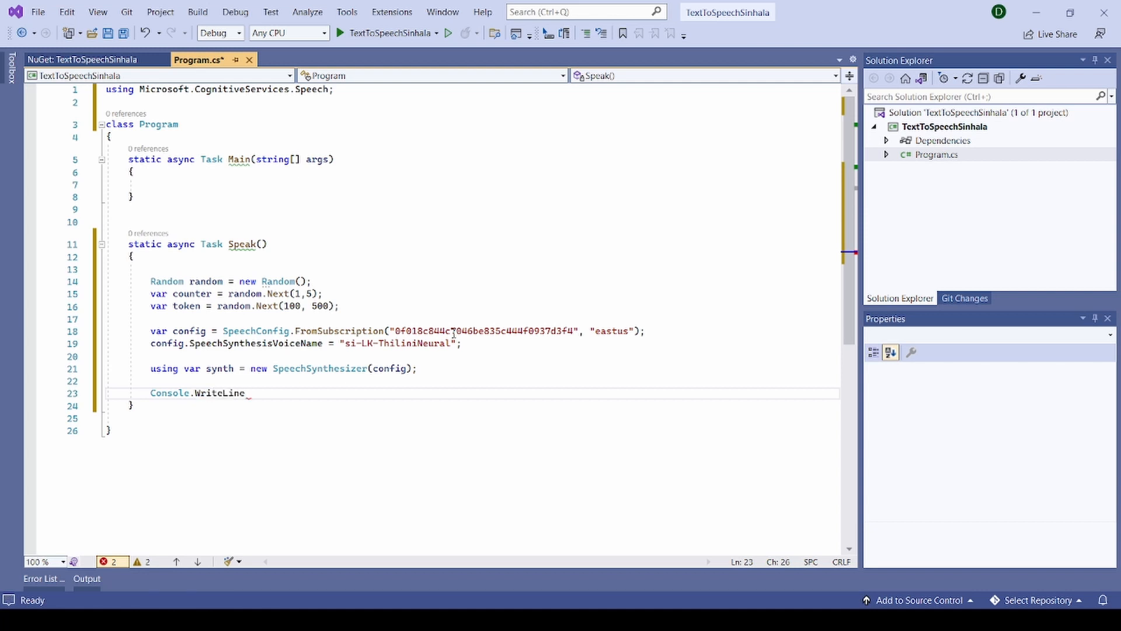
text((c)
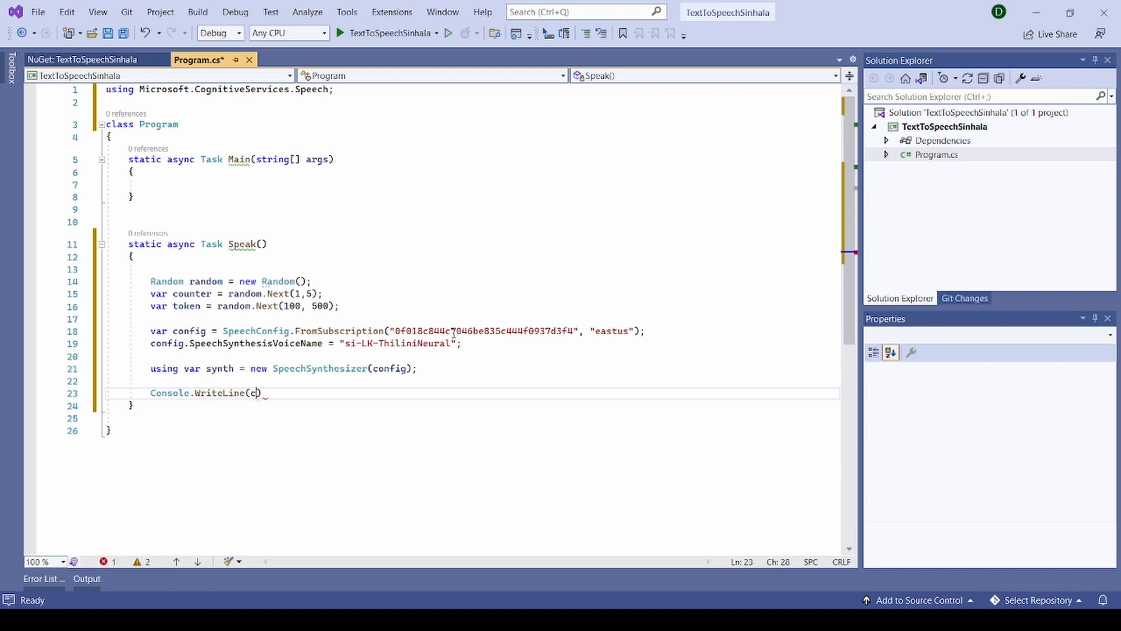
text(ounter)
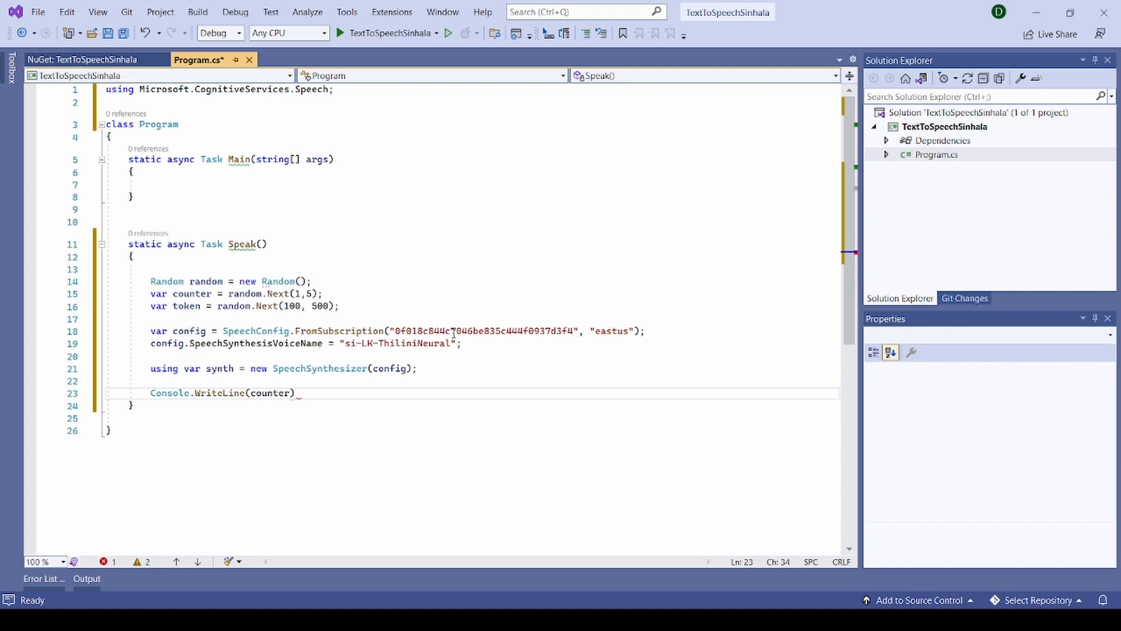
text(;)
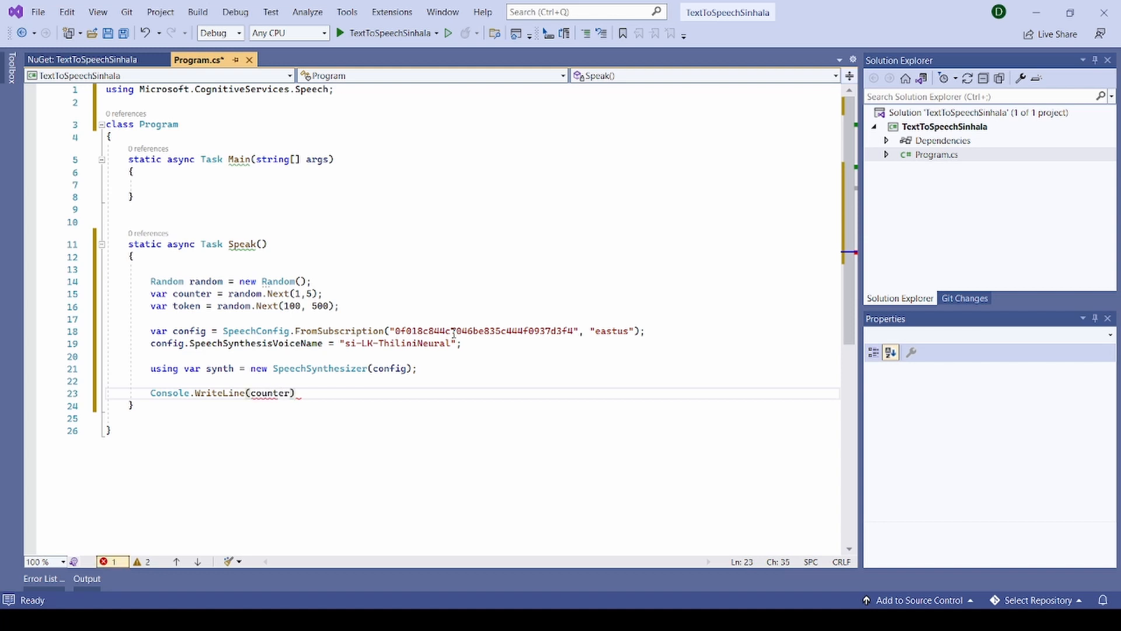
key(Enter)
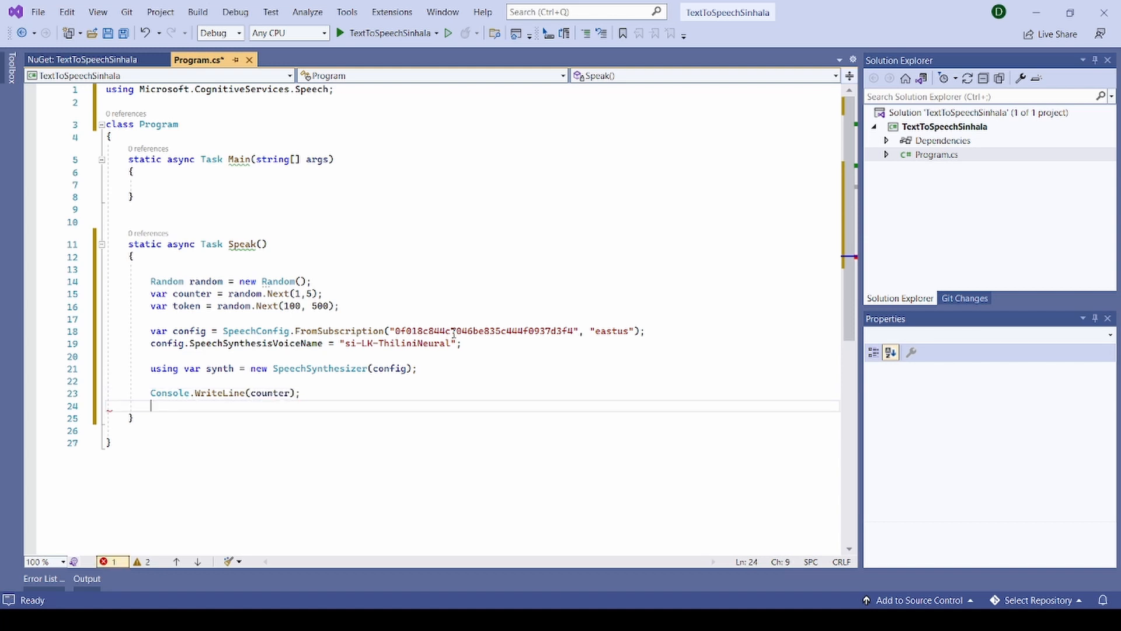
Step: Add Console.WriteLine(token); below the counter output
text(consi)
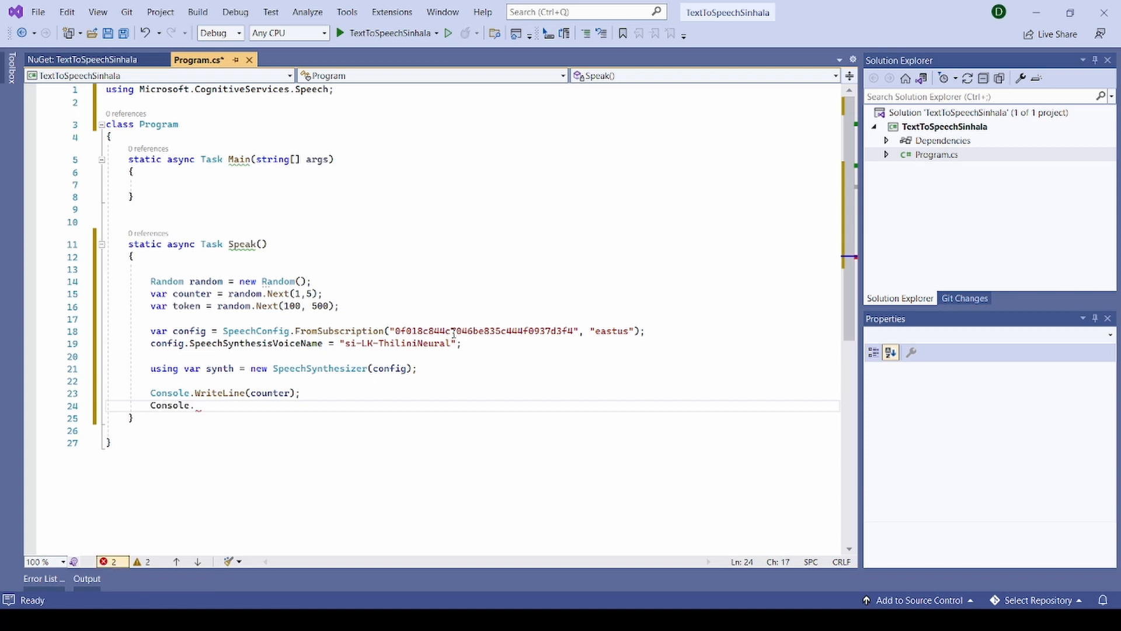
text(Write)
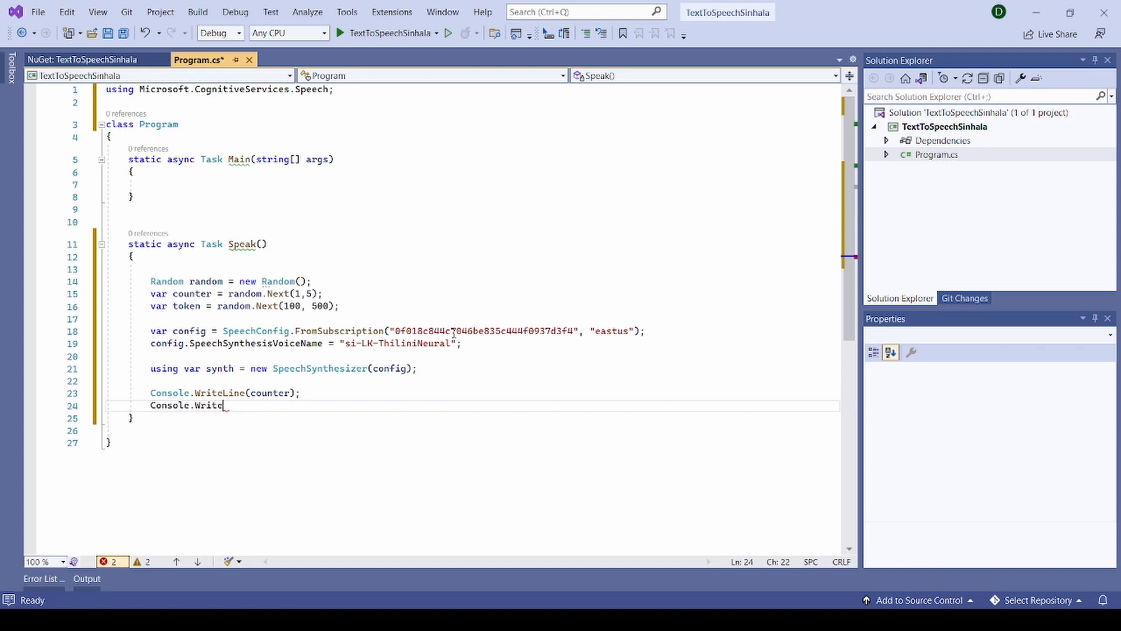
text(Line)
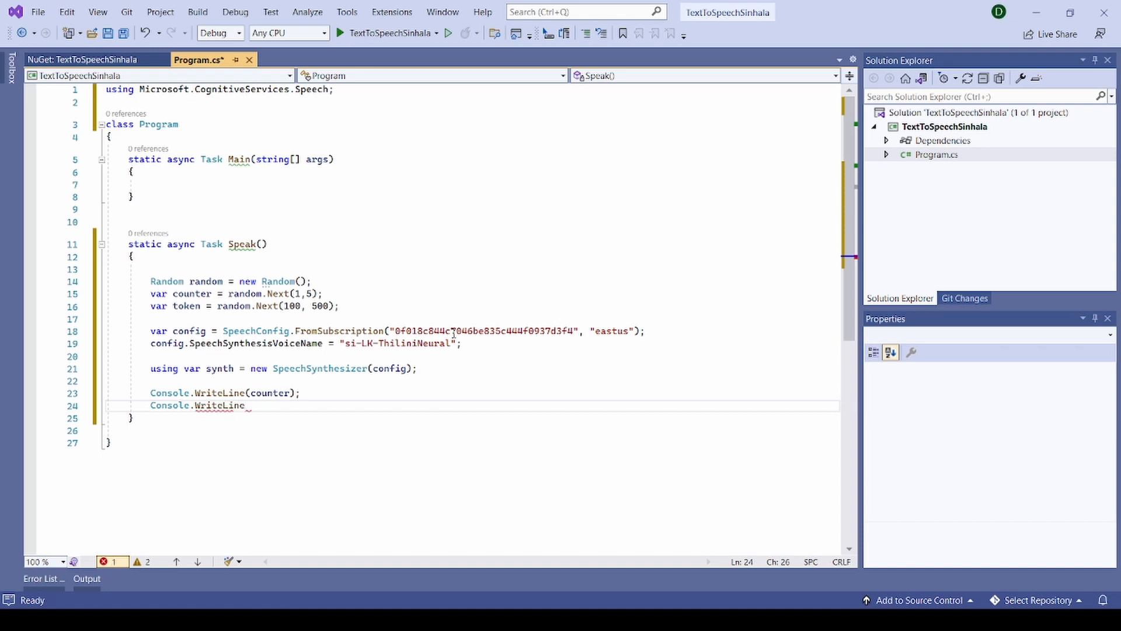
text(()
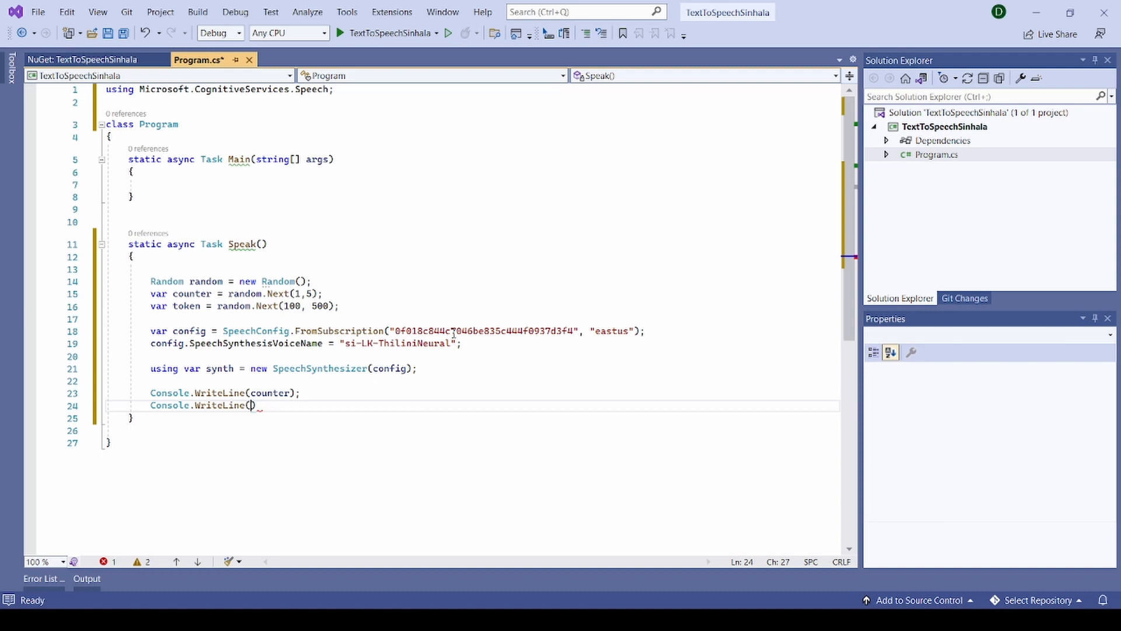
text(token)
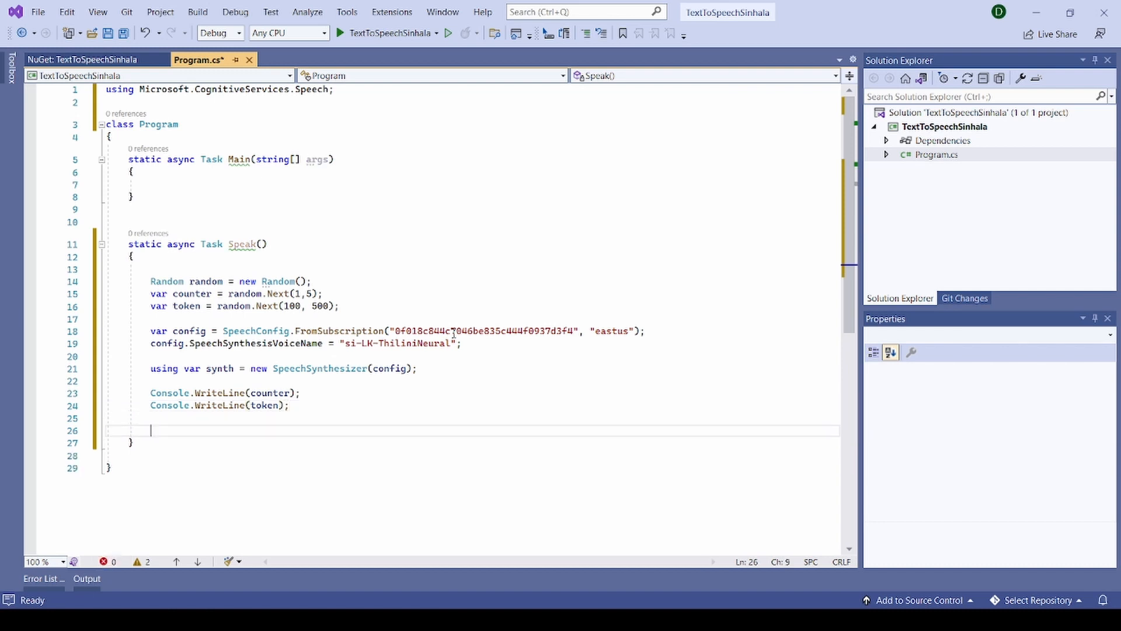
Step: Add await synth.SpeakTextAsync with a Sinhala message built from token and counter
text(Console.WriteLine()
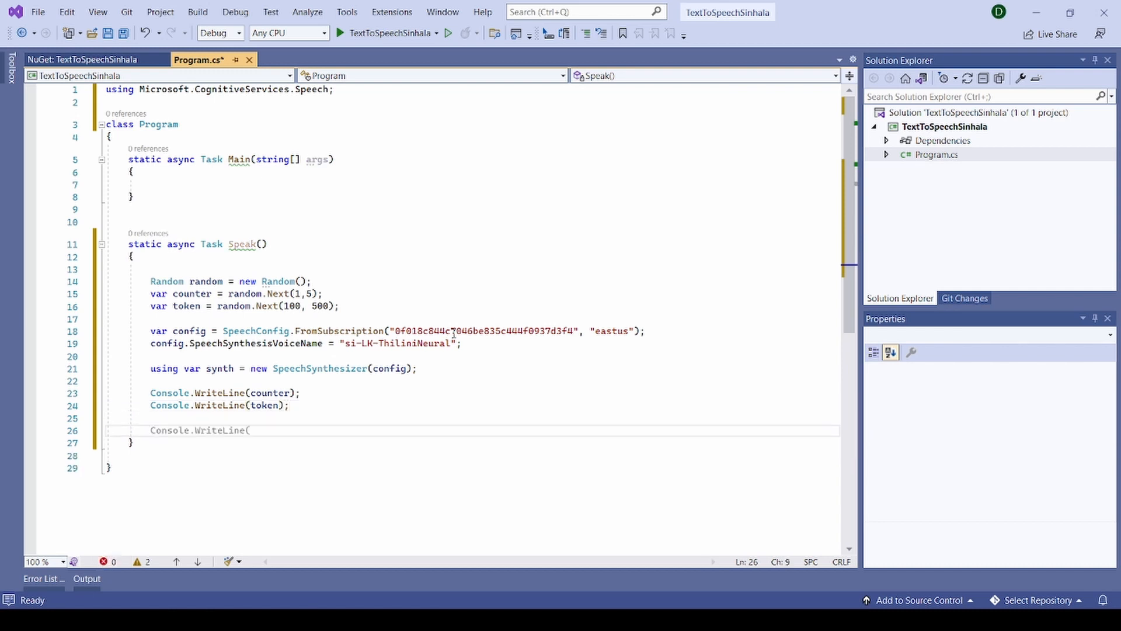
text(aw)
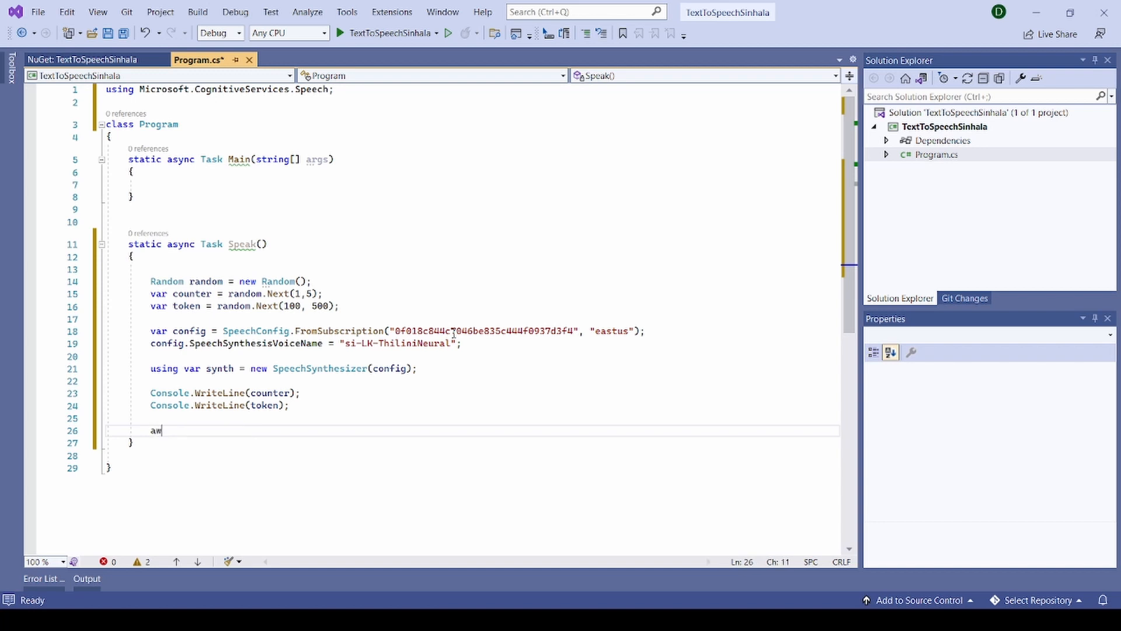
text(await)
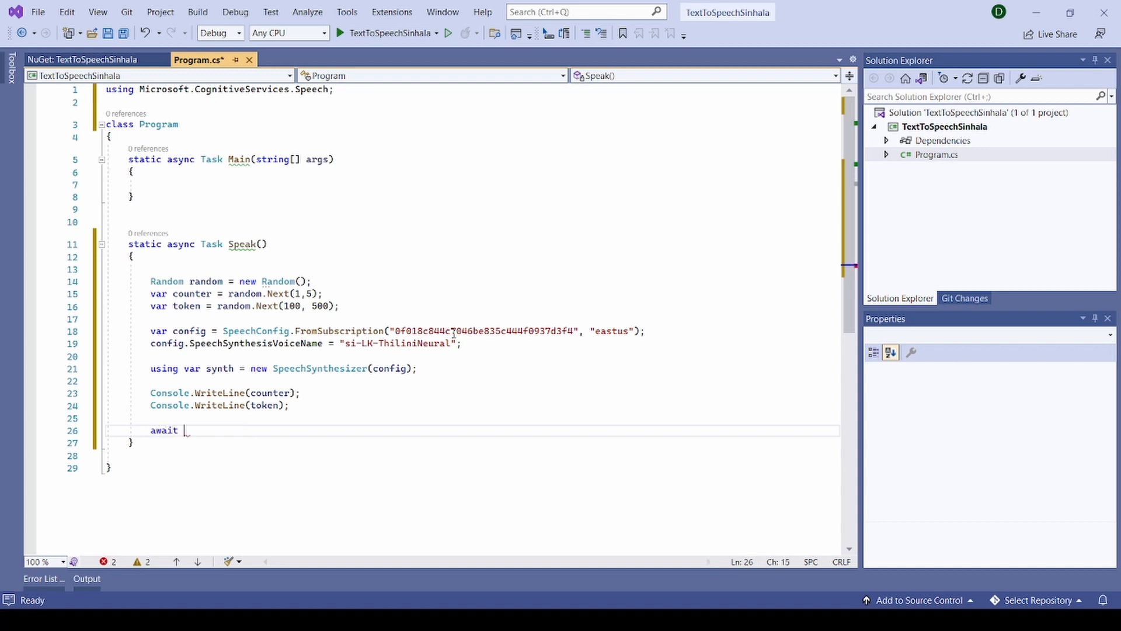
text(s)
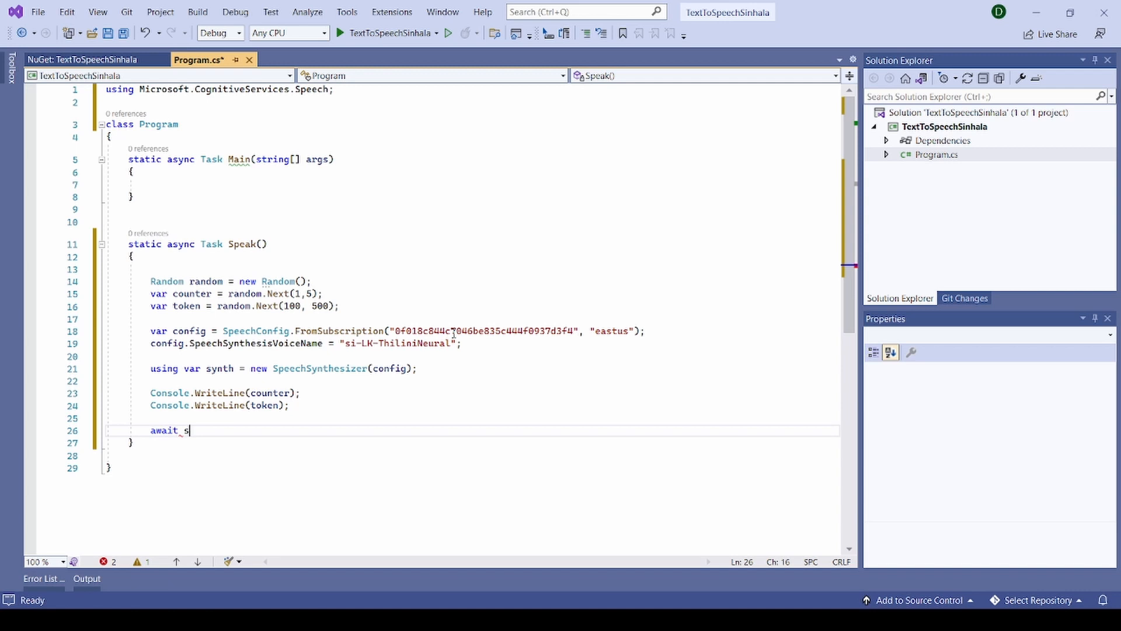
text(yn)
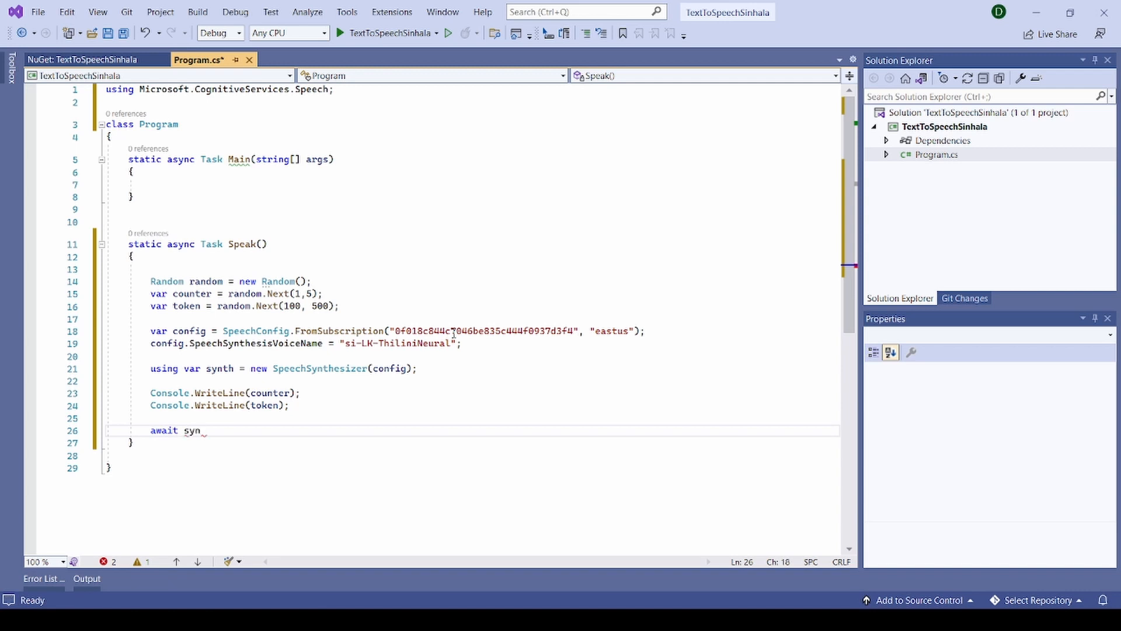
text(th)
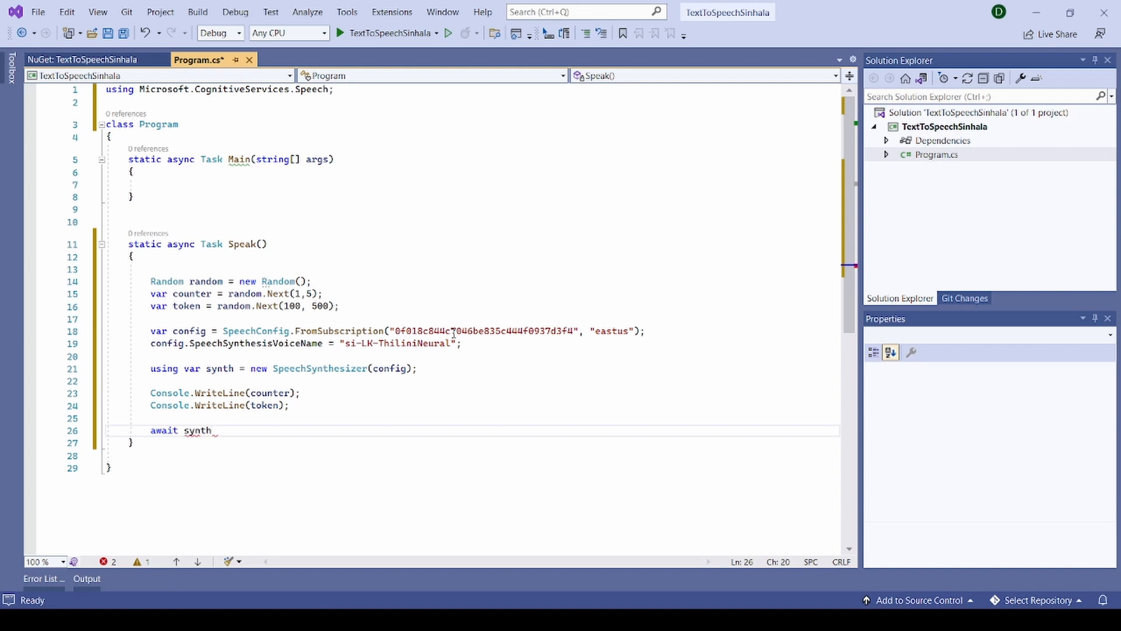
text(.spe)
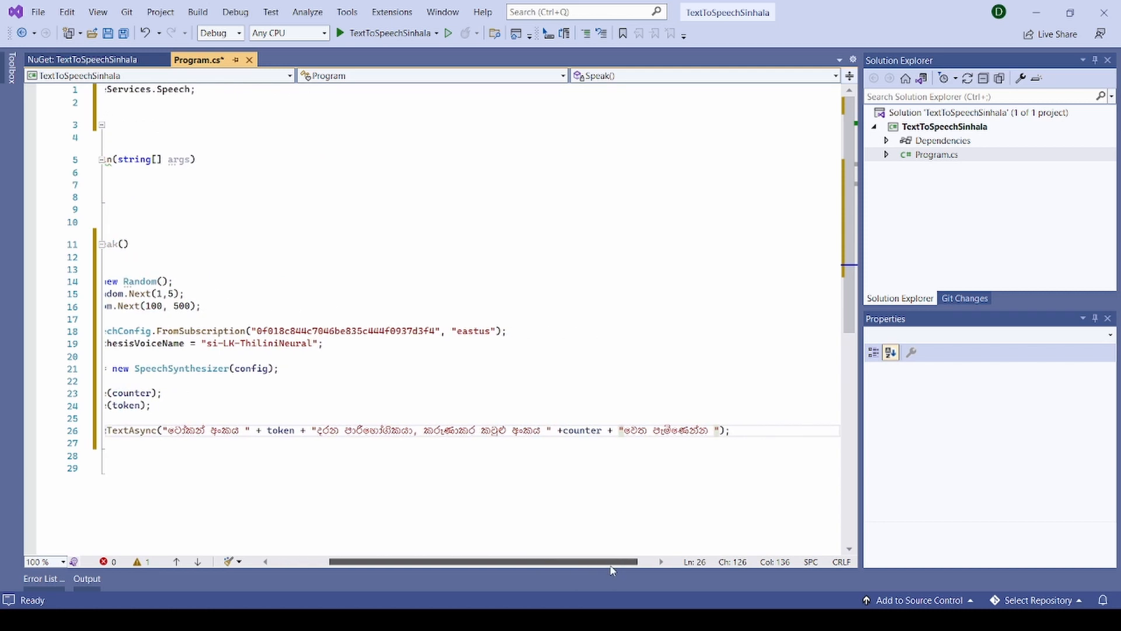
scroll(left, 3)
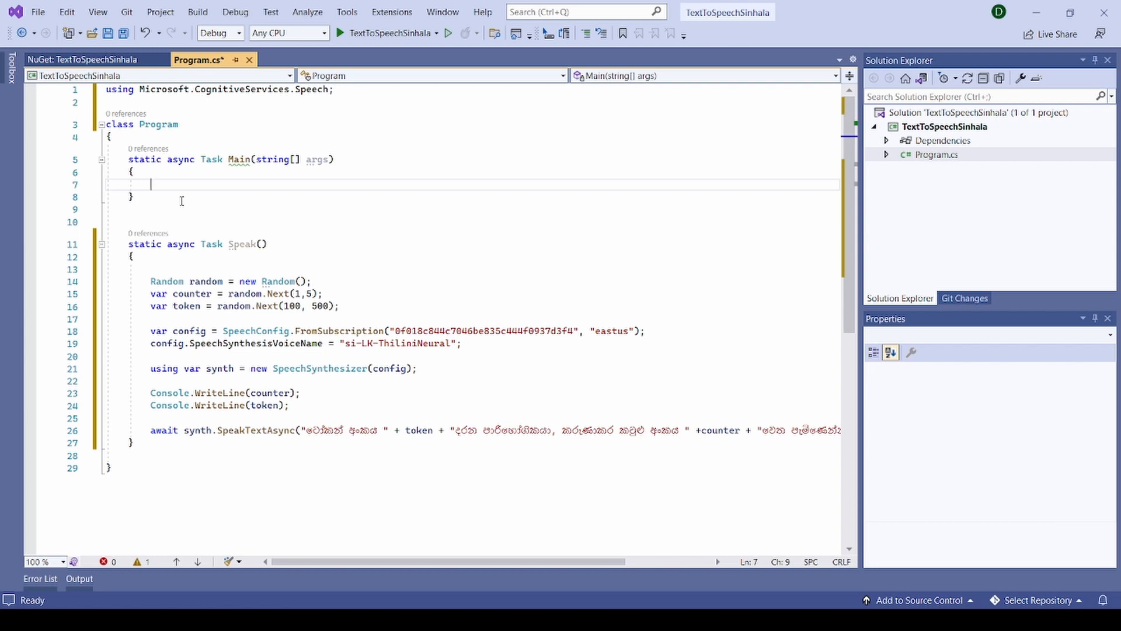
Step: Wrap Main's body in a do…while(true) loop that calls await Speak();
text(do)
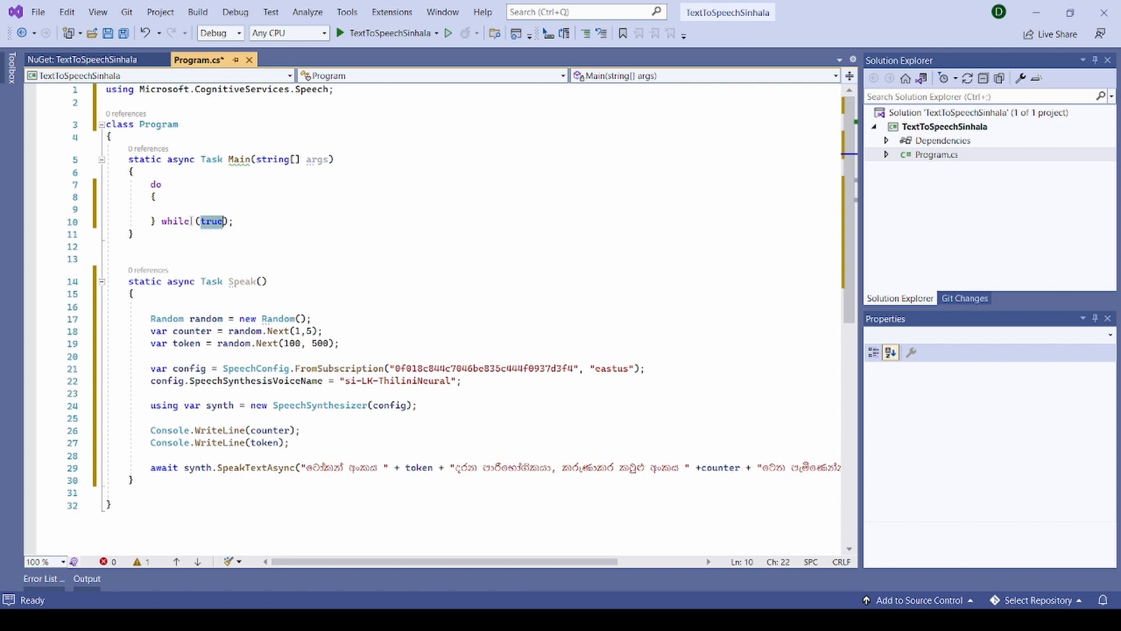
mouse_move(182, 208)
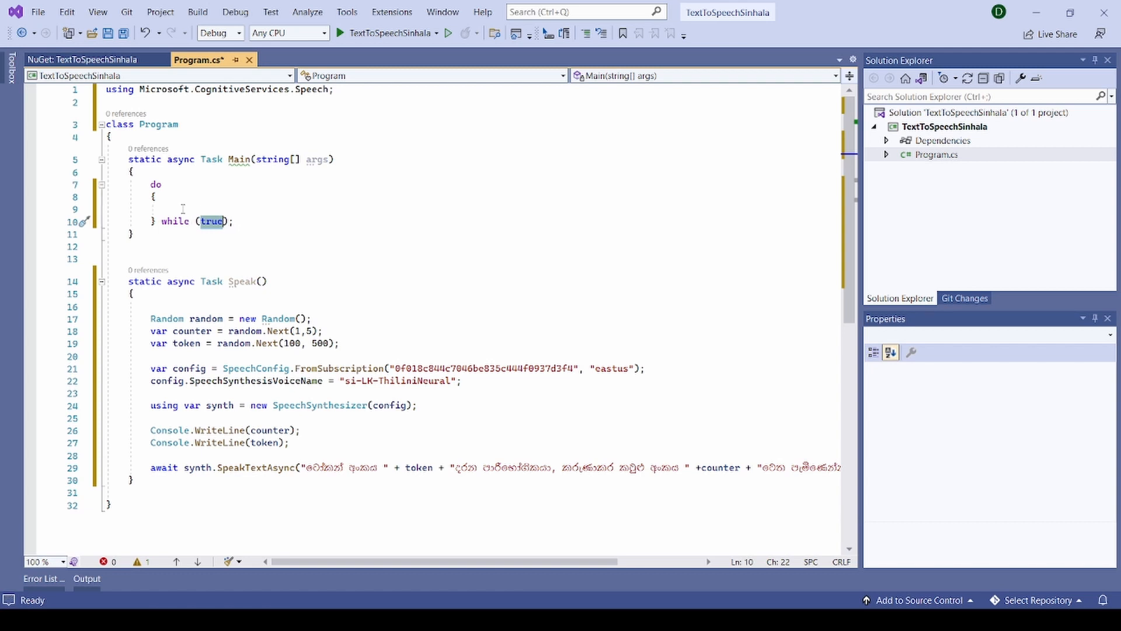
click(182, 209)
text(a)
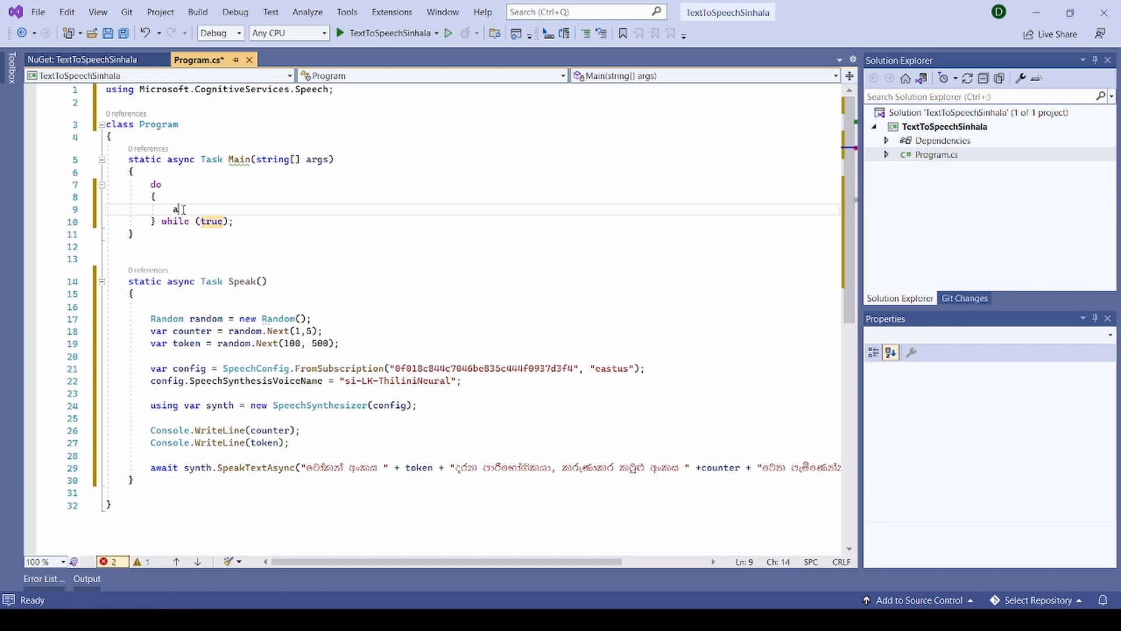
text(wait Speak)
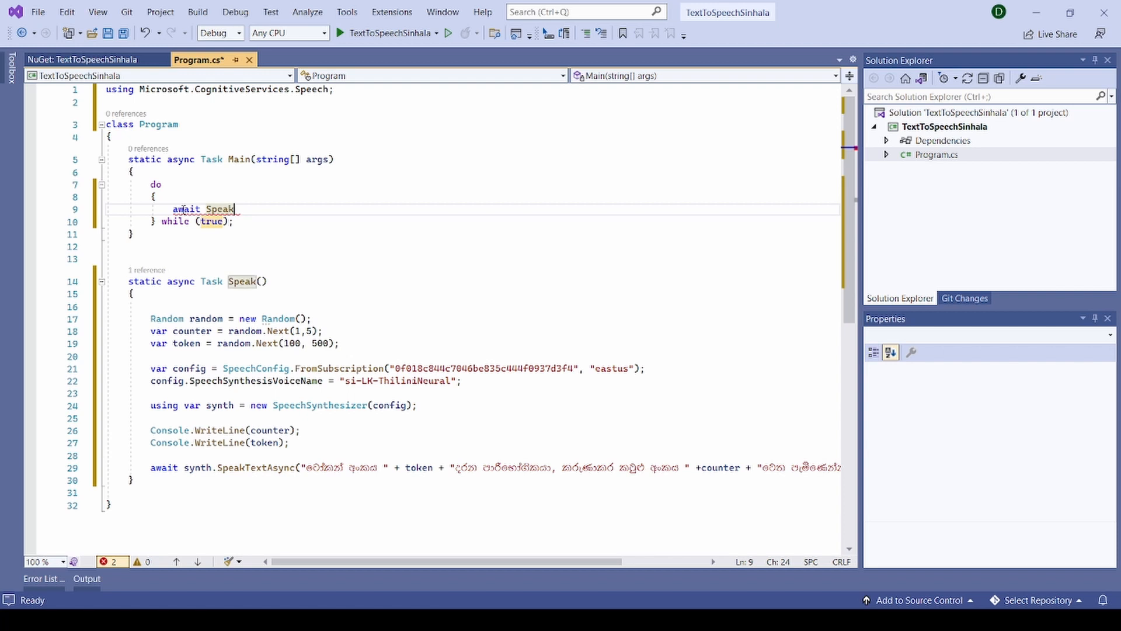
text(();)
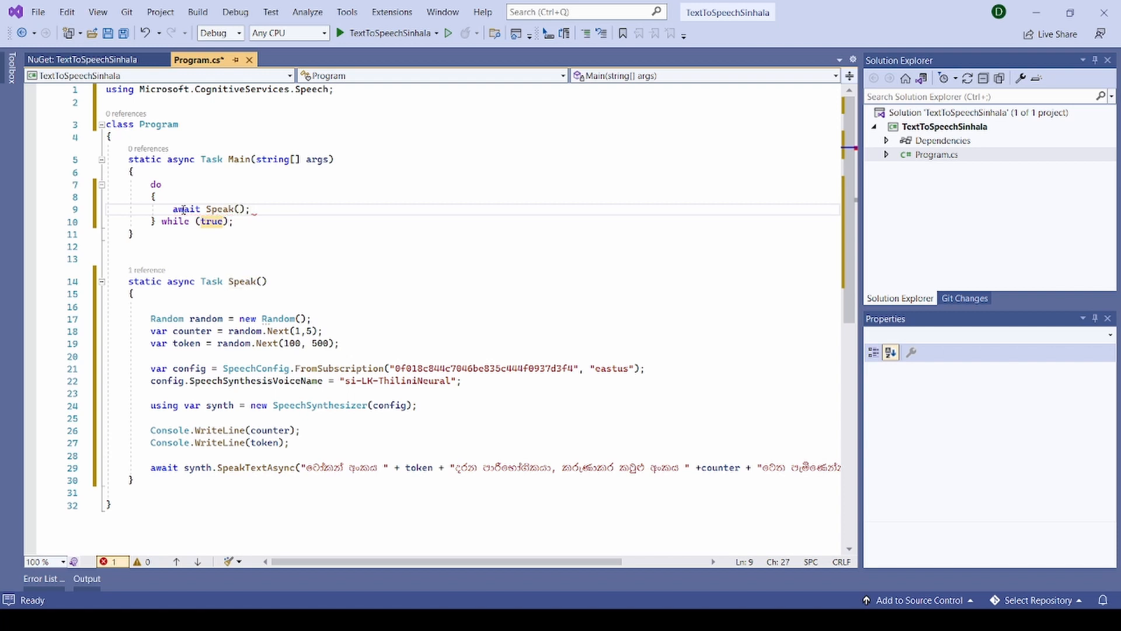
key(enter)
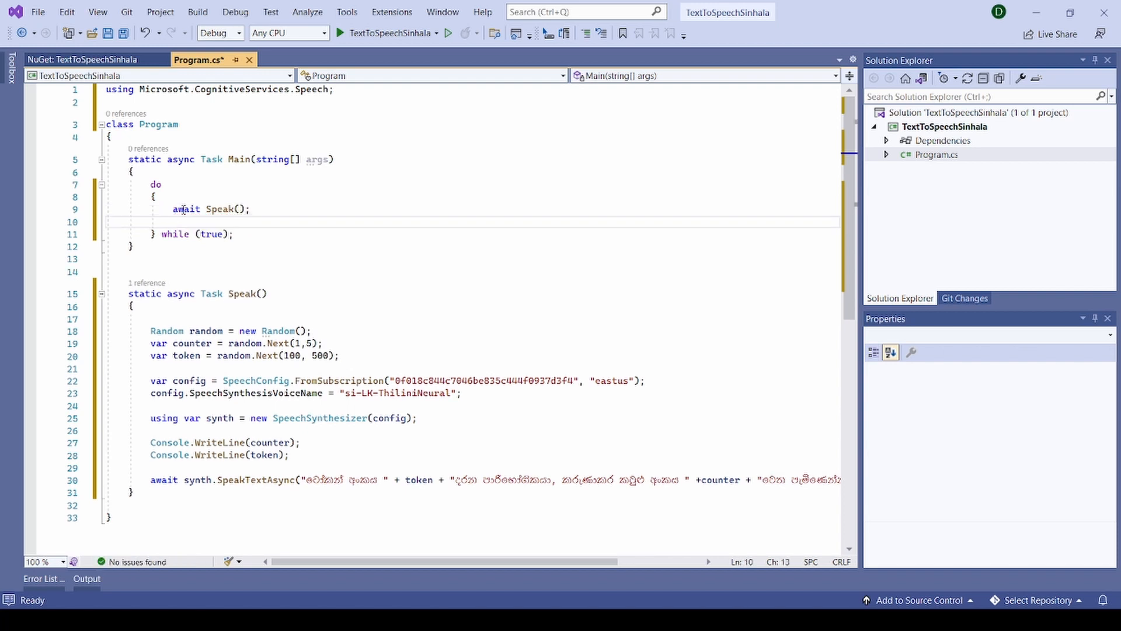
Step: Add Console.WriteLine("Next Number"); and Console.ReadLine(); after the Speak call
text(Console.WriteLine()
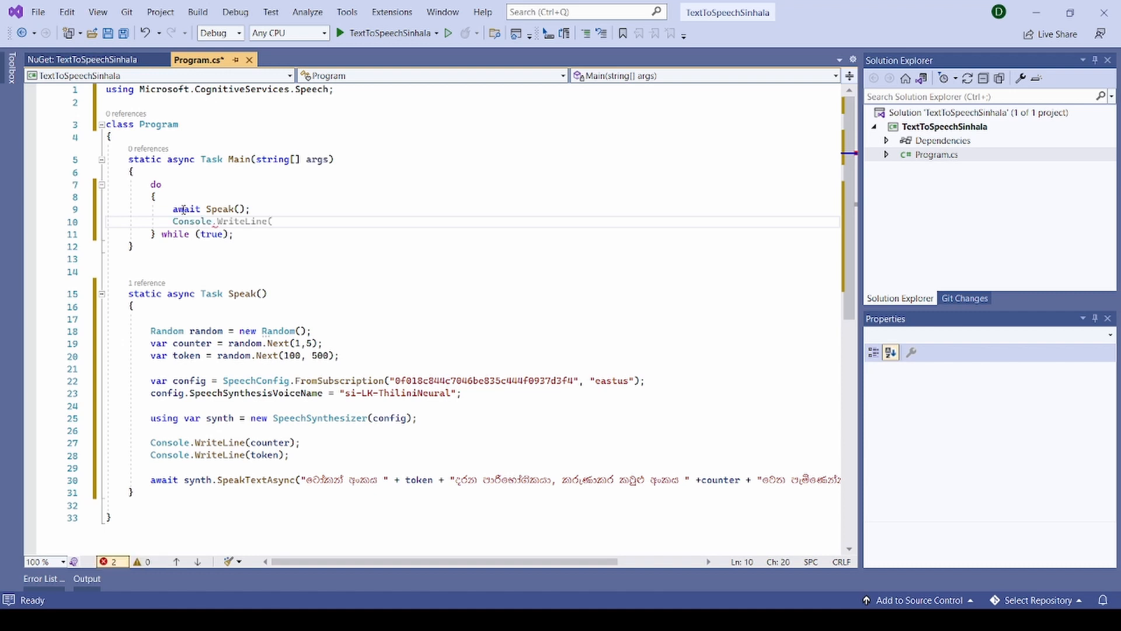
text();)
text(Console.)
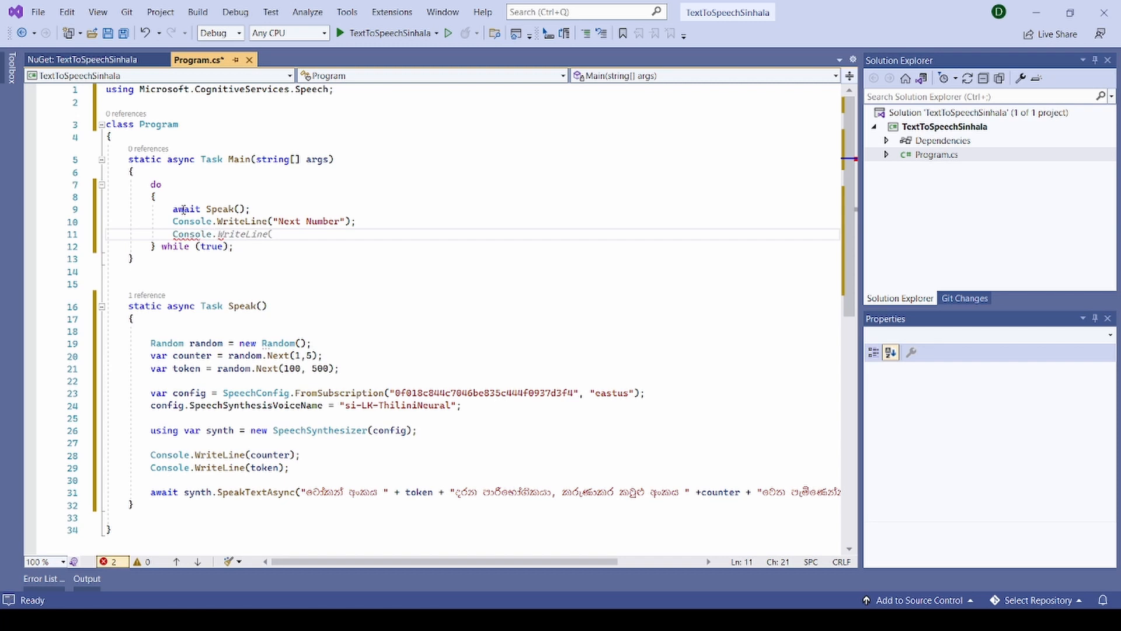
text(Read)
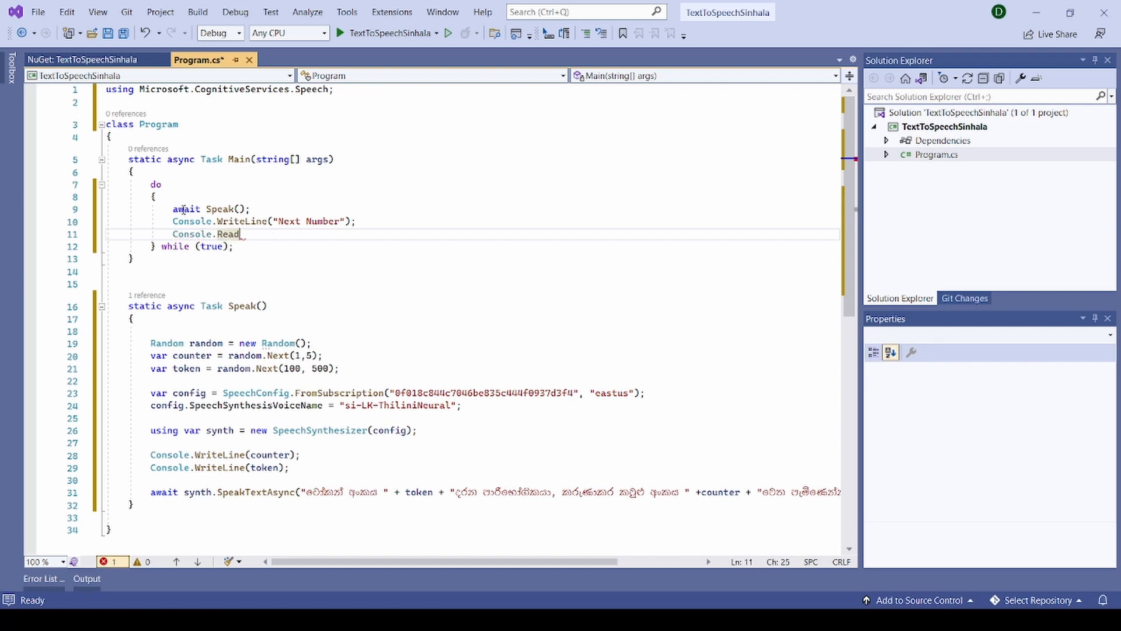
text(Line();)
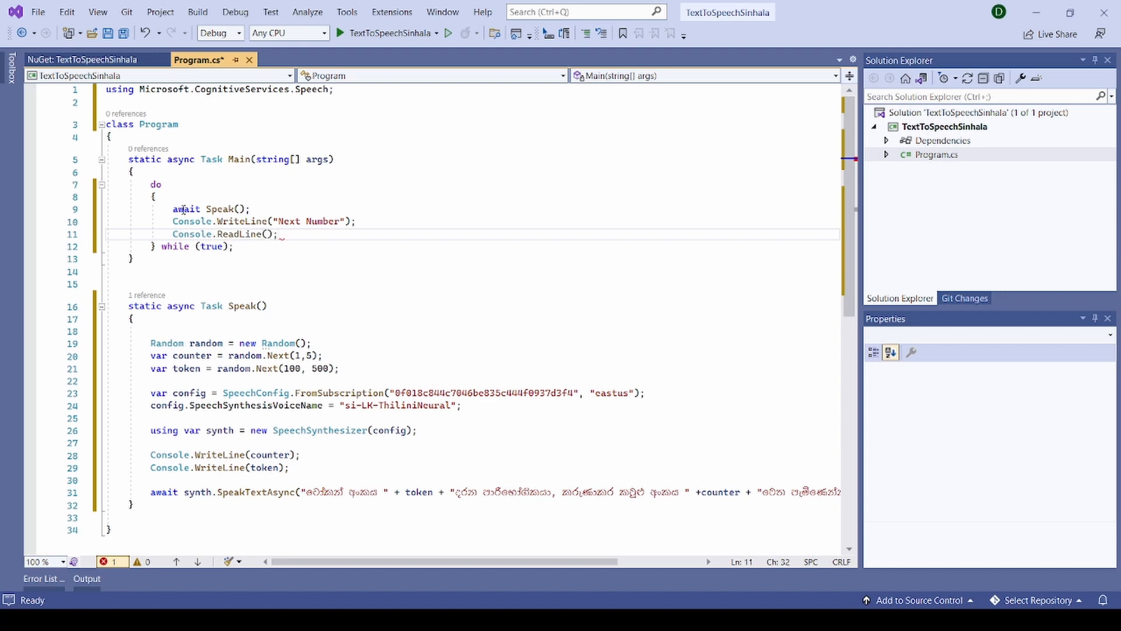